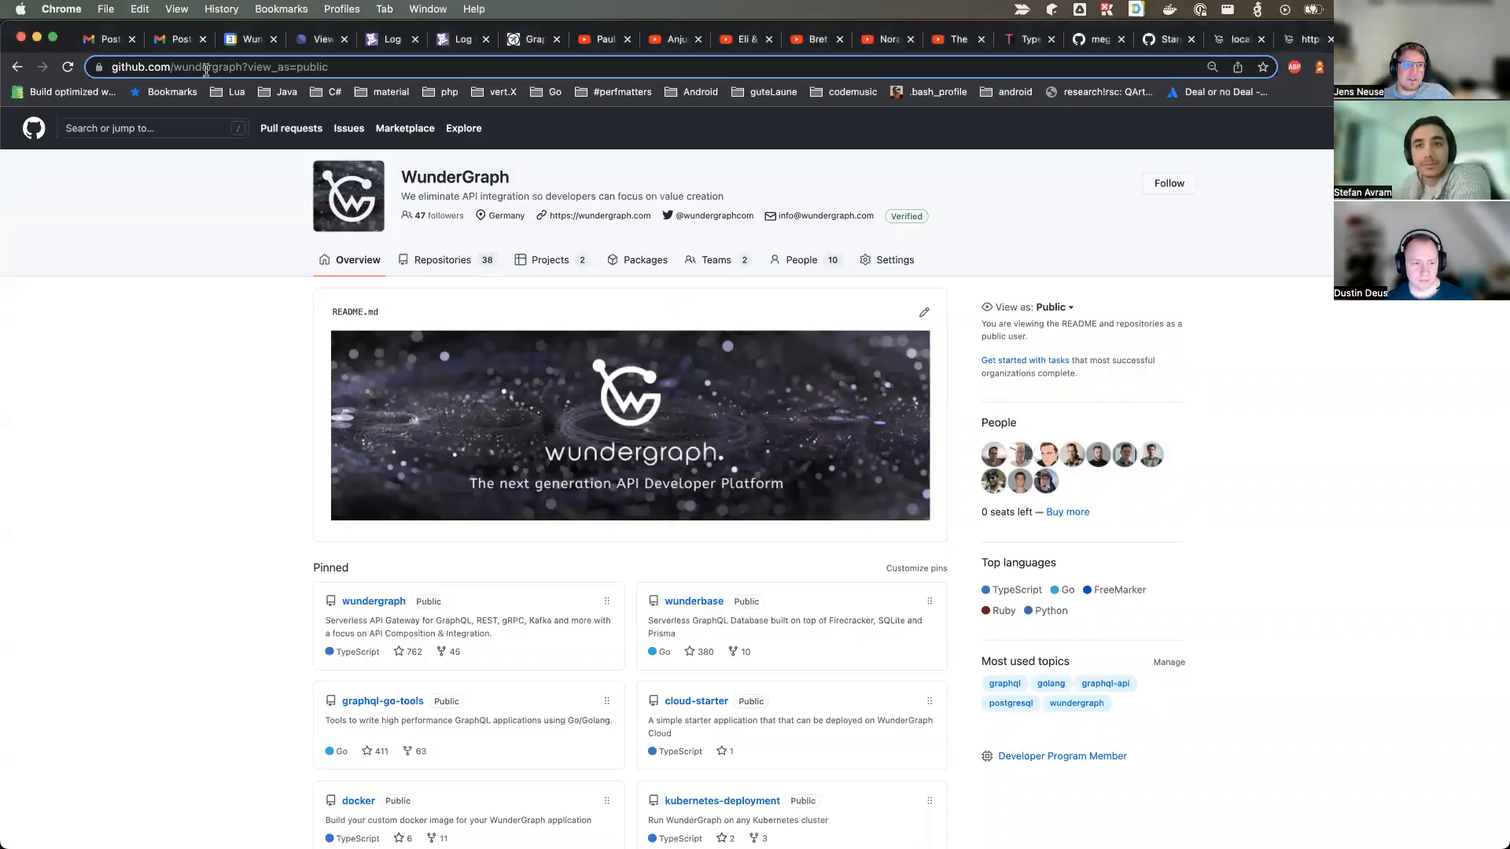
mouse_move(199, 476)
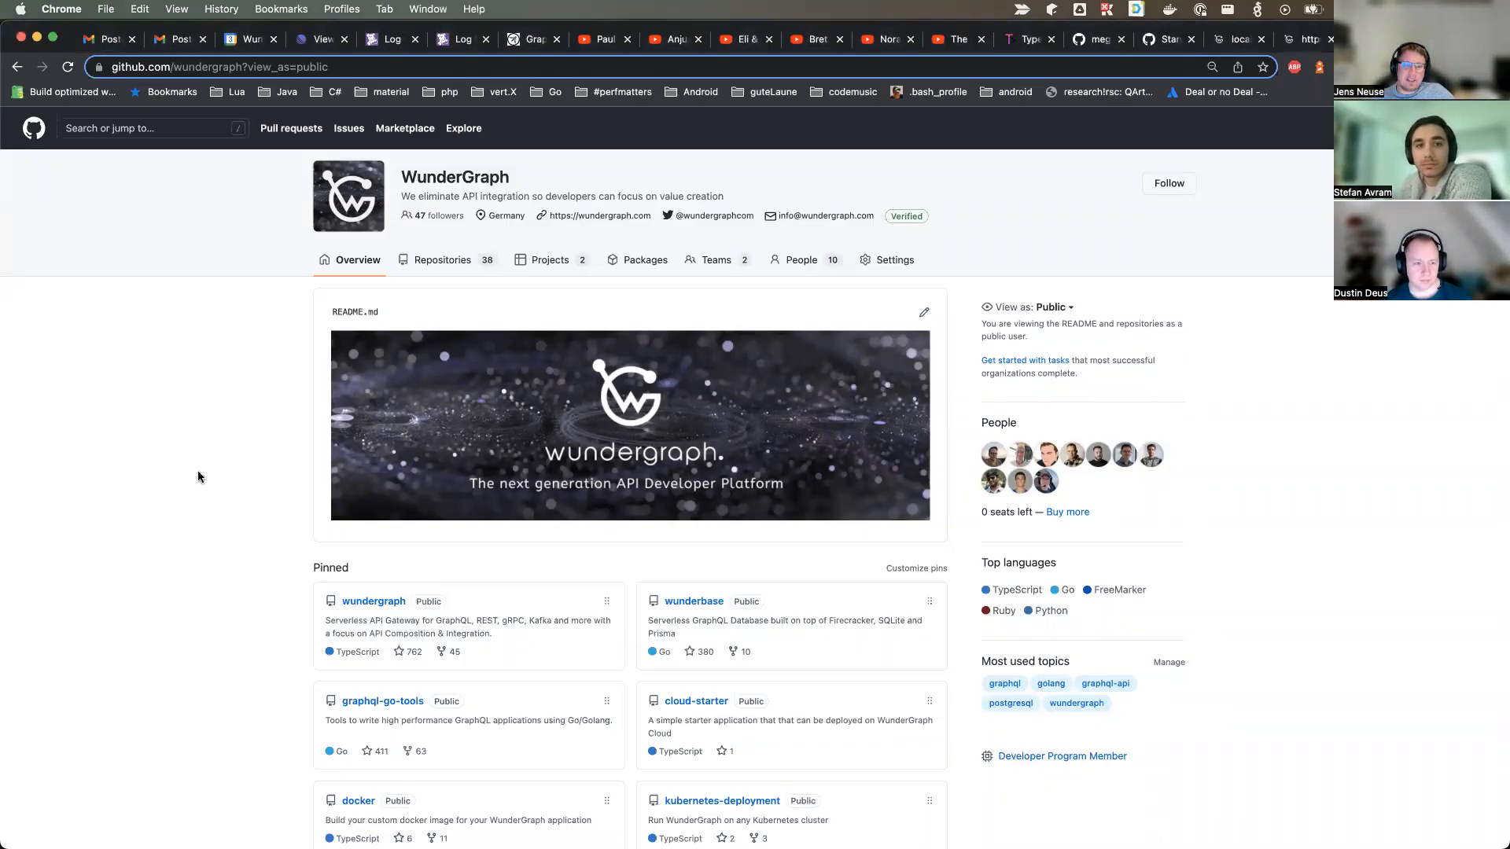
Reach the Pinned section and head into the cloud-starter repository.
scroll("down", 3)
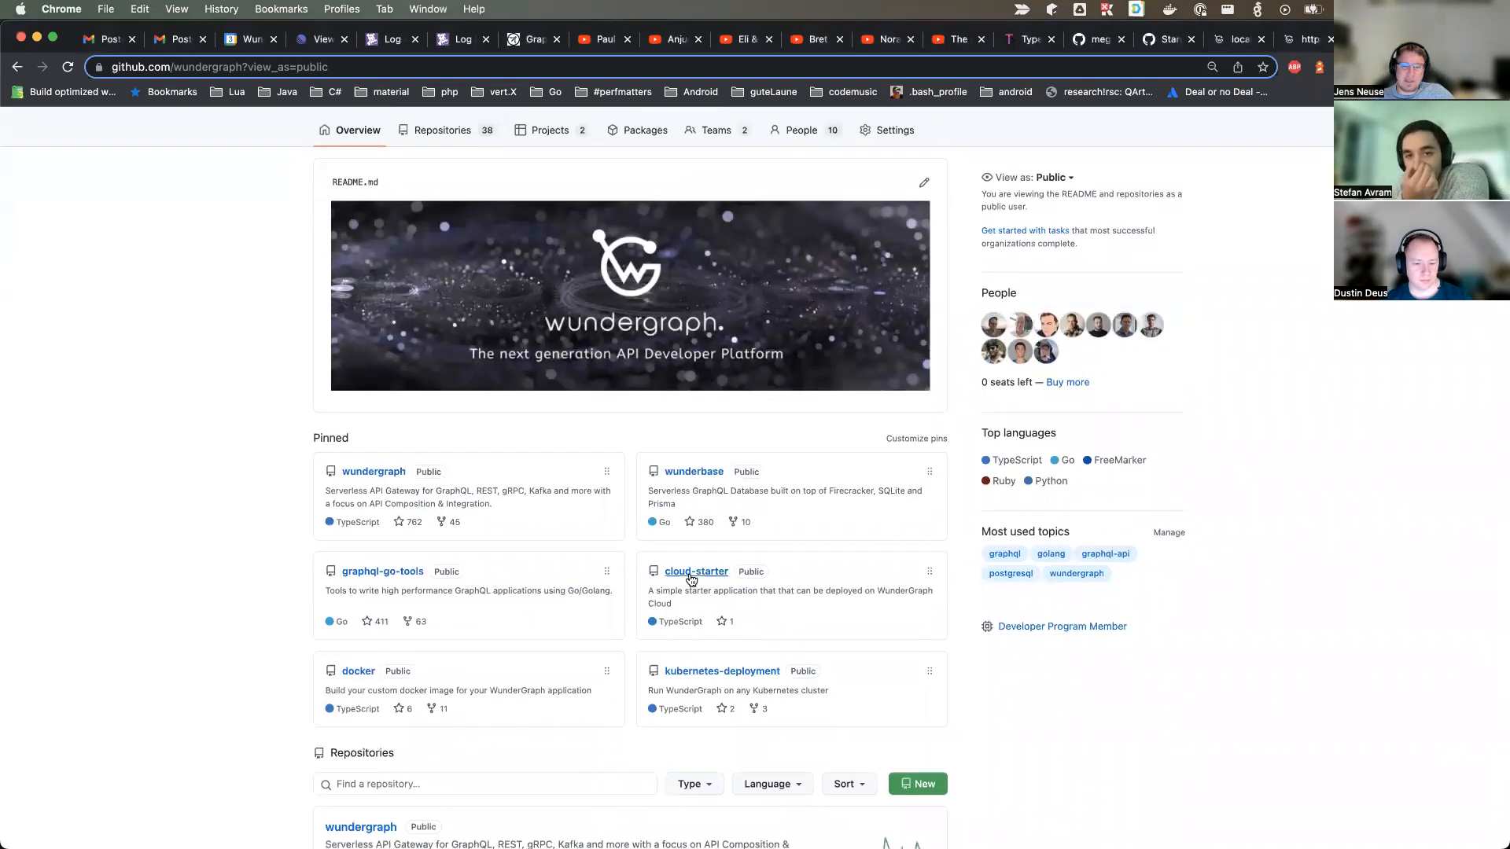
mouse_move(695, 571)
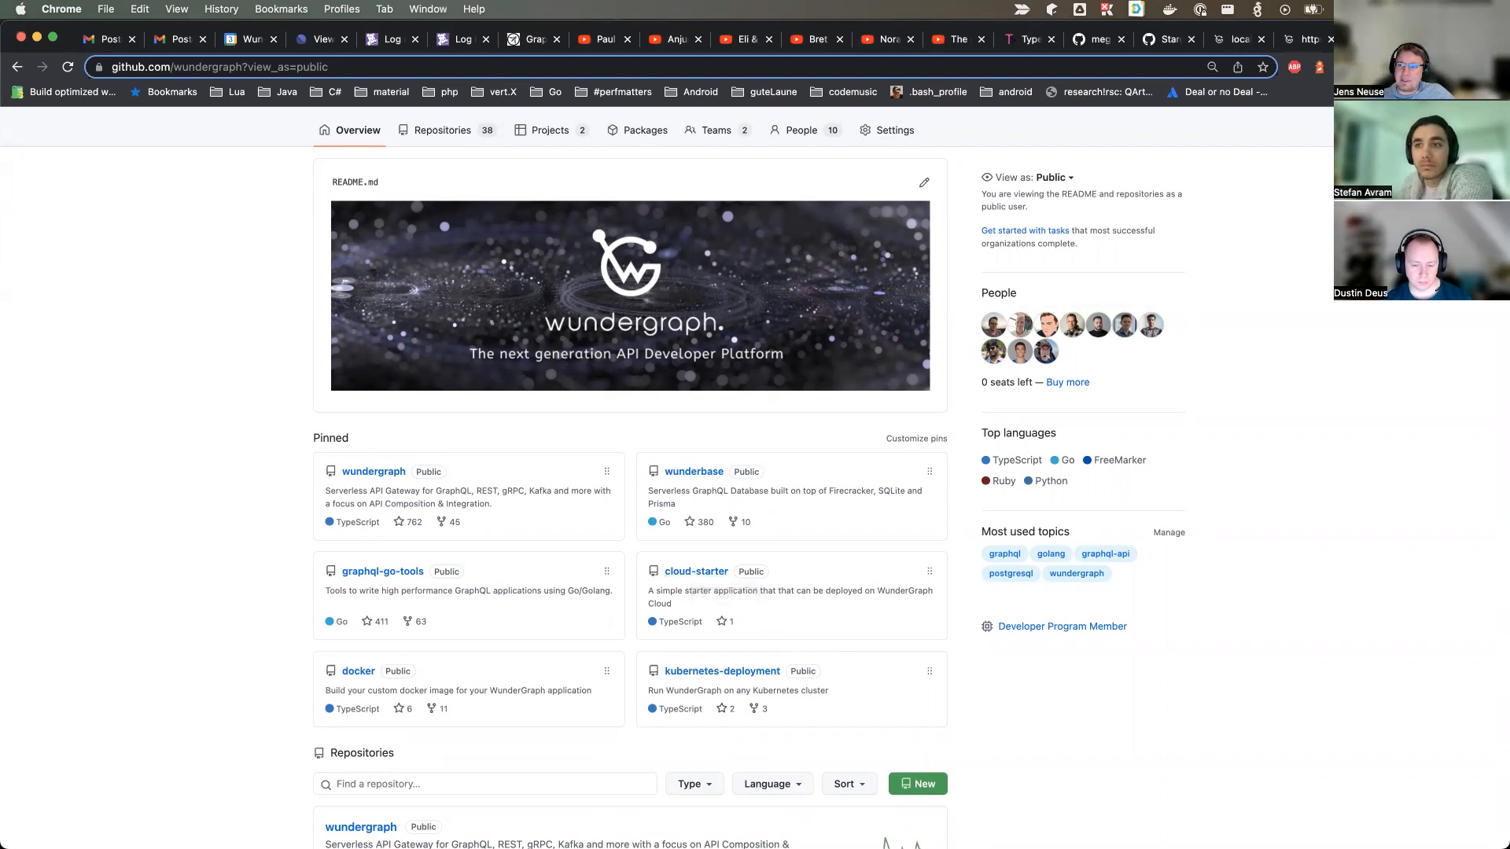
left_click(697, 571)
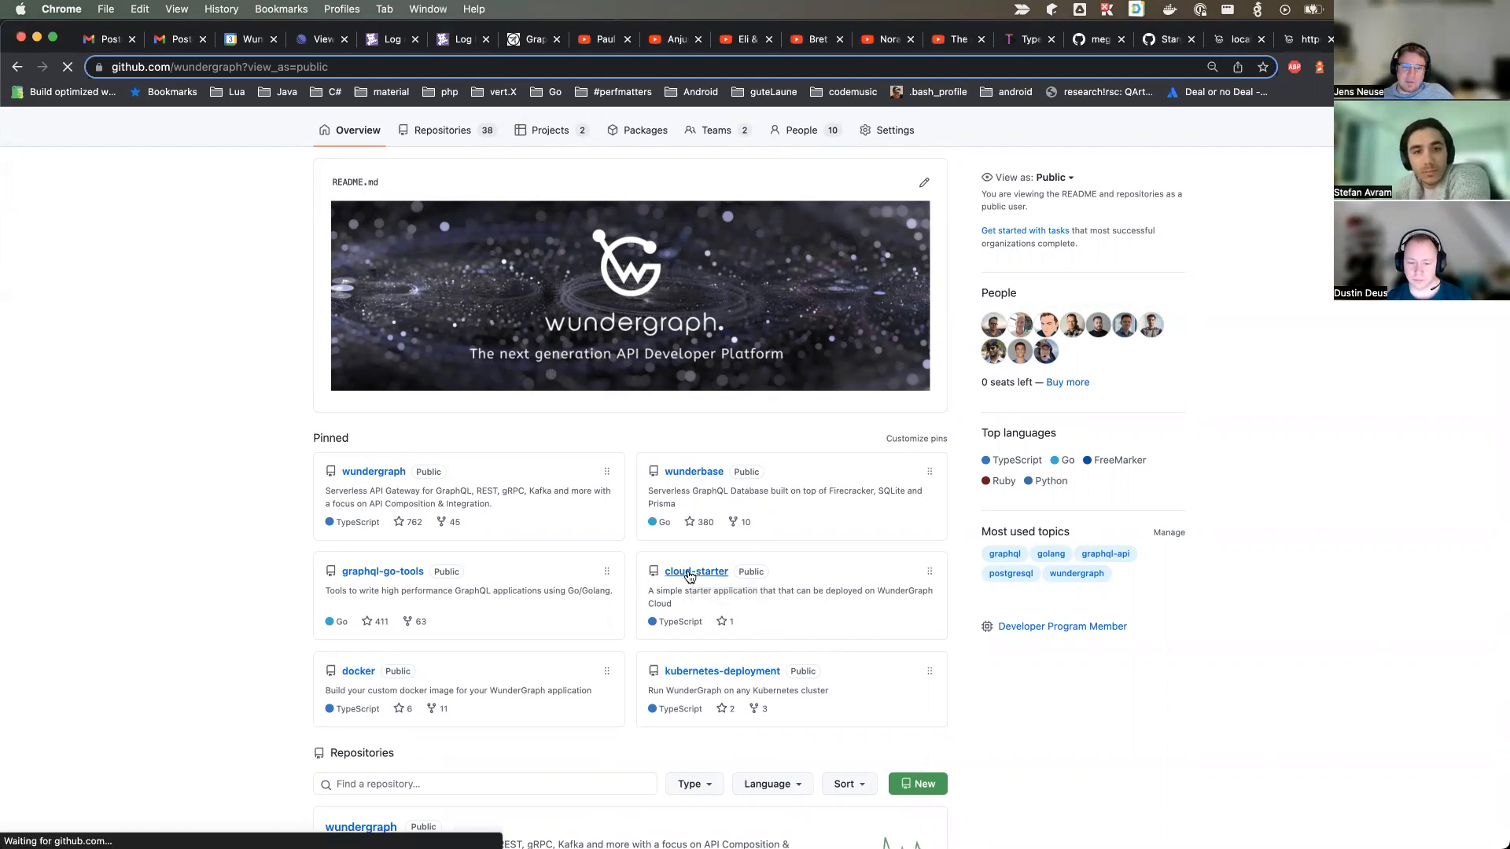
Fork cloud-starter into the personal account as wundergraph-cloud-starter.
left_click(695, 570)
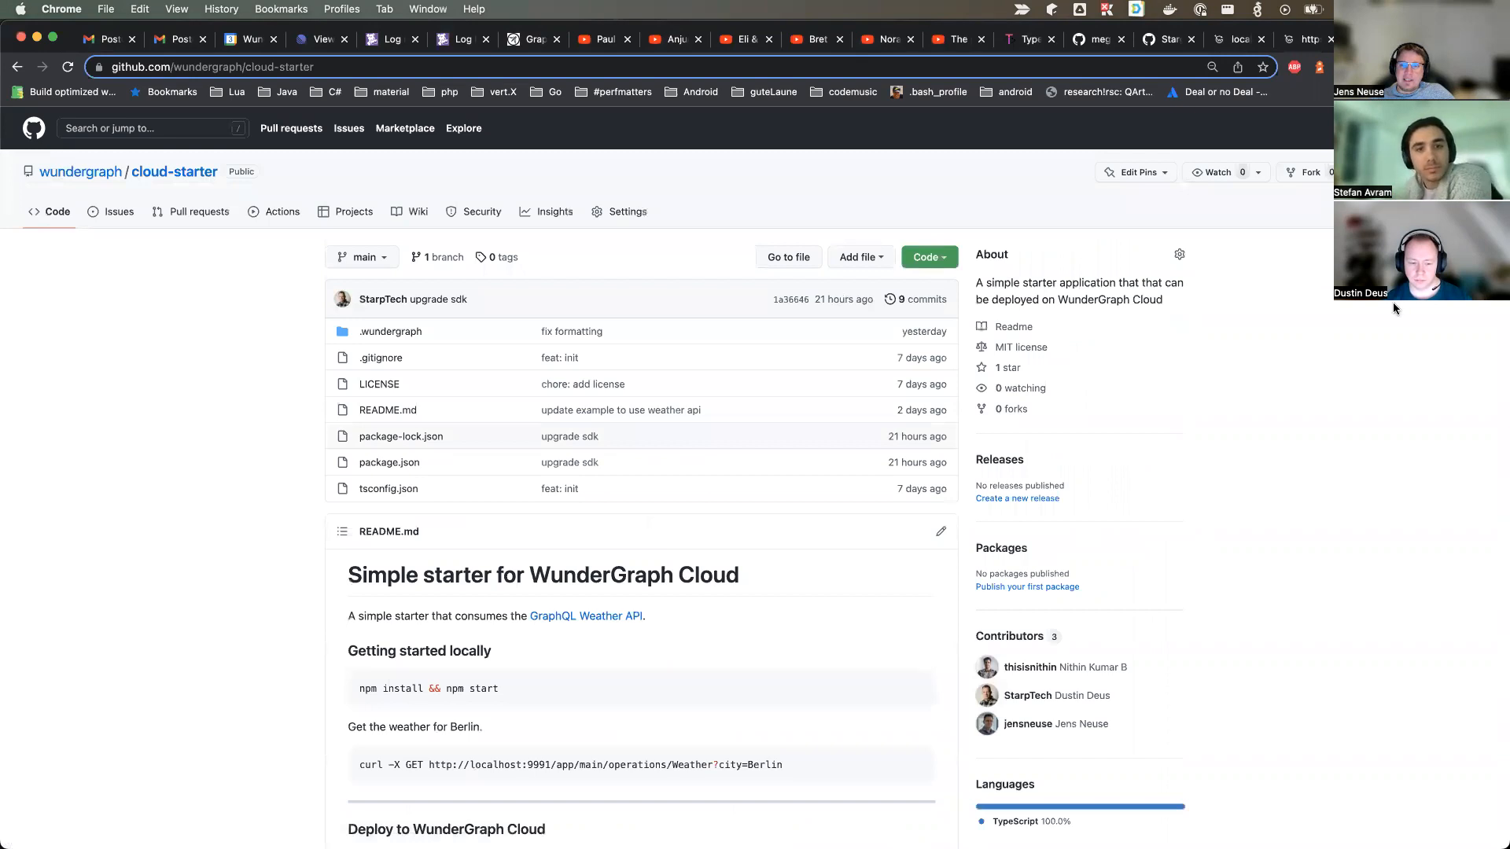
mouse_move(1312, 173)
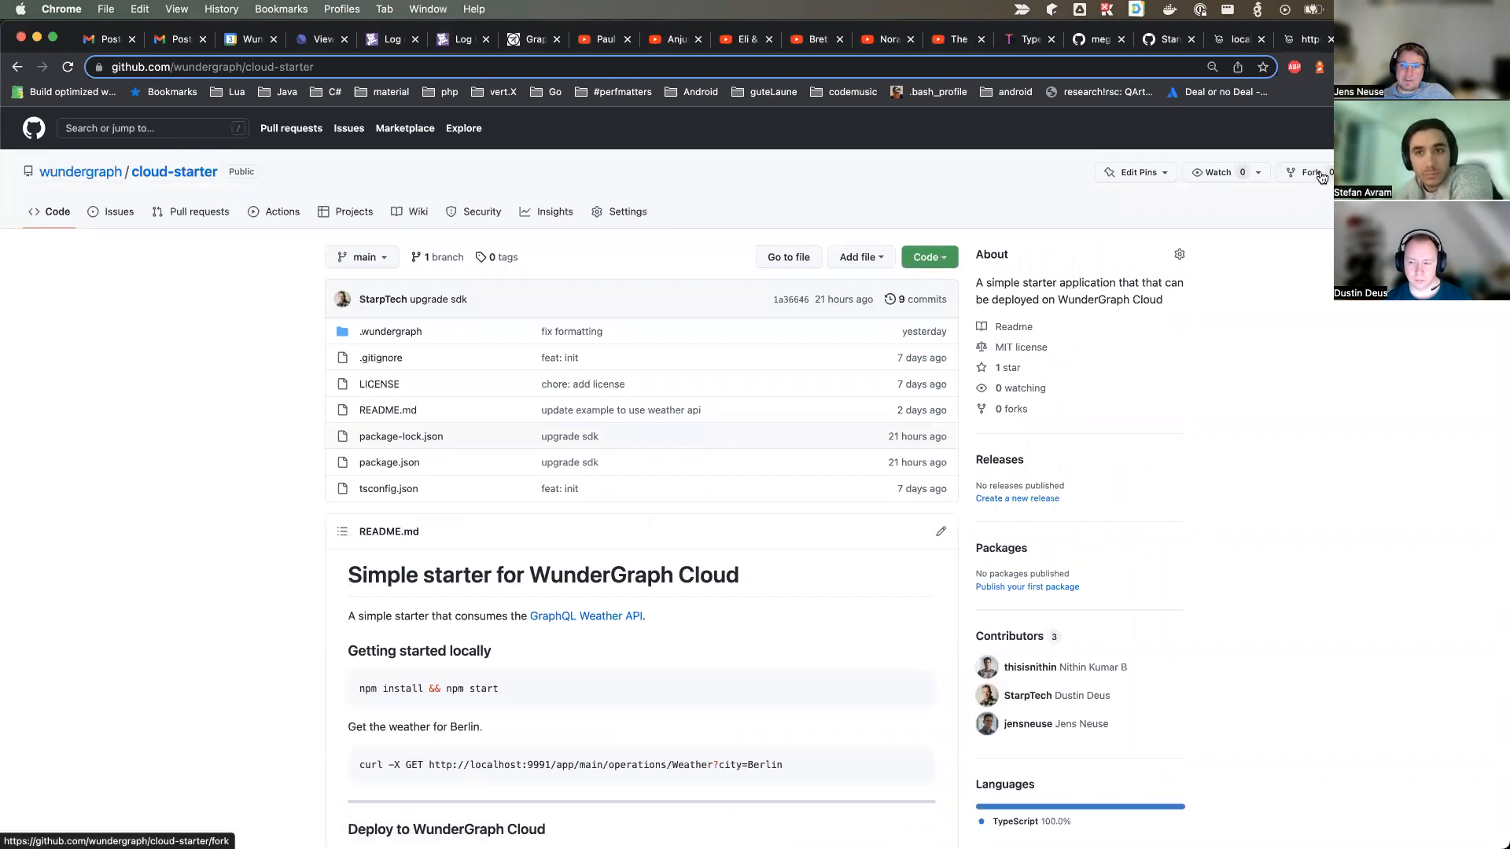
left_click(1310, 173)
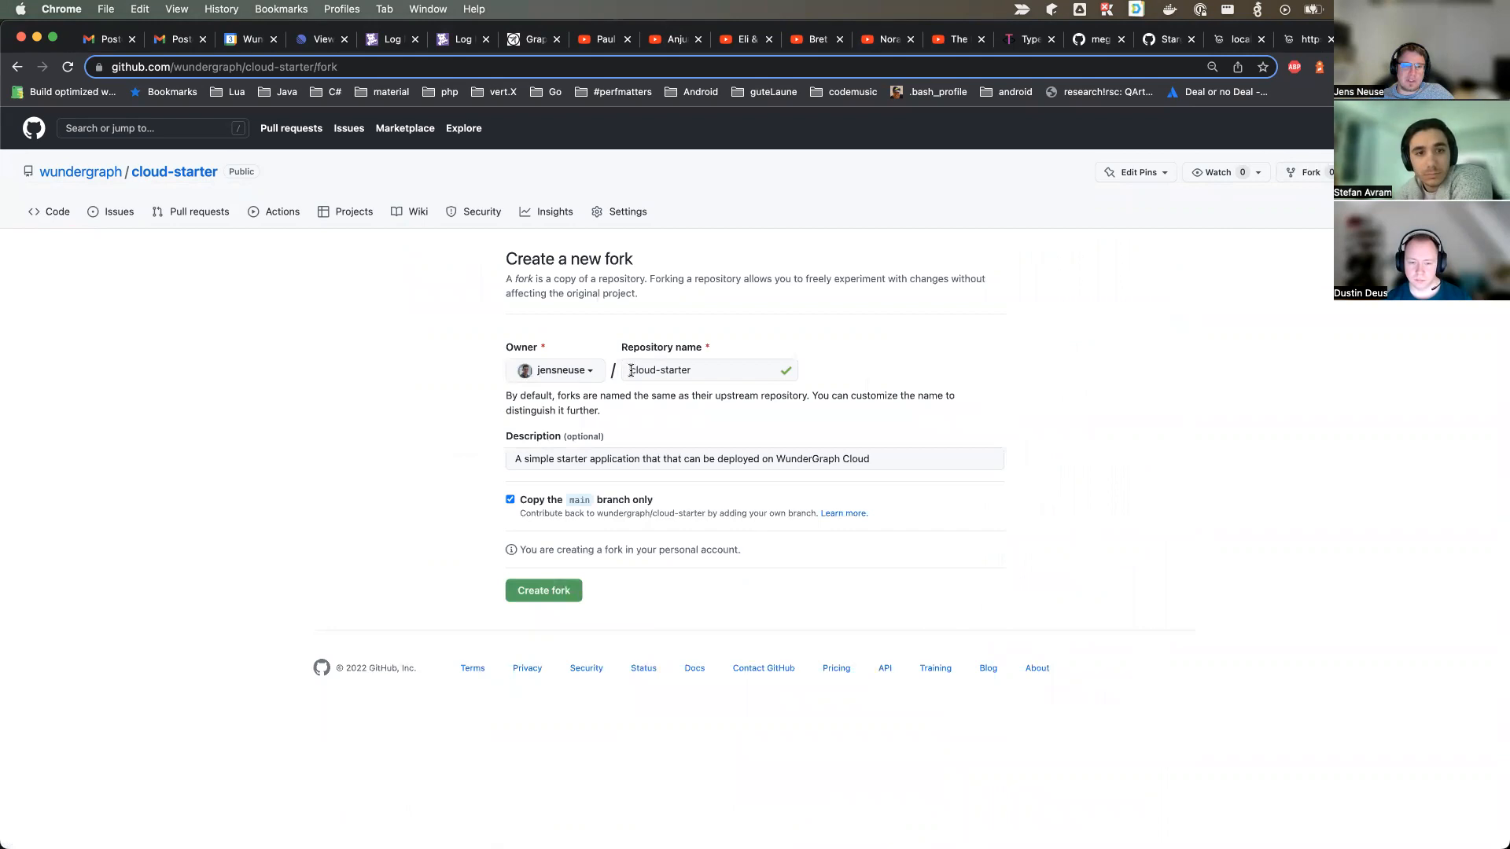
type("wundergraph-")
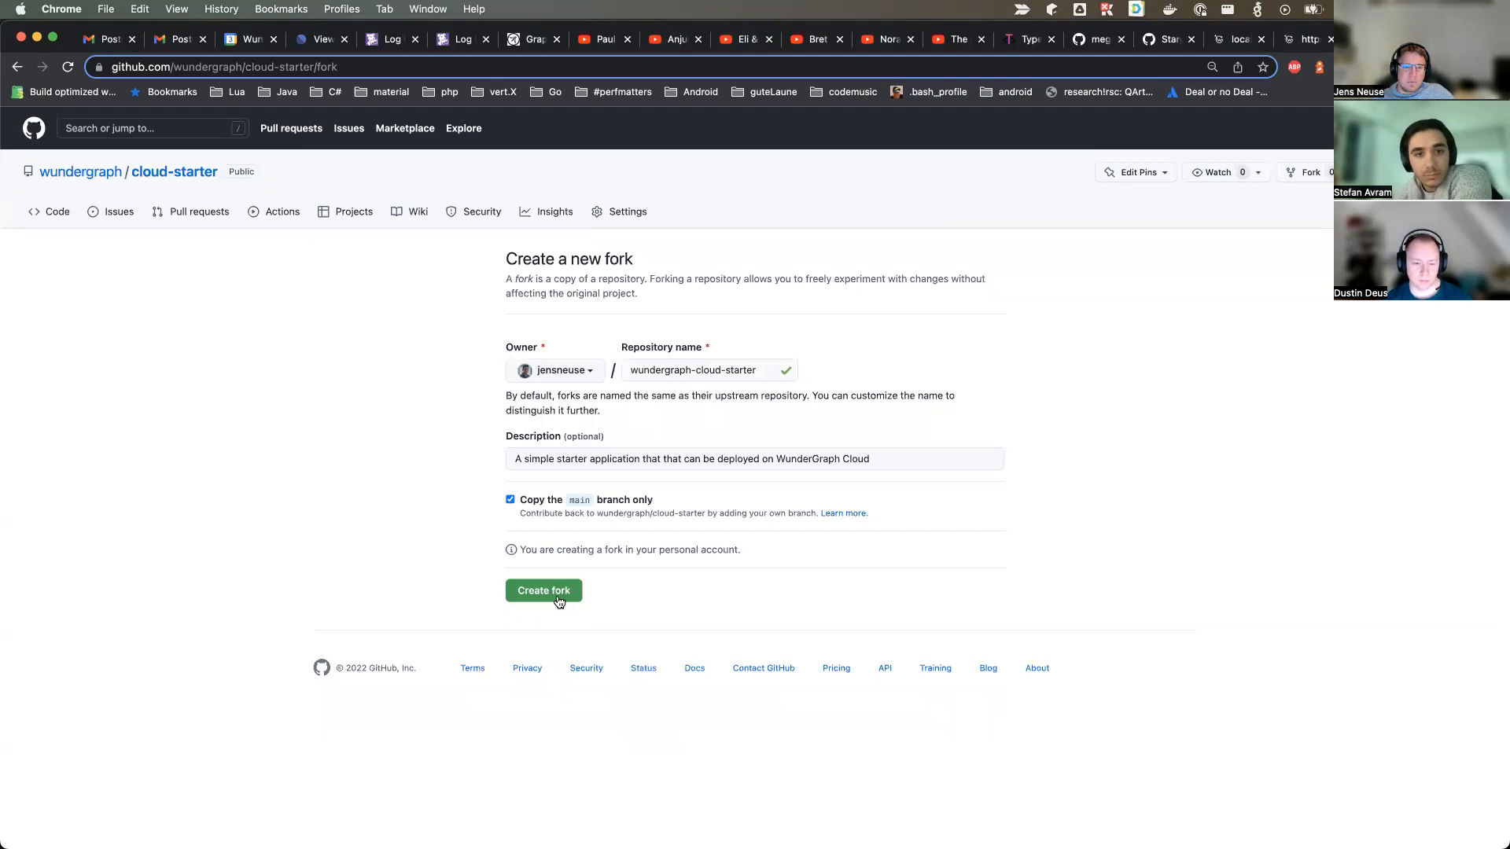
left_click(543, 590)
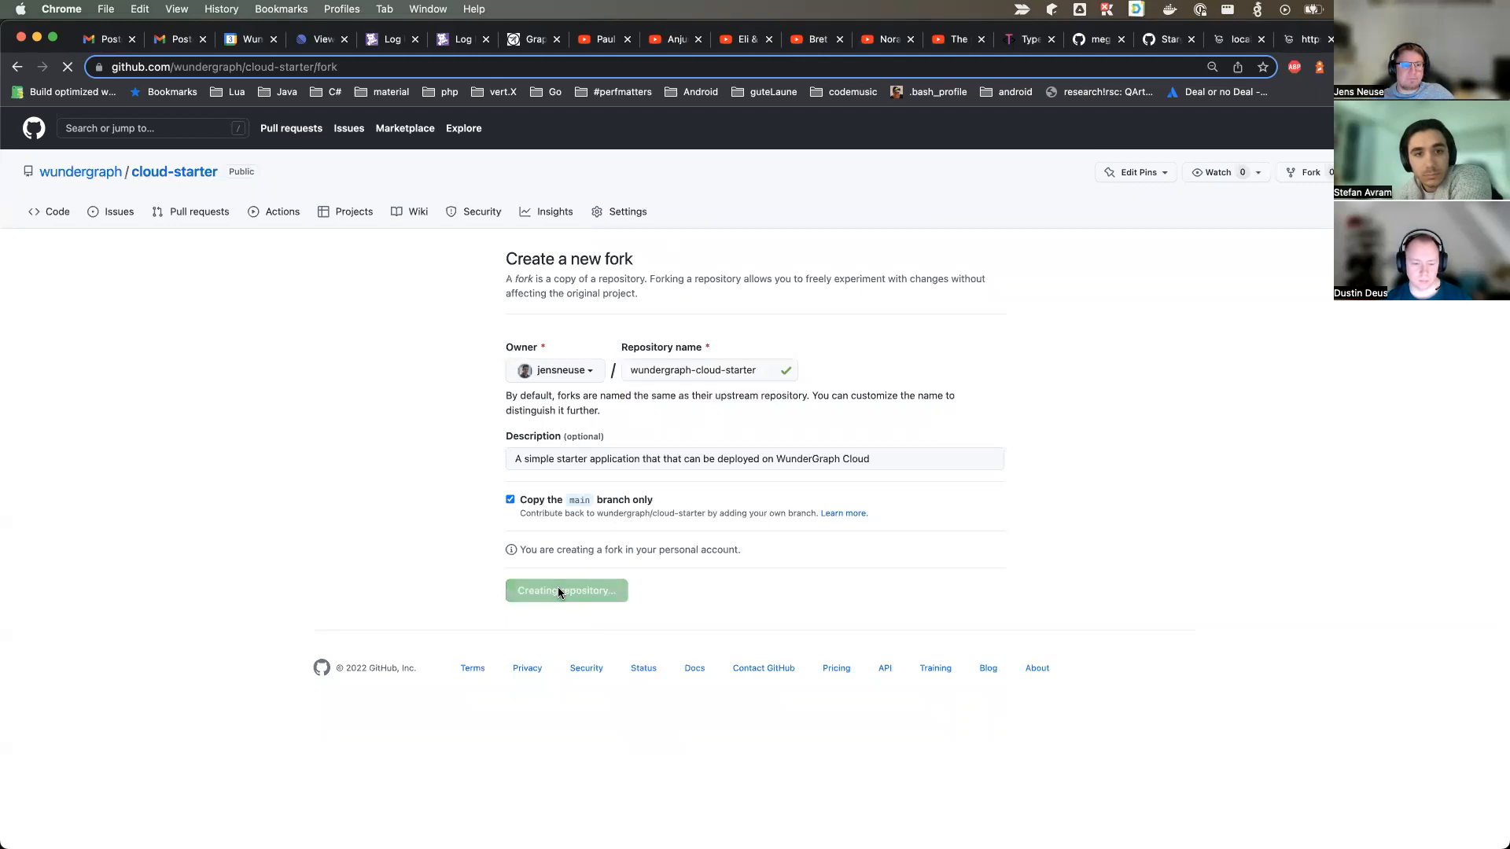
left_click(566, 589)
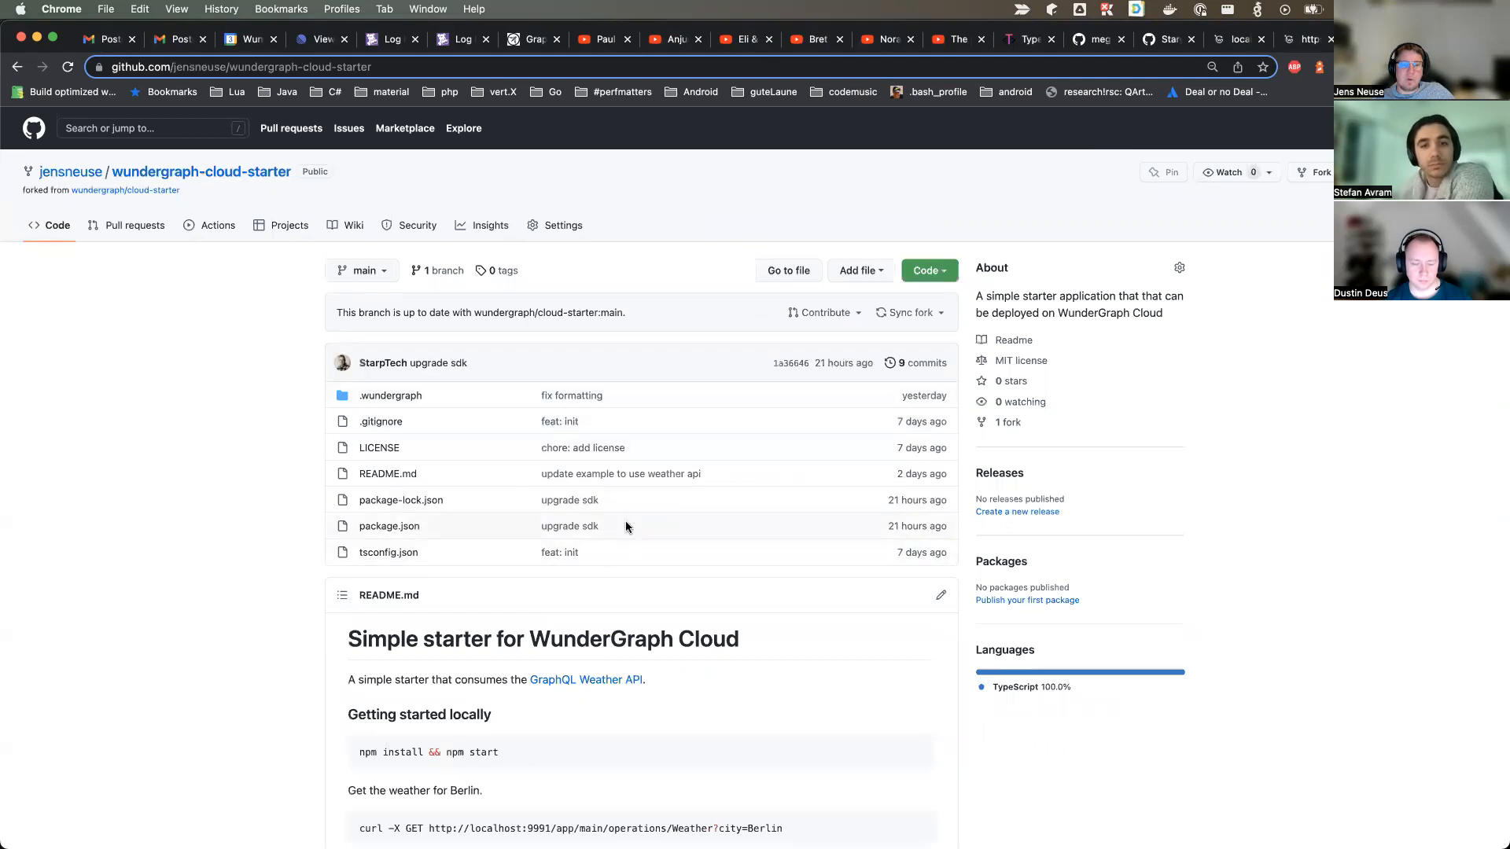
mouse_move(529, 576)
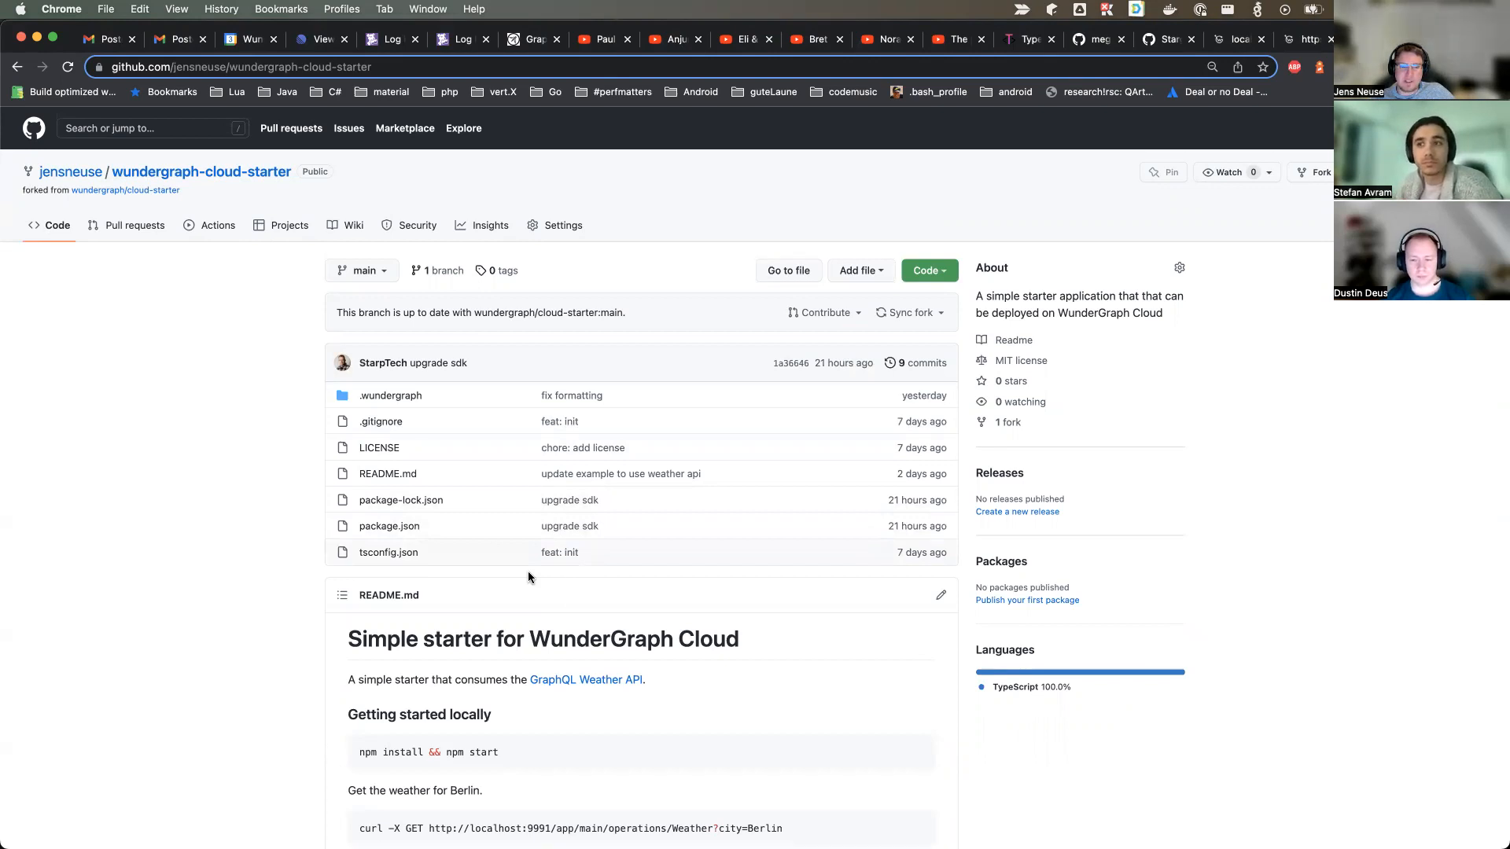
Scroll through the fork's README deploy-to-WunderGraph-Cloud steps and back up.
scroll("down", 3)
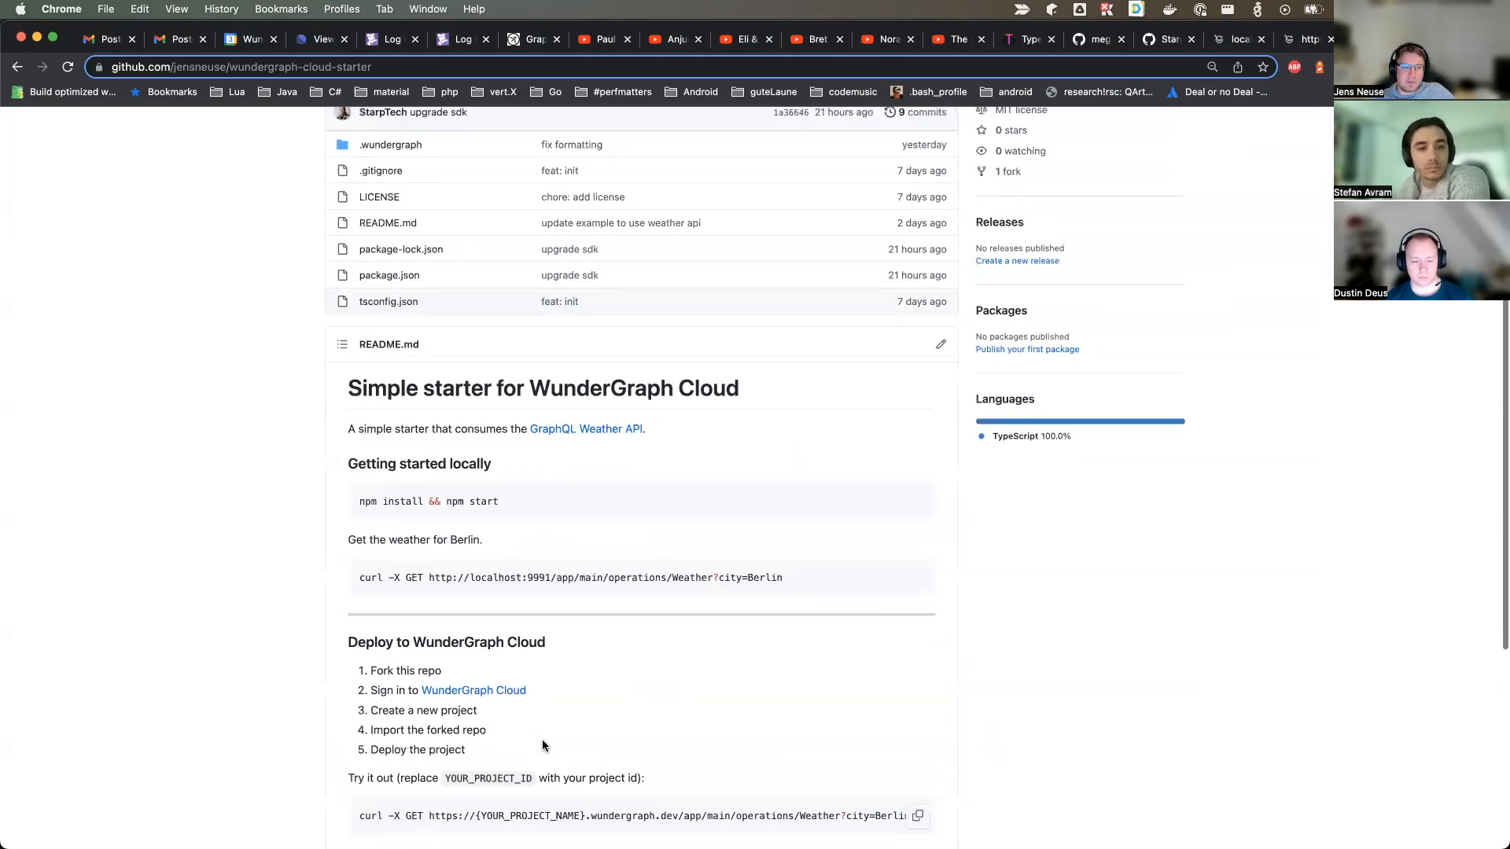
scroll("up", 3)
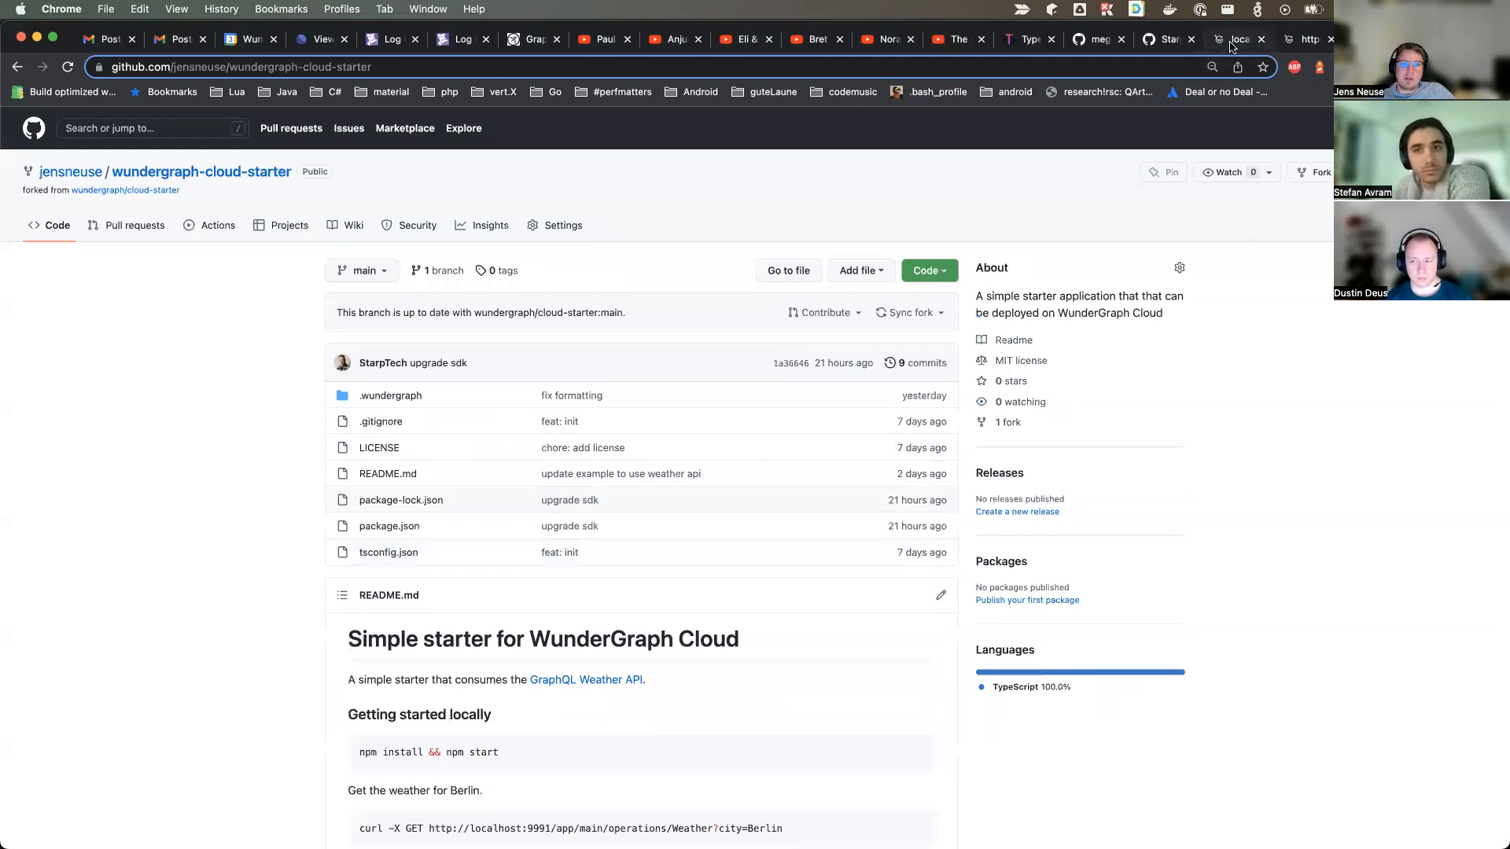
mouse_move(843, 363)
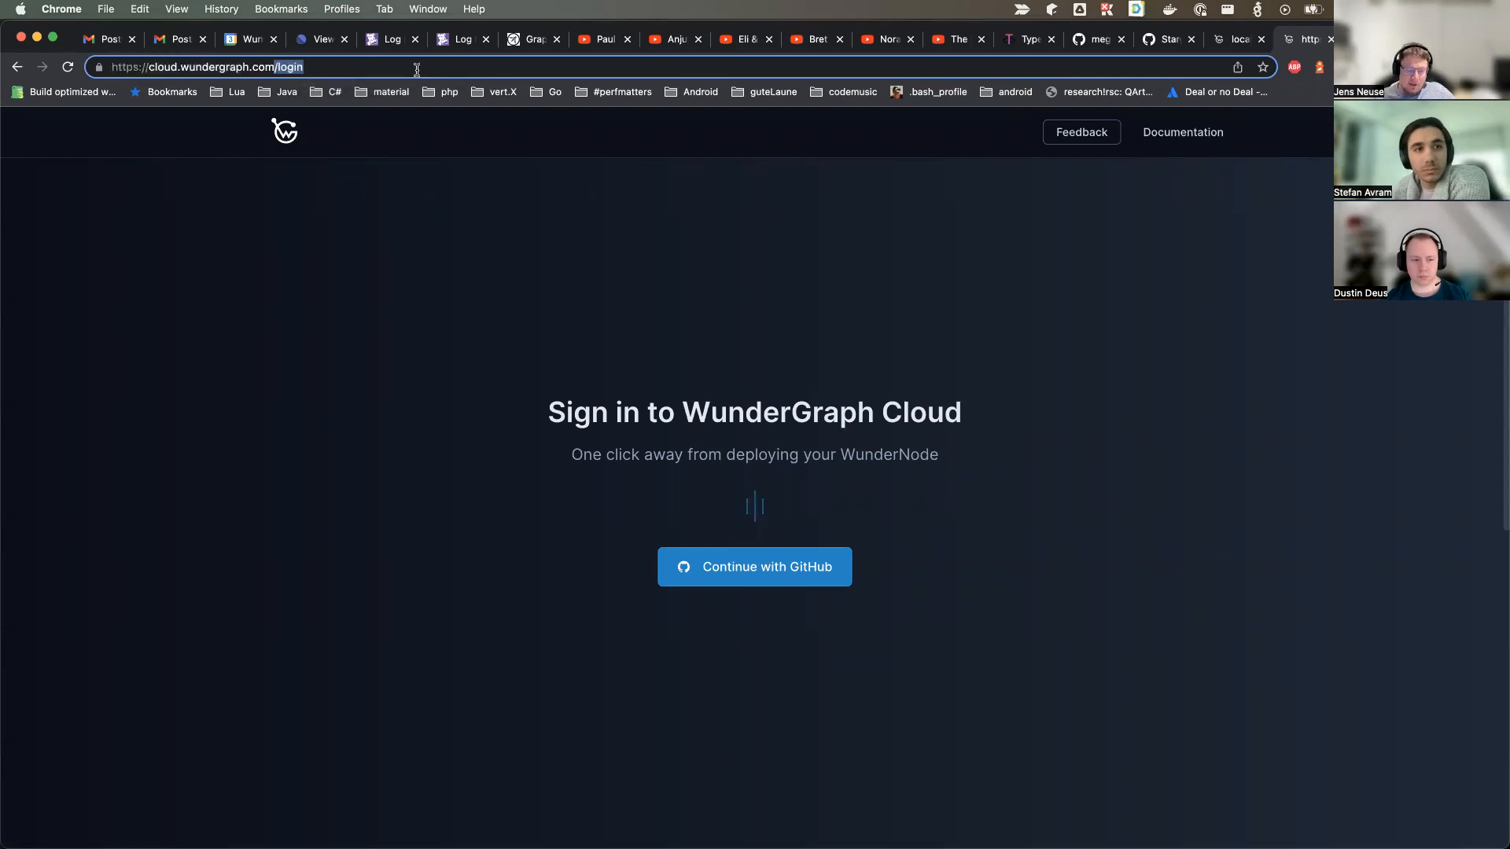
Sign in to WunderGraph Cloud with Continue with GitHub, landing on an empty projects dashboard.
left_click(264, 522)
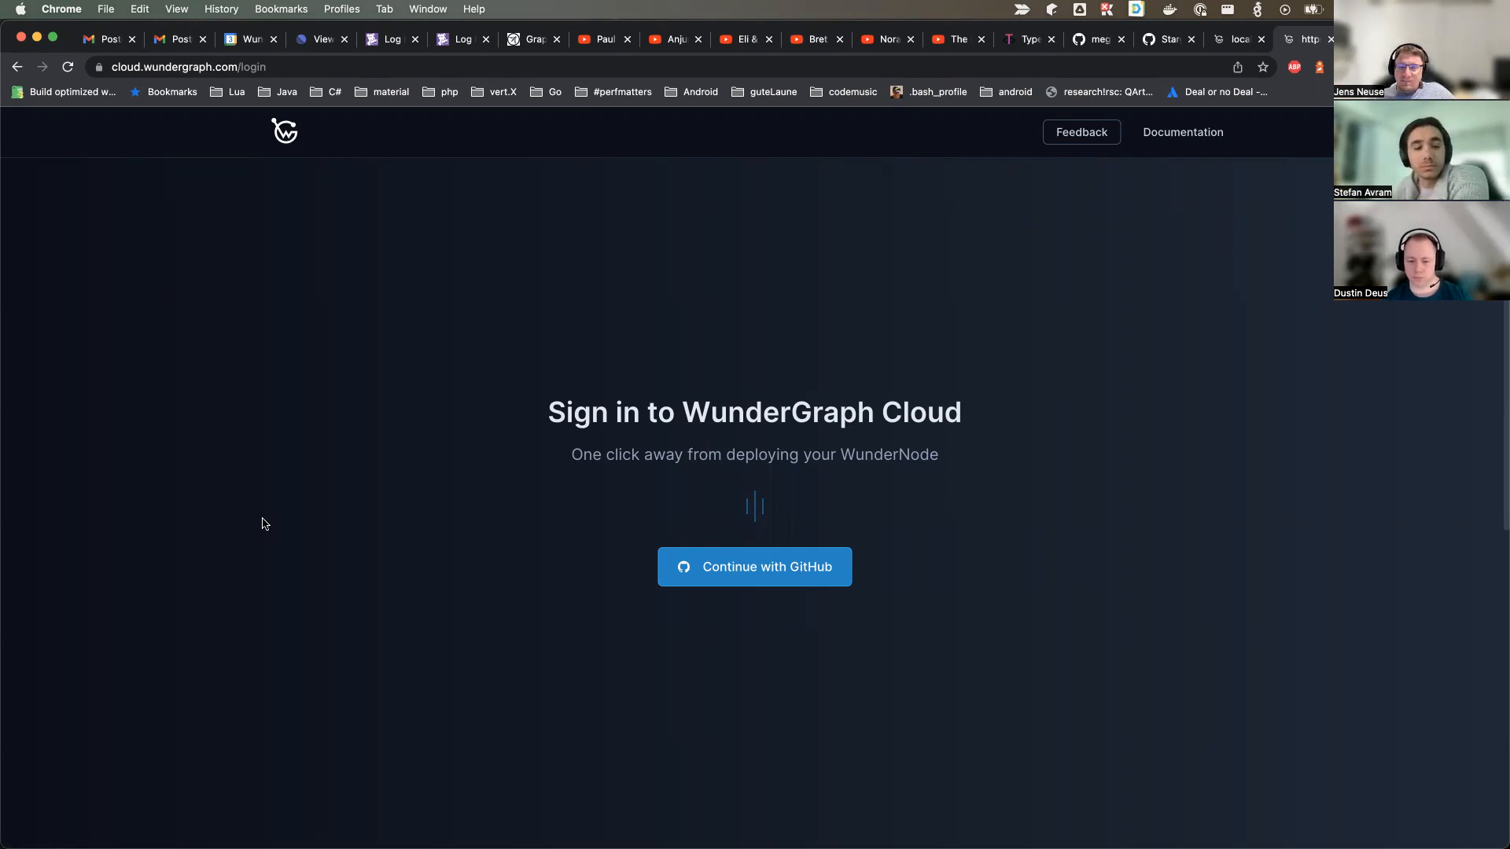
left_click(753, 566)
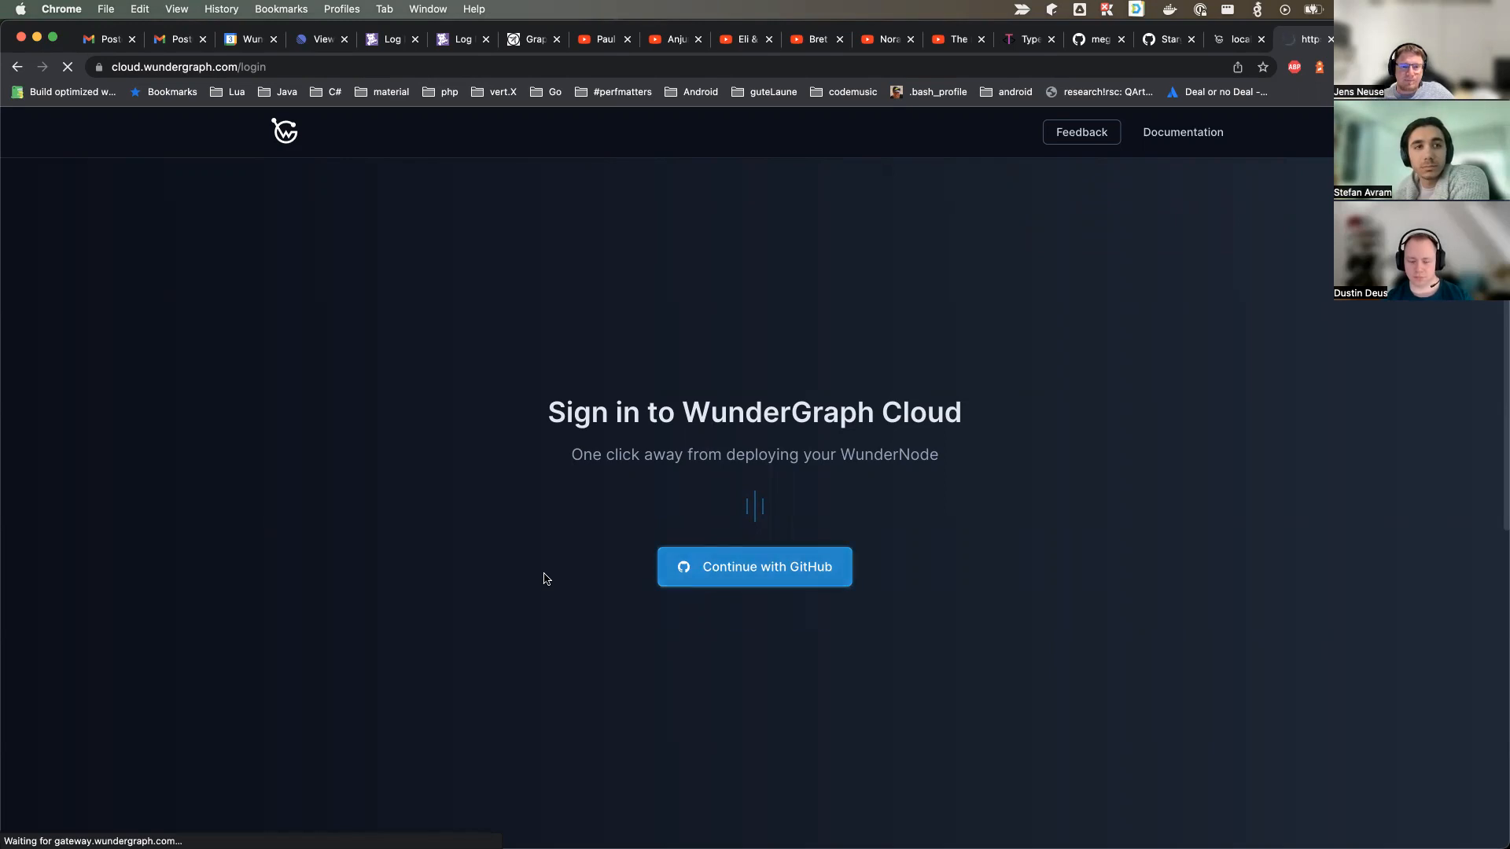
left_click(753, 566)
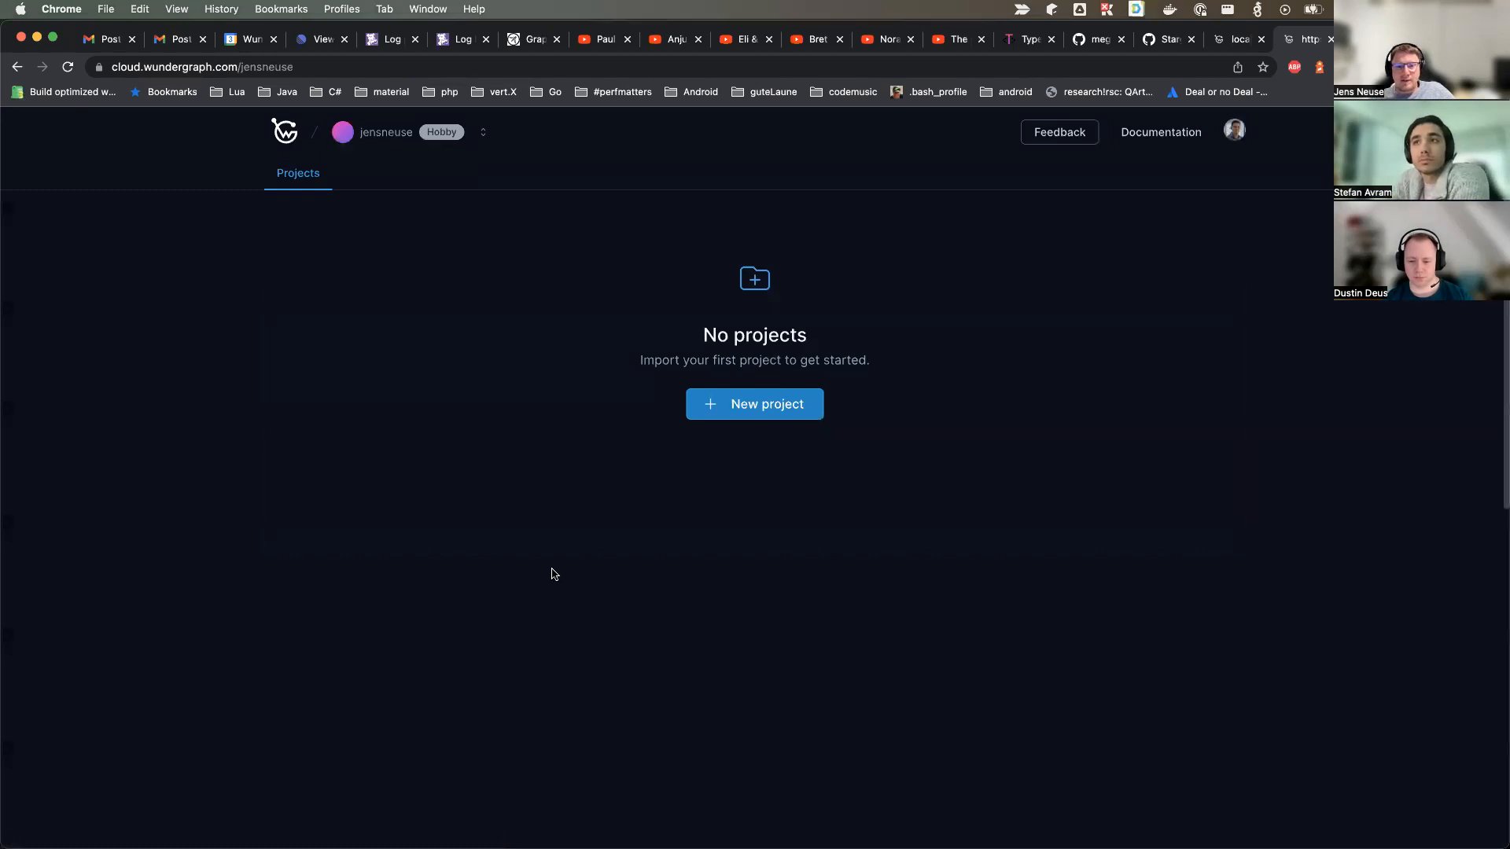
Start a new project and install & authorize the WunderGraph GitHub app on the personal account.
left_click(754, 404)
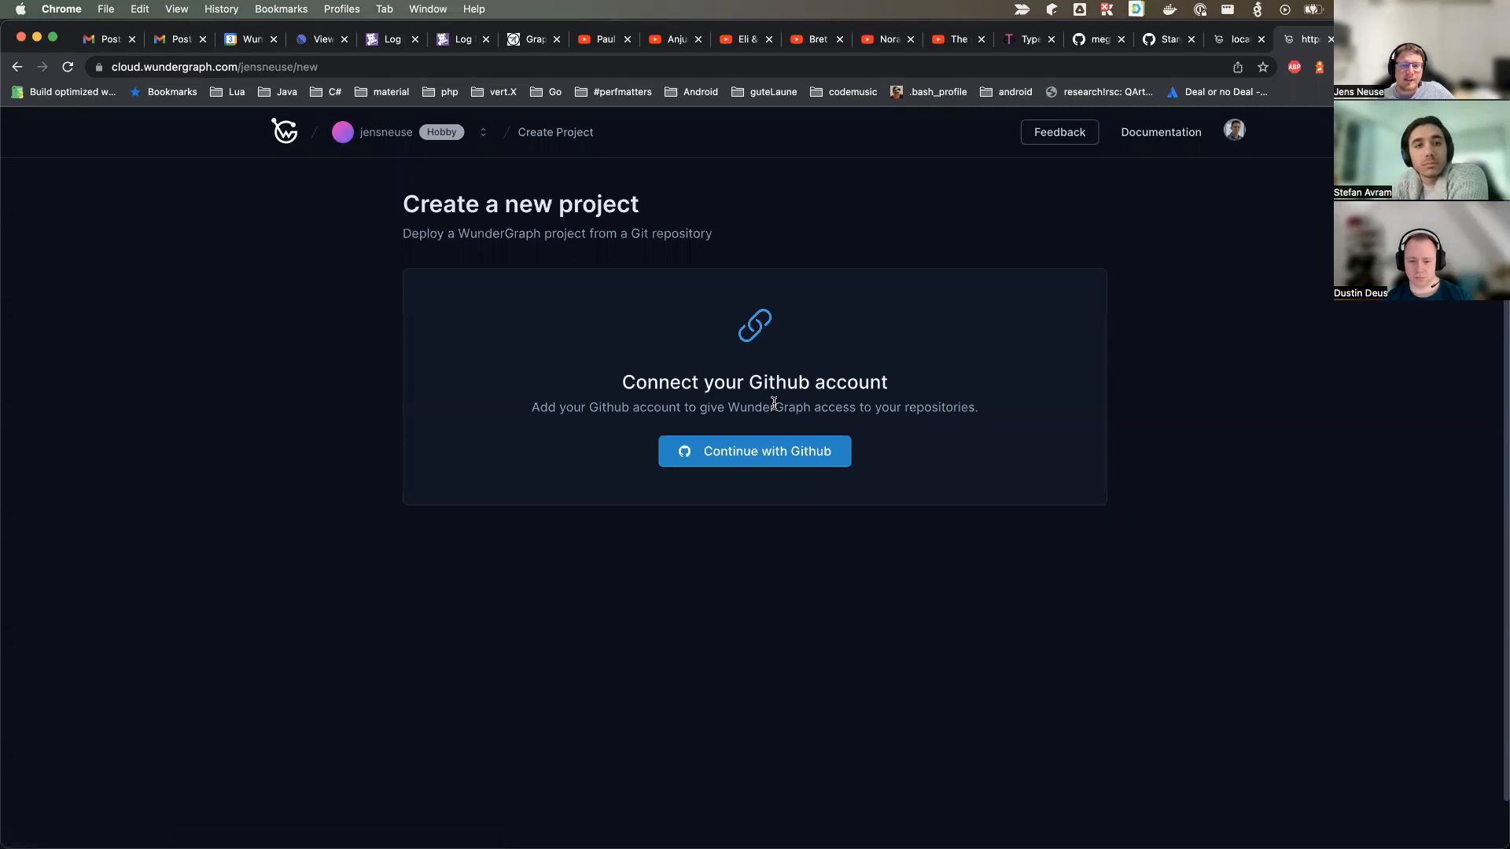
left_click(754, 451)
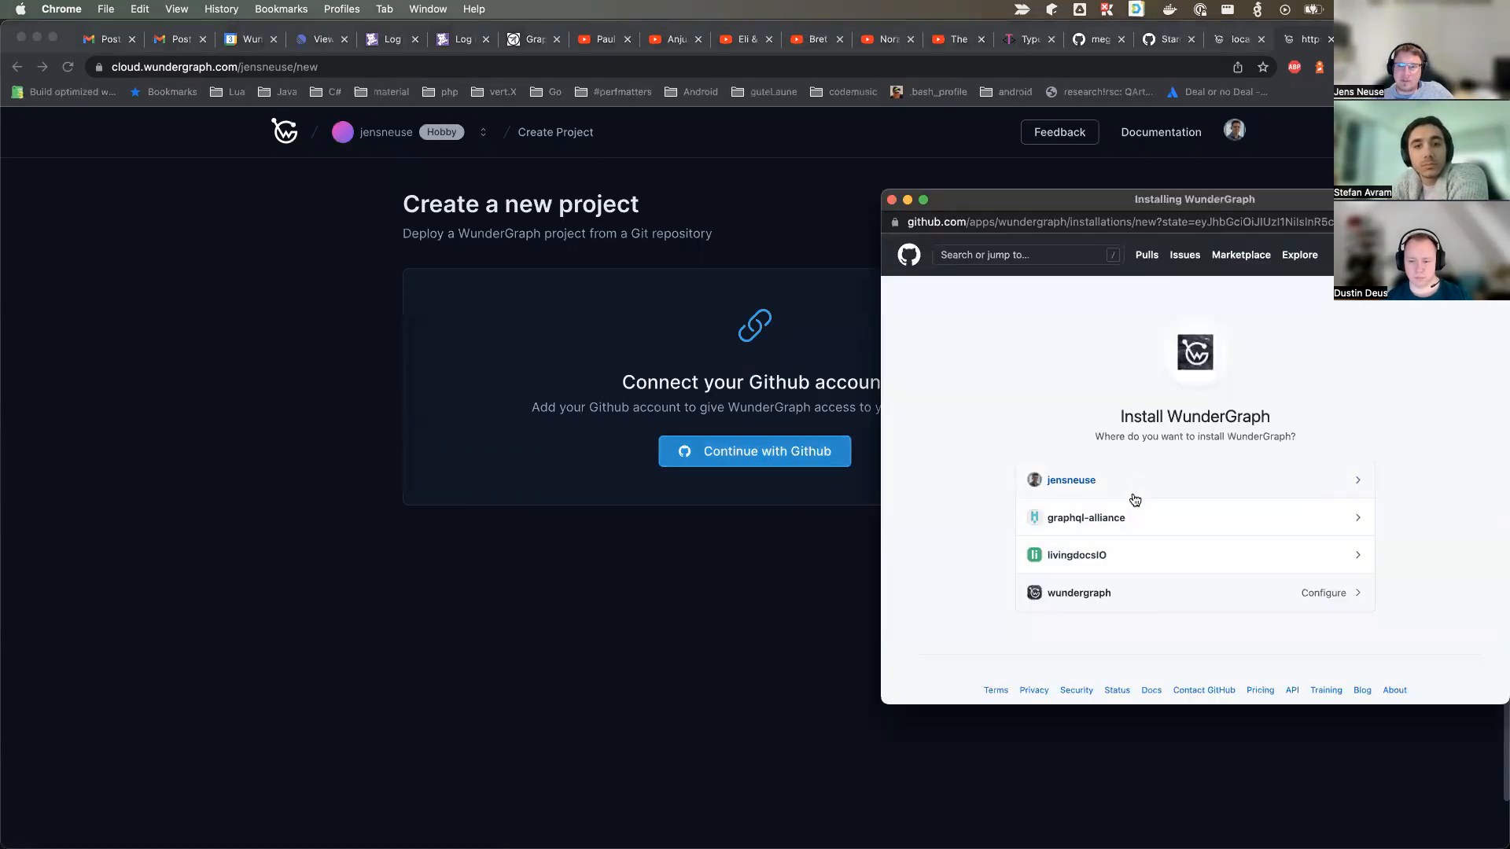
left_click(1071, 479)
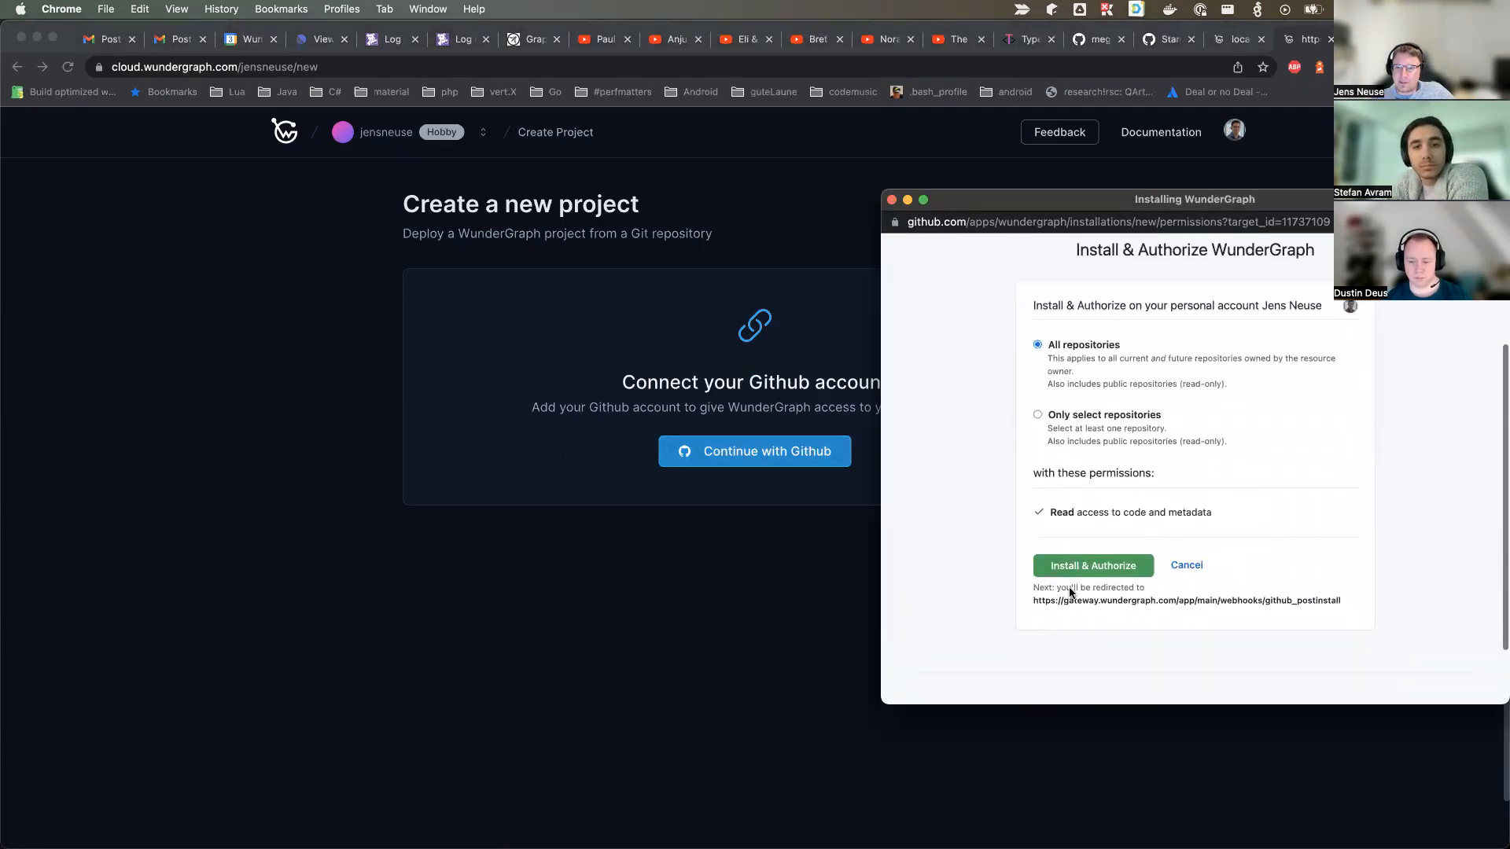
left_click(1092, 565)
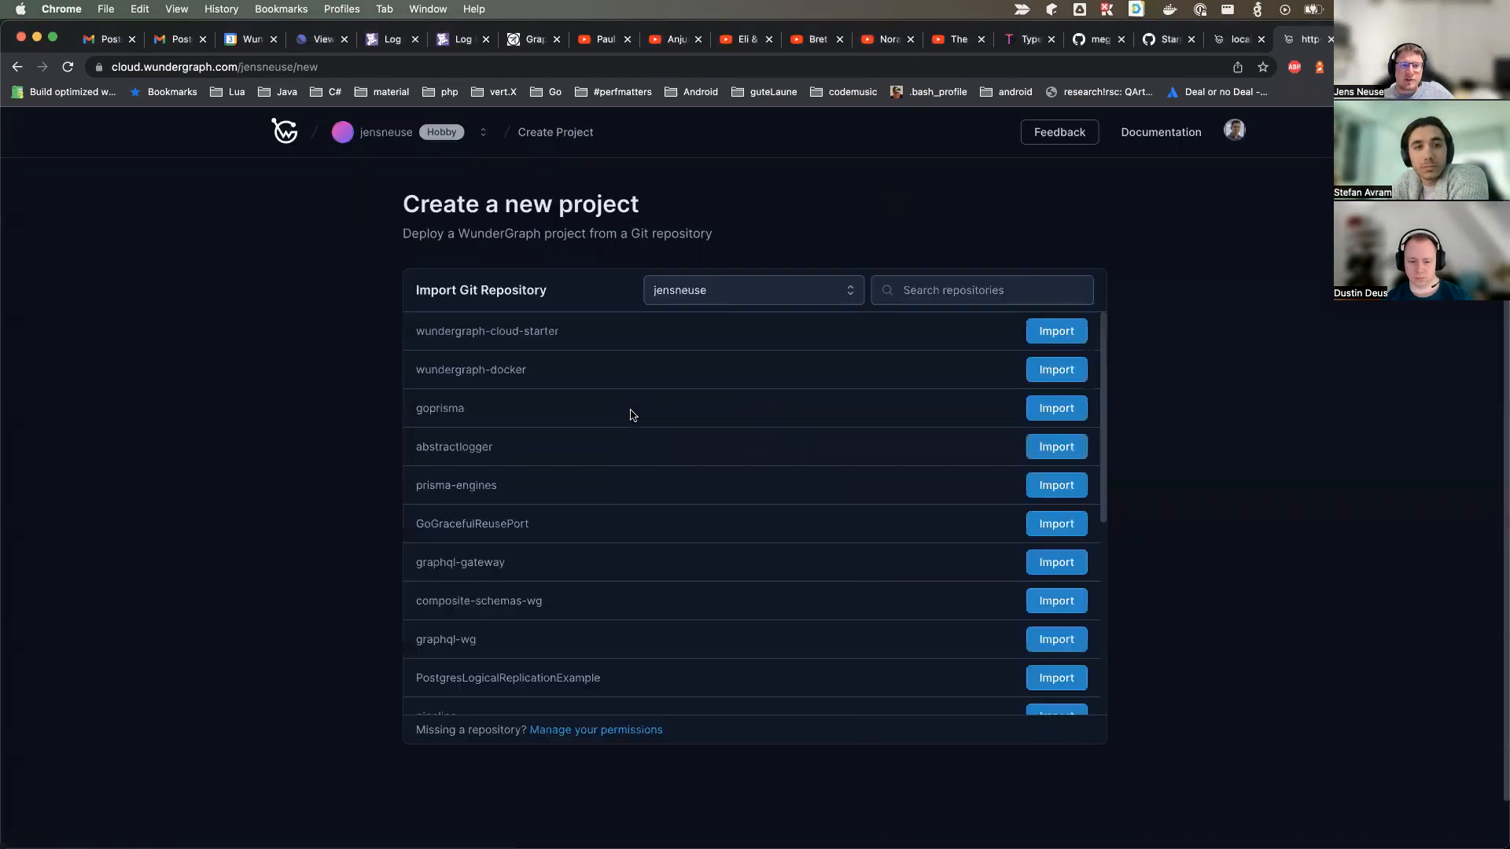
Import the wundergraph-cloud-starter fork as a project named weather and deploy it.
double_click(486, 330)
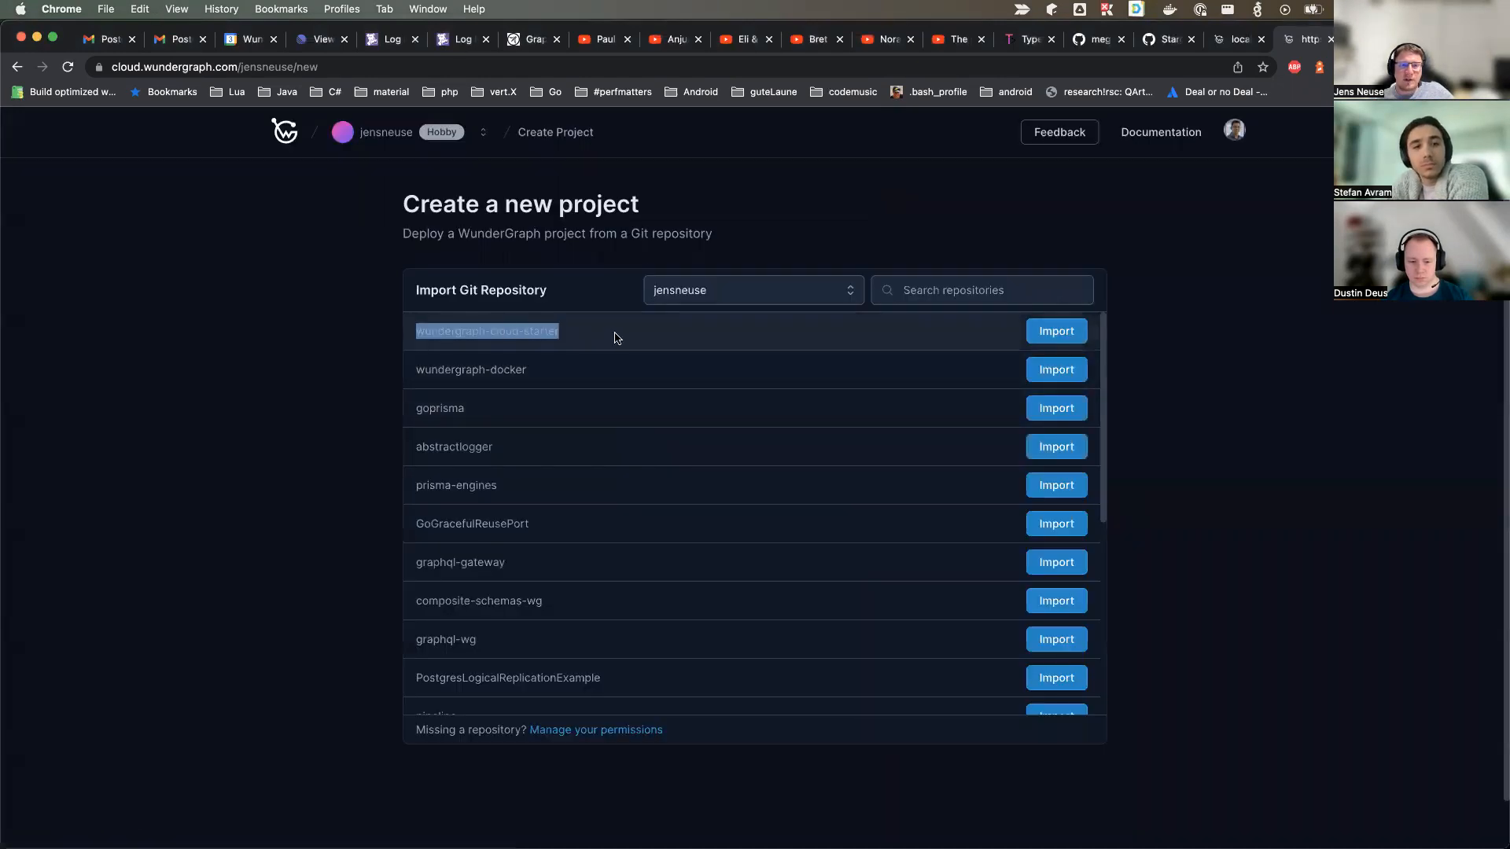
left_click(1056, 330)
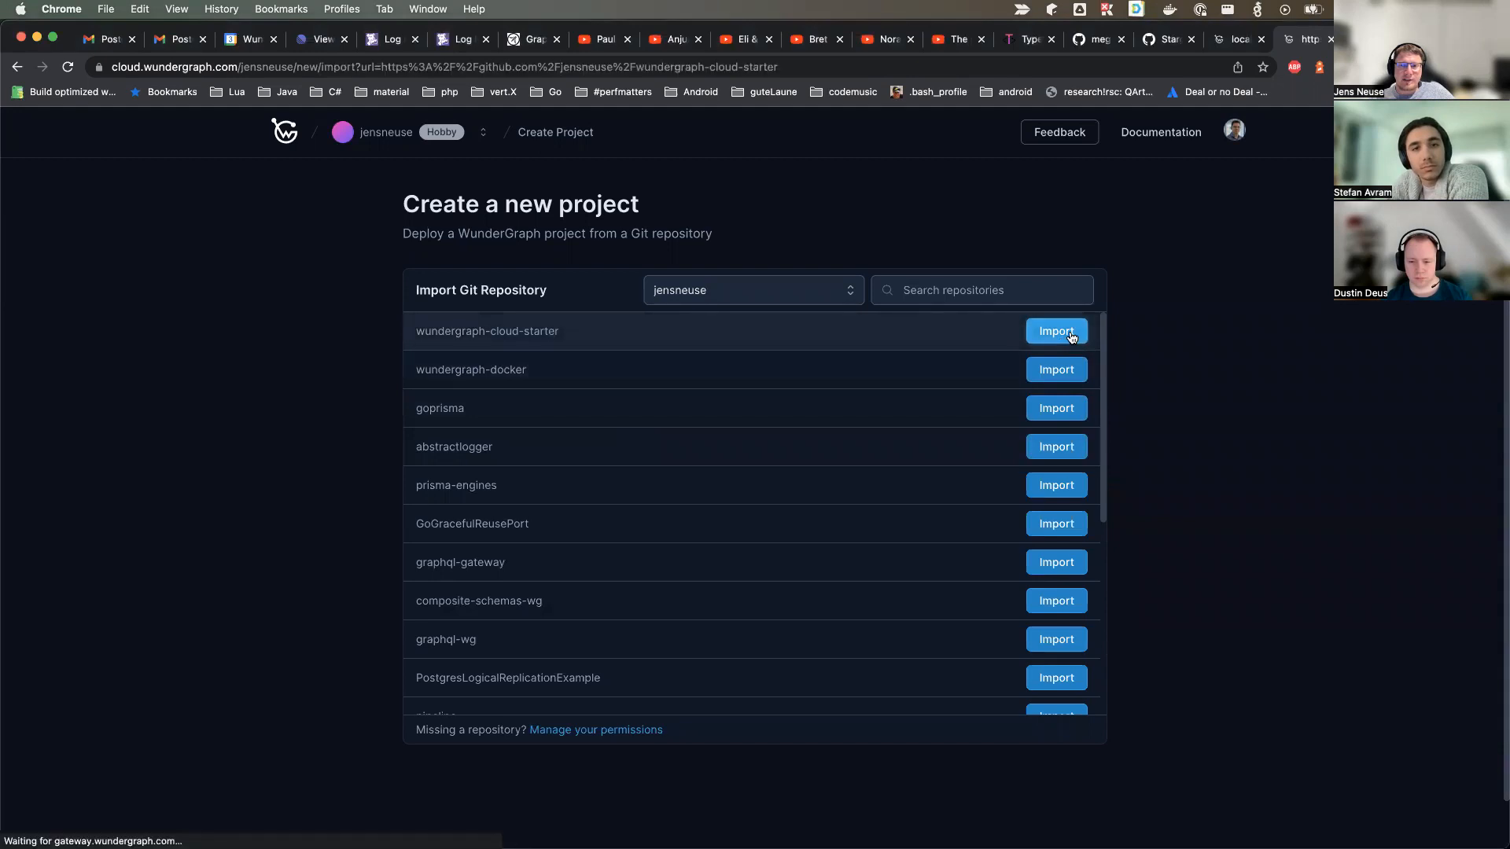
left_click(1054, 331)
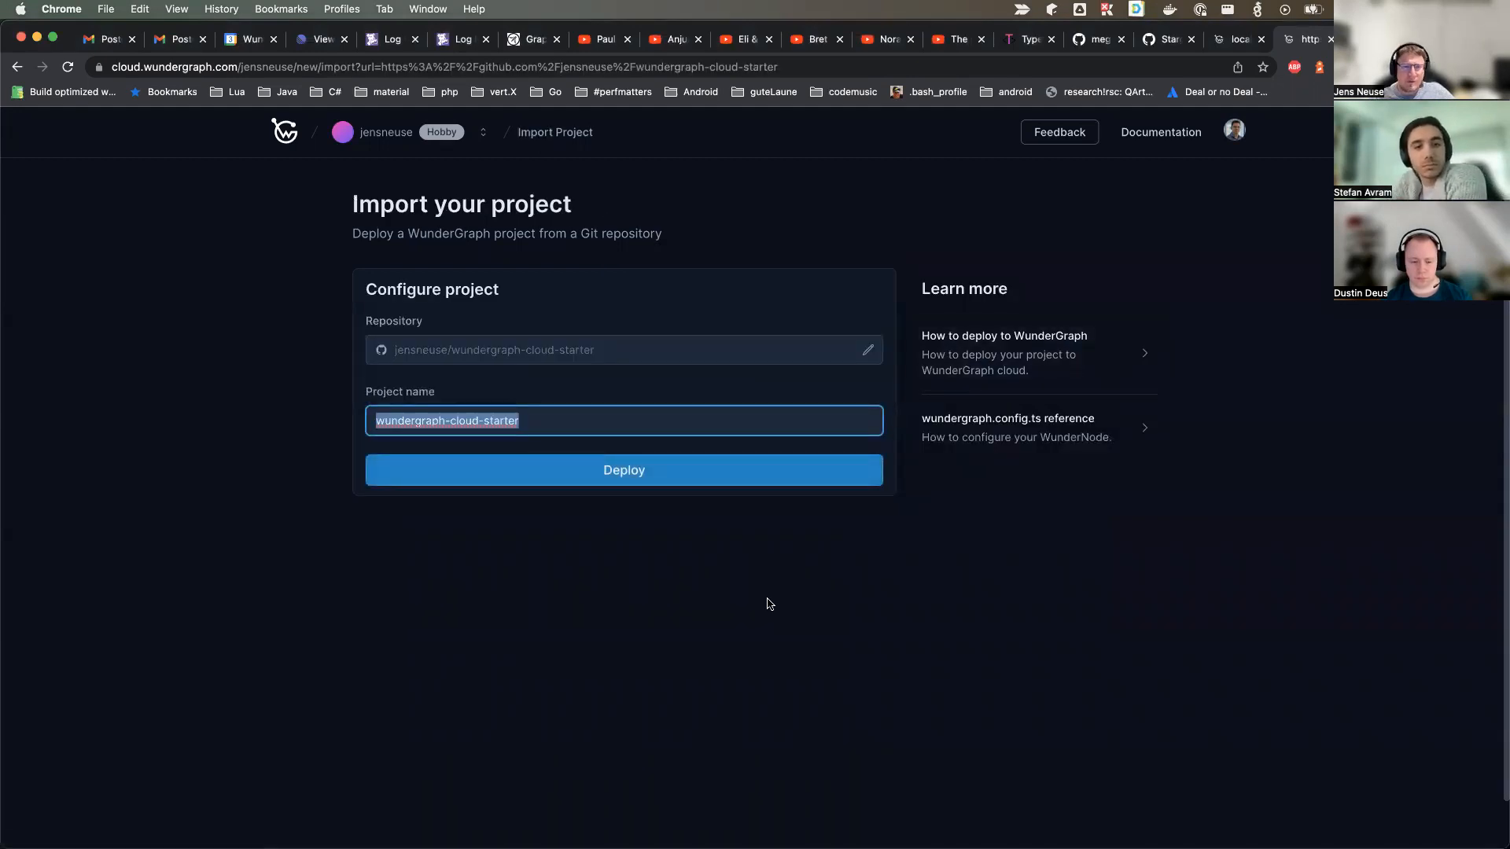
type("weather")
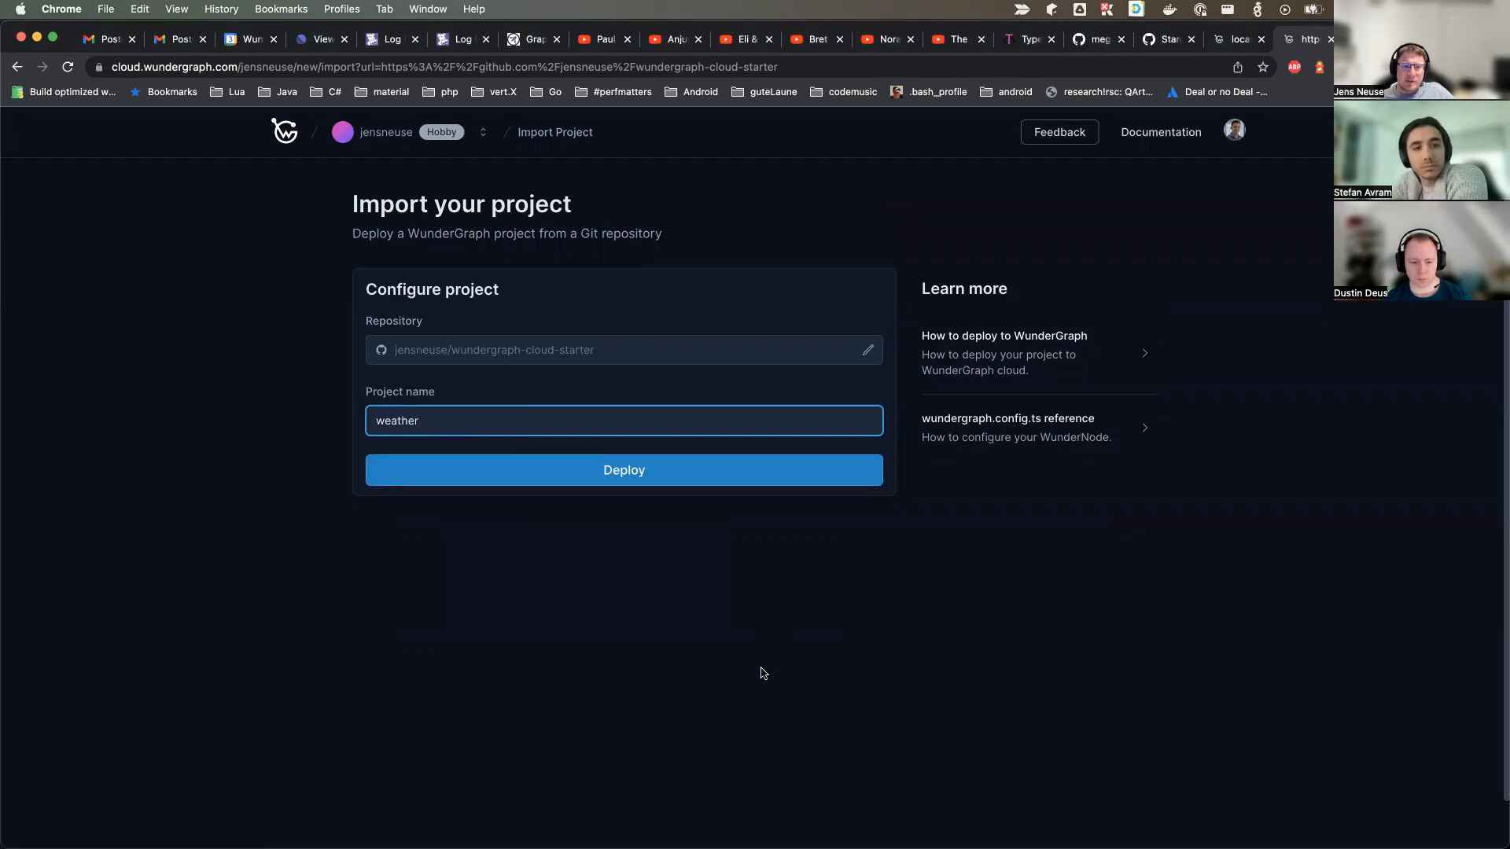
left_click(624, 470)
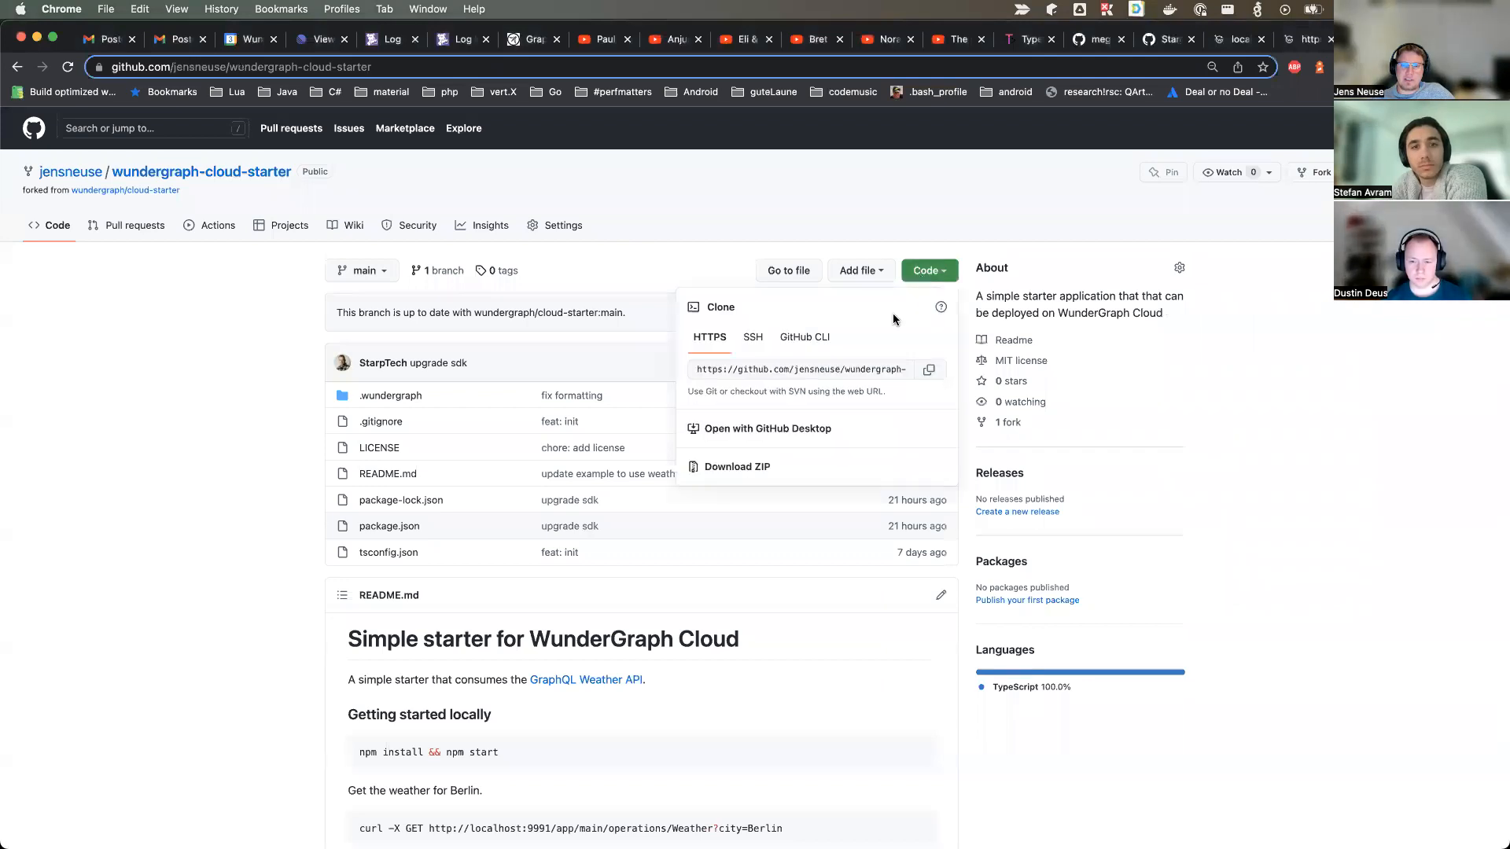
Copy the fork's HTTPS address and git clone it in the iTerm2 terminal.
left_click(928, 368)
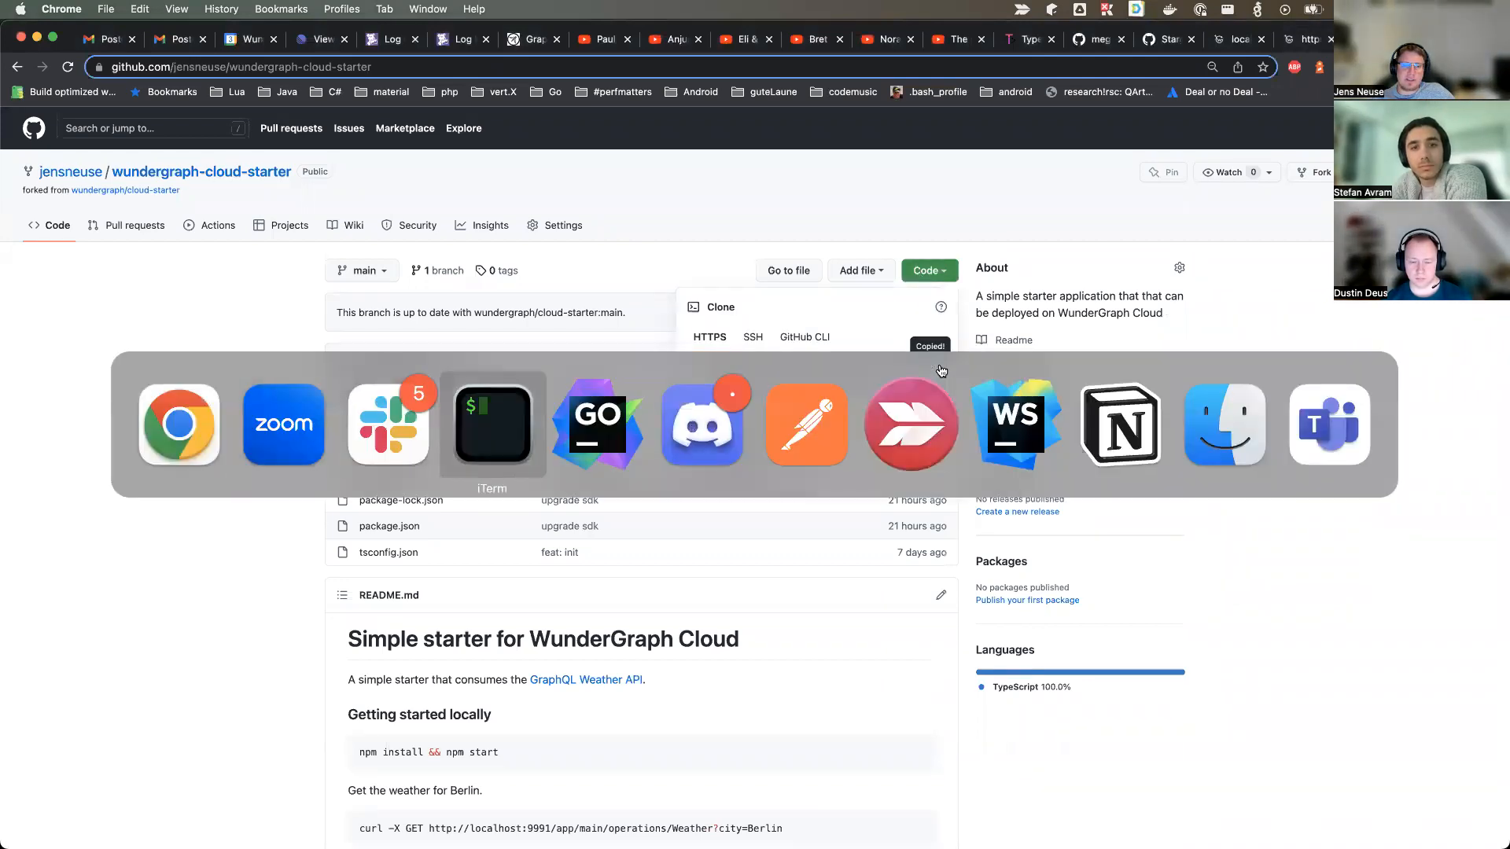
left_click(492, 424)
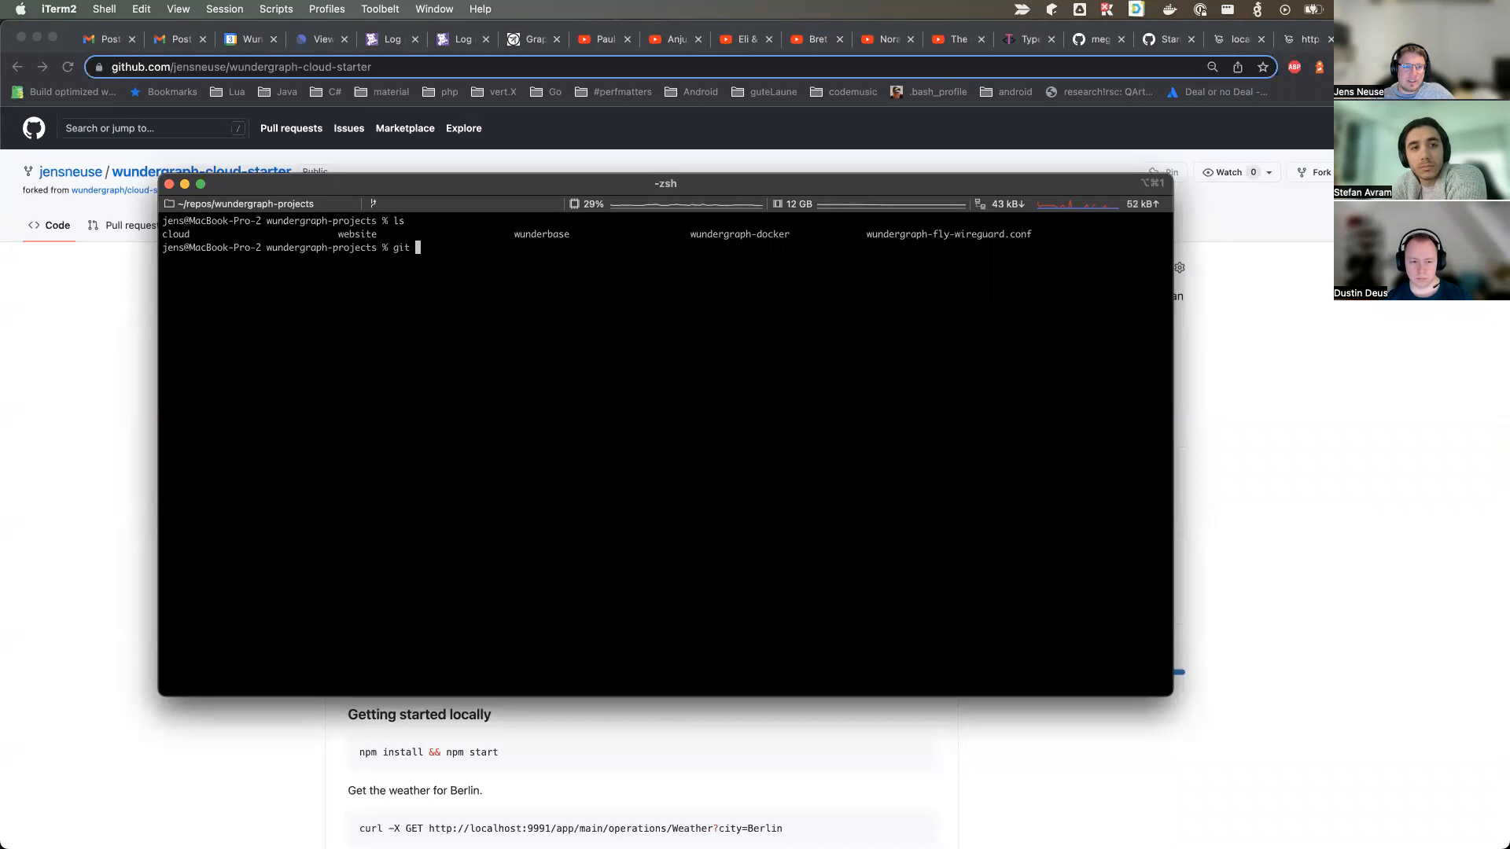
key("Return")
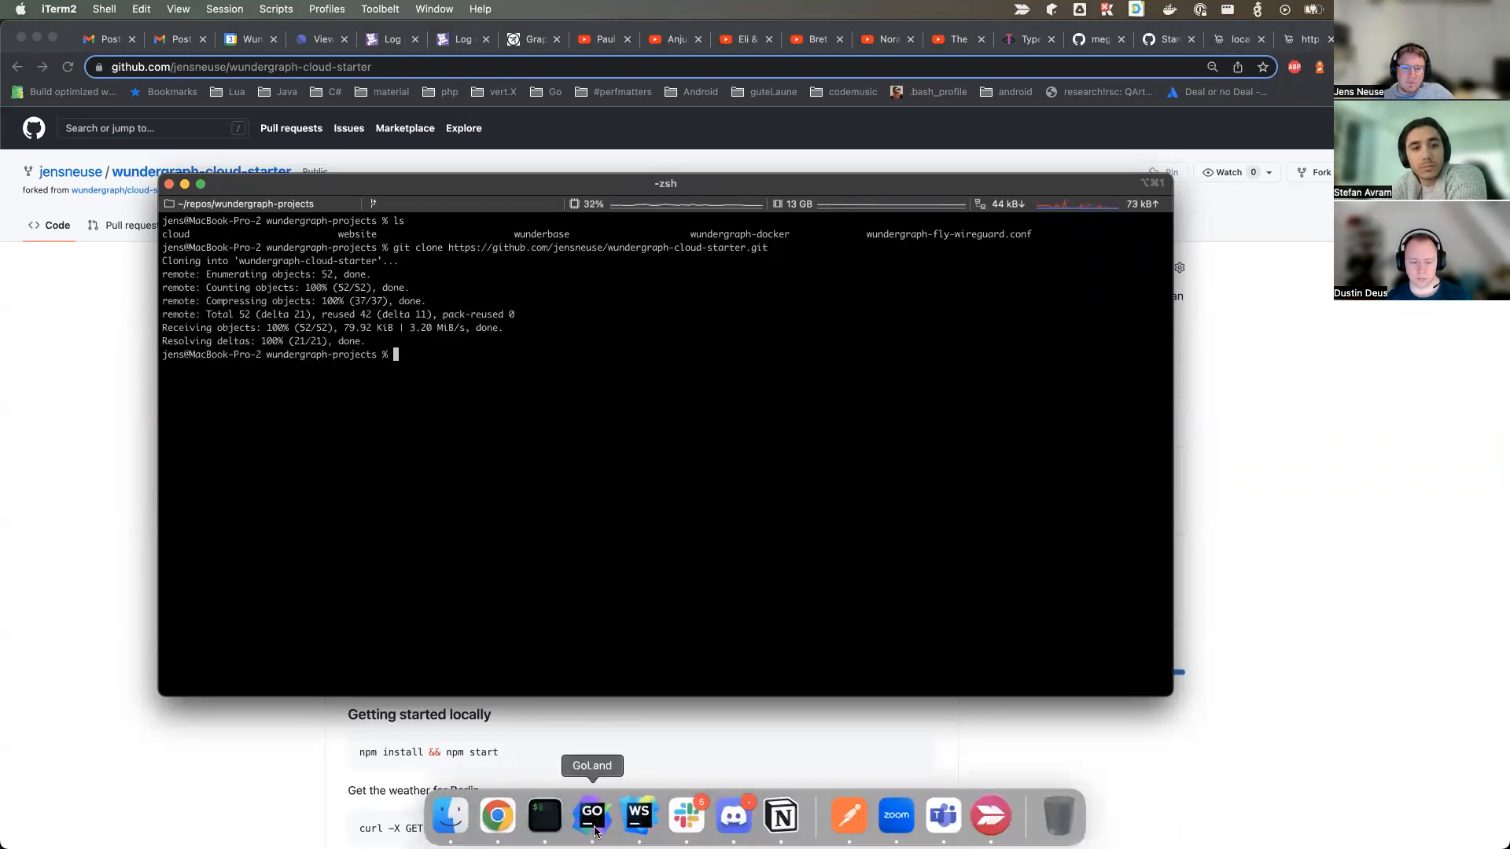
Open the cloned wundergraph-cloud-starter folder as a GoLand project.
left_click(118, 10)
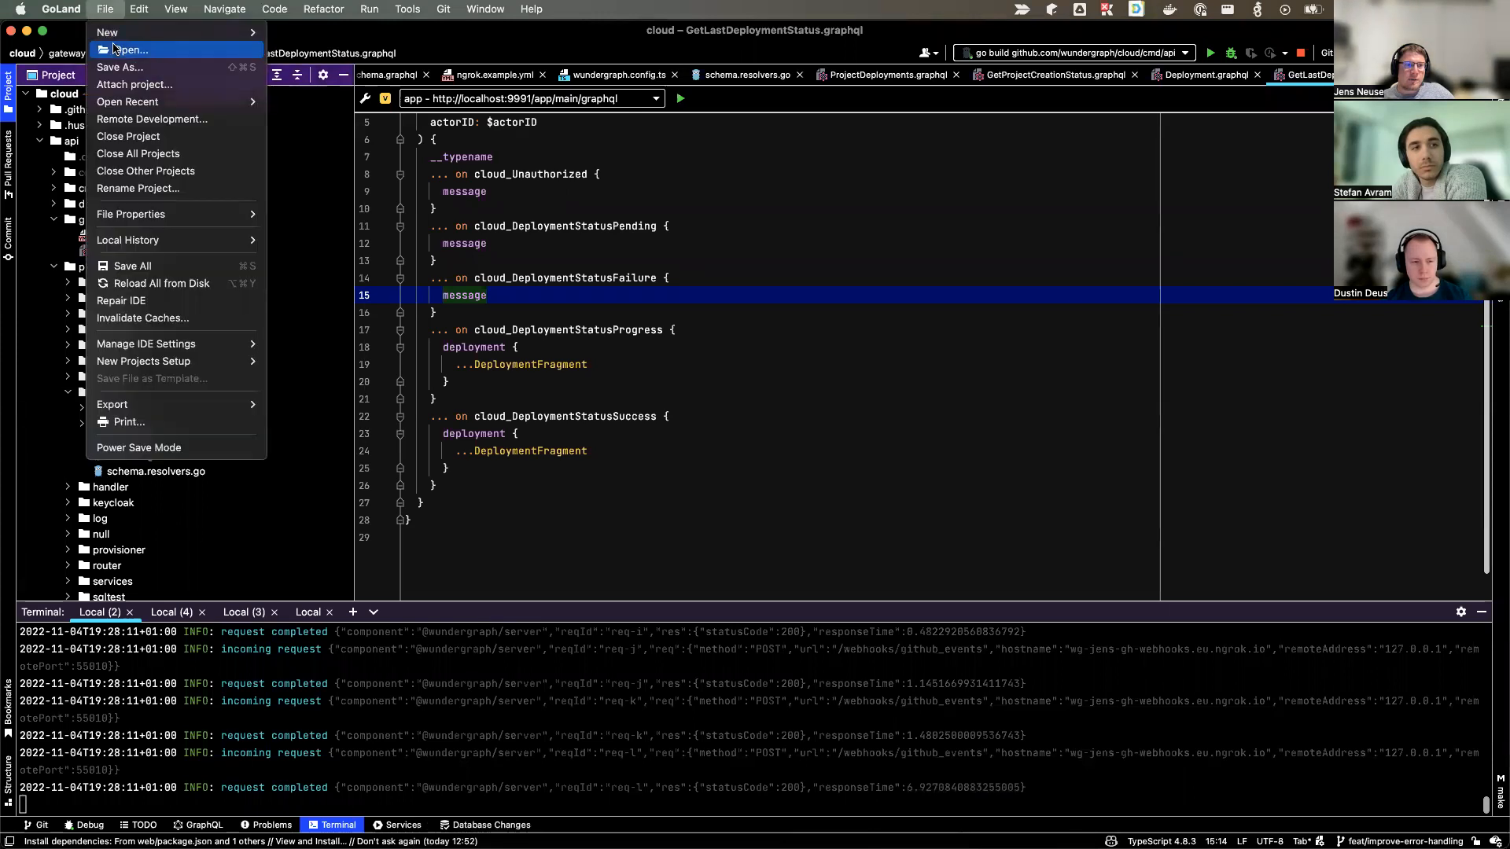
key("Escape")
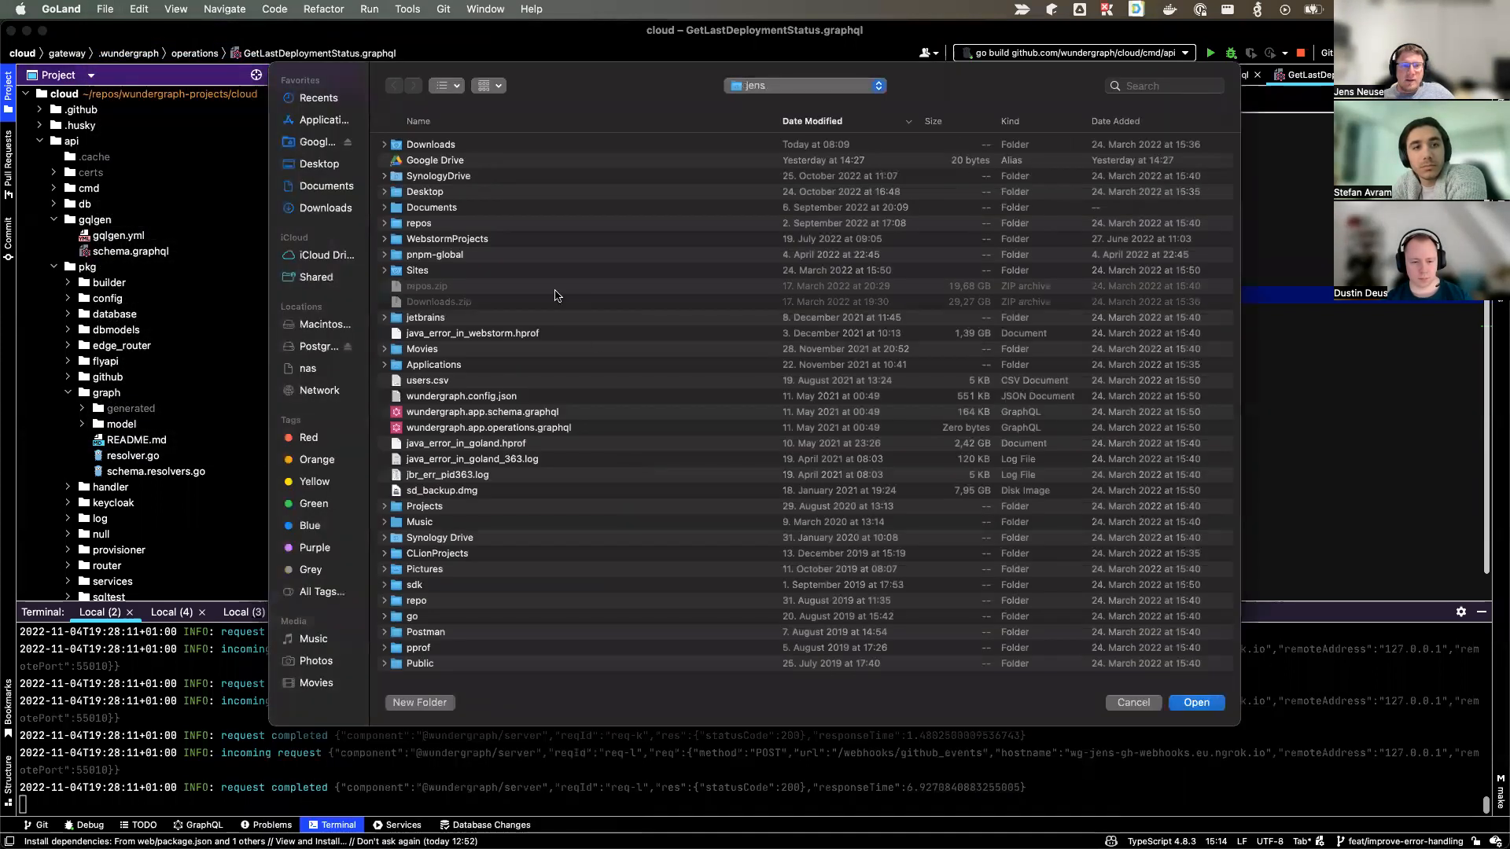
double_click(419, 222)
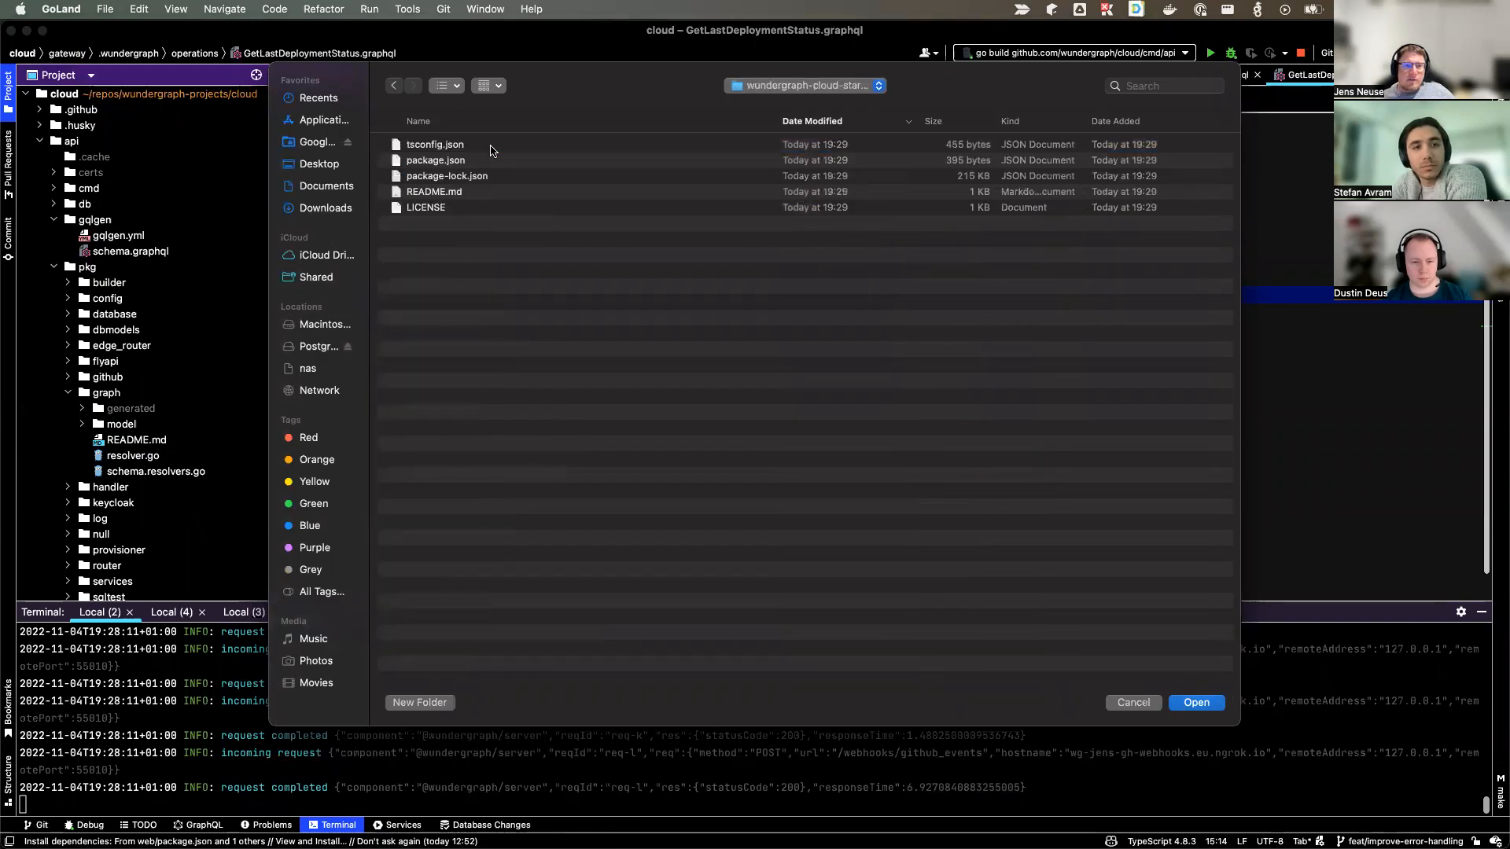
mouse_move(1197, 702)
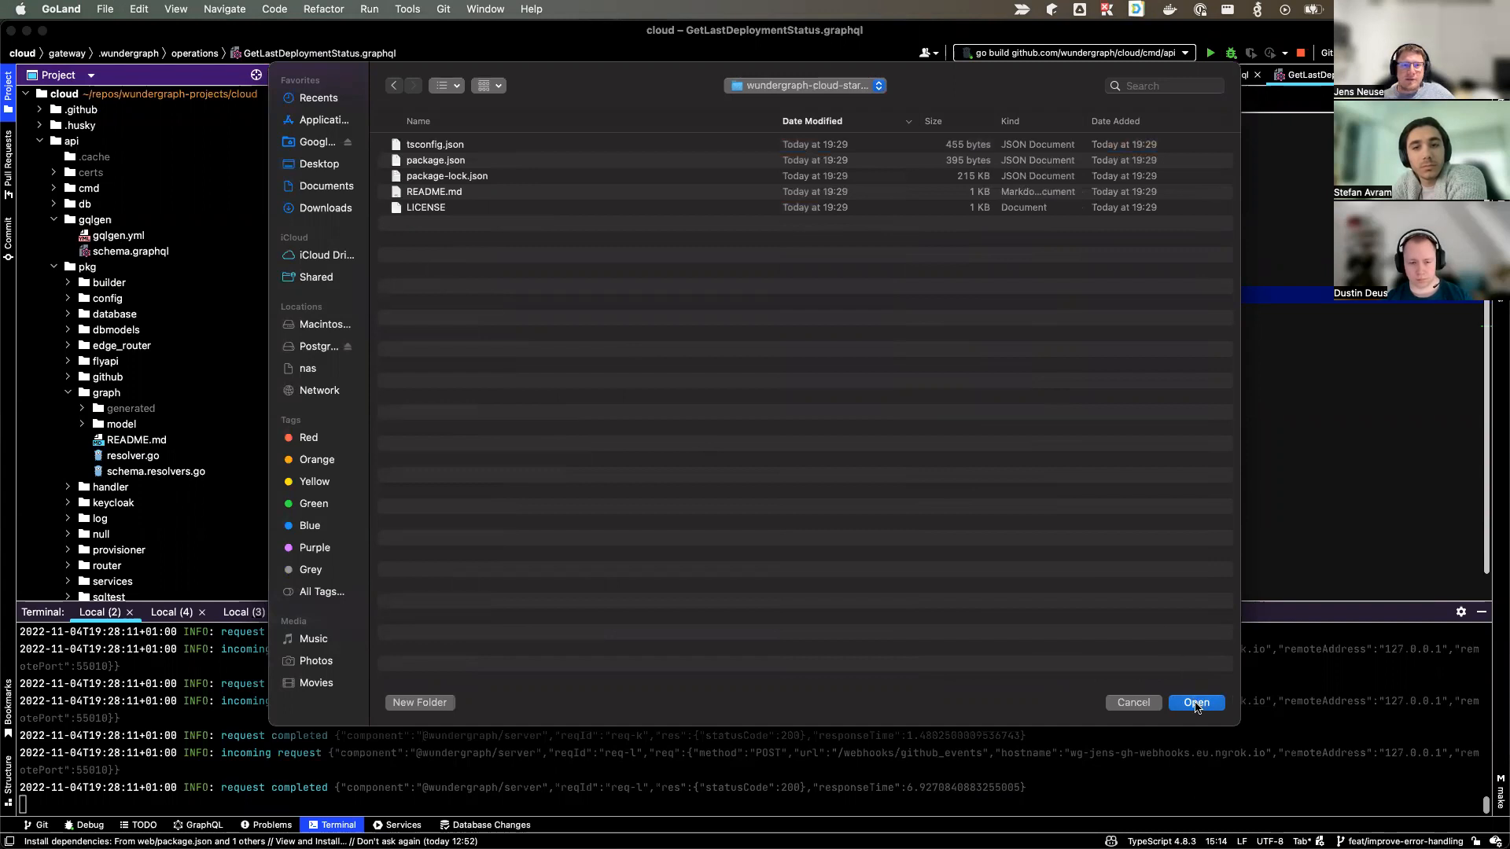
left_click(1195, 702)
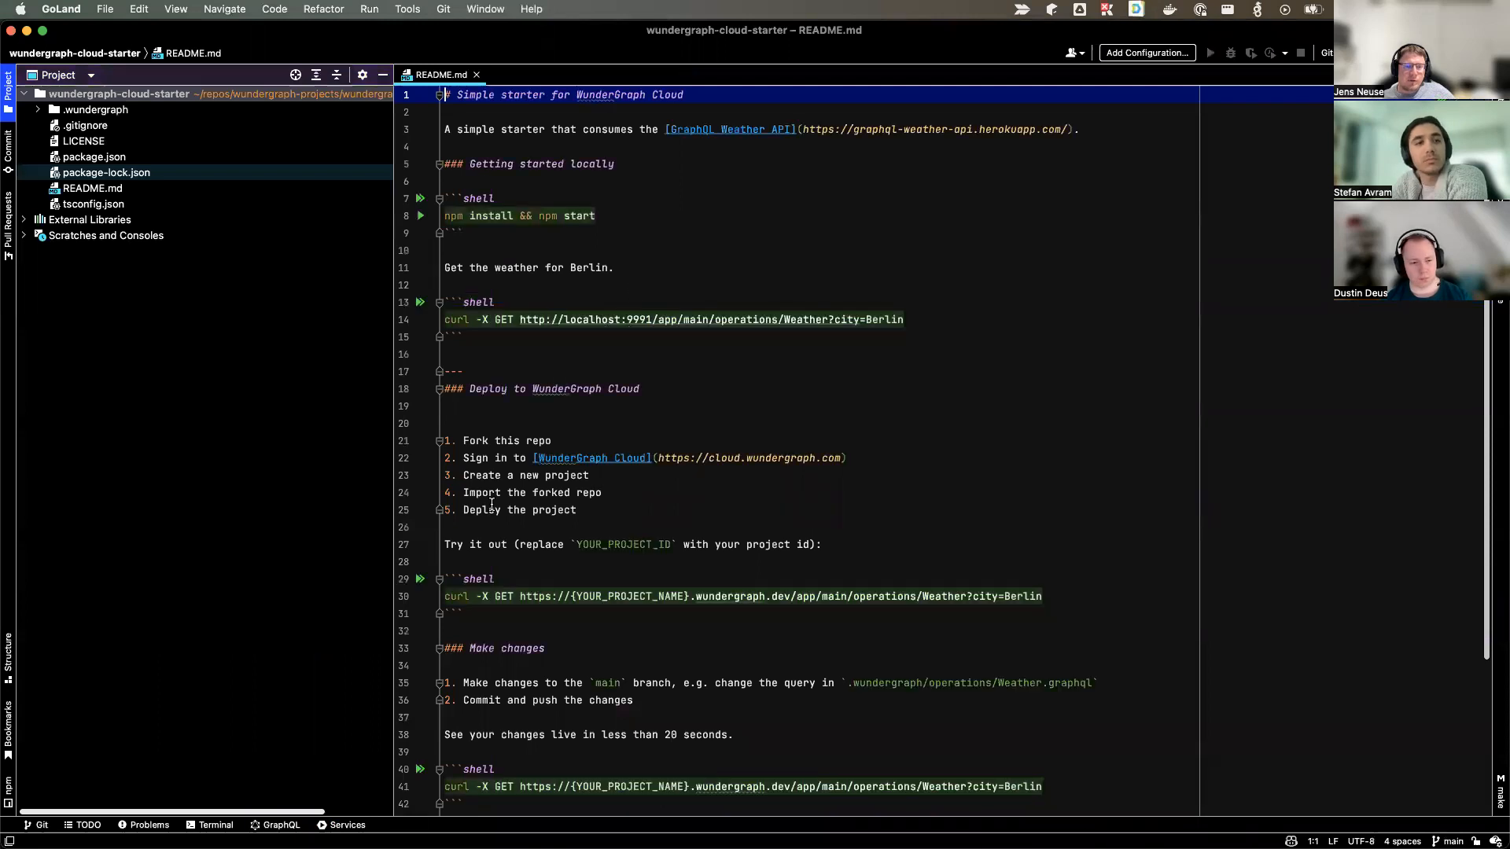
In the project terminal, free ports 9991 and 9992 with killport, then npm i and start the server.
left_click(215, 824)
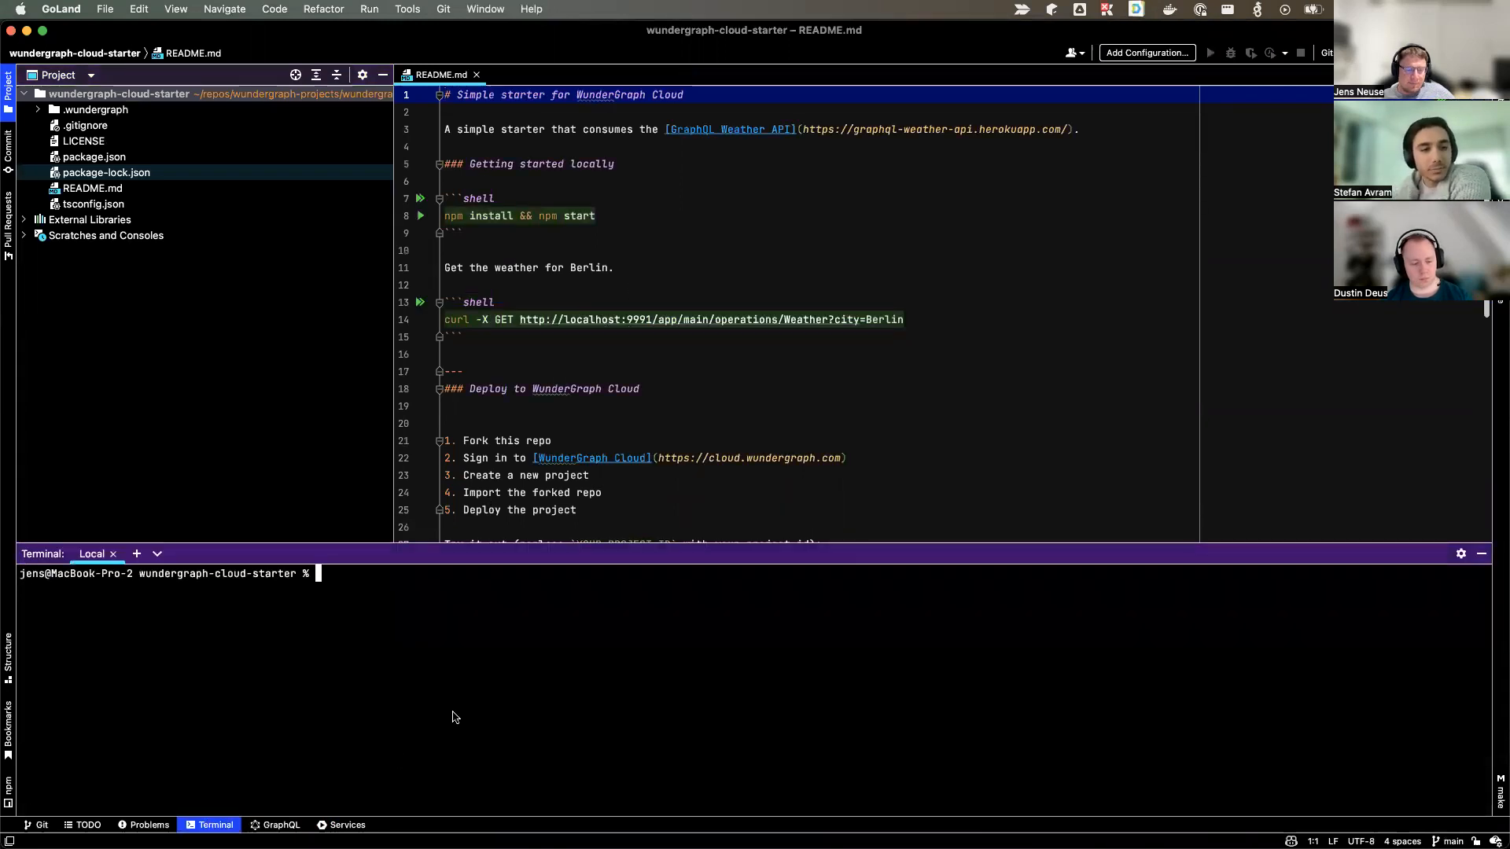
type("killport")
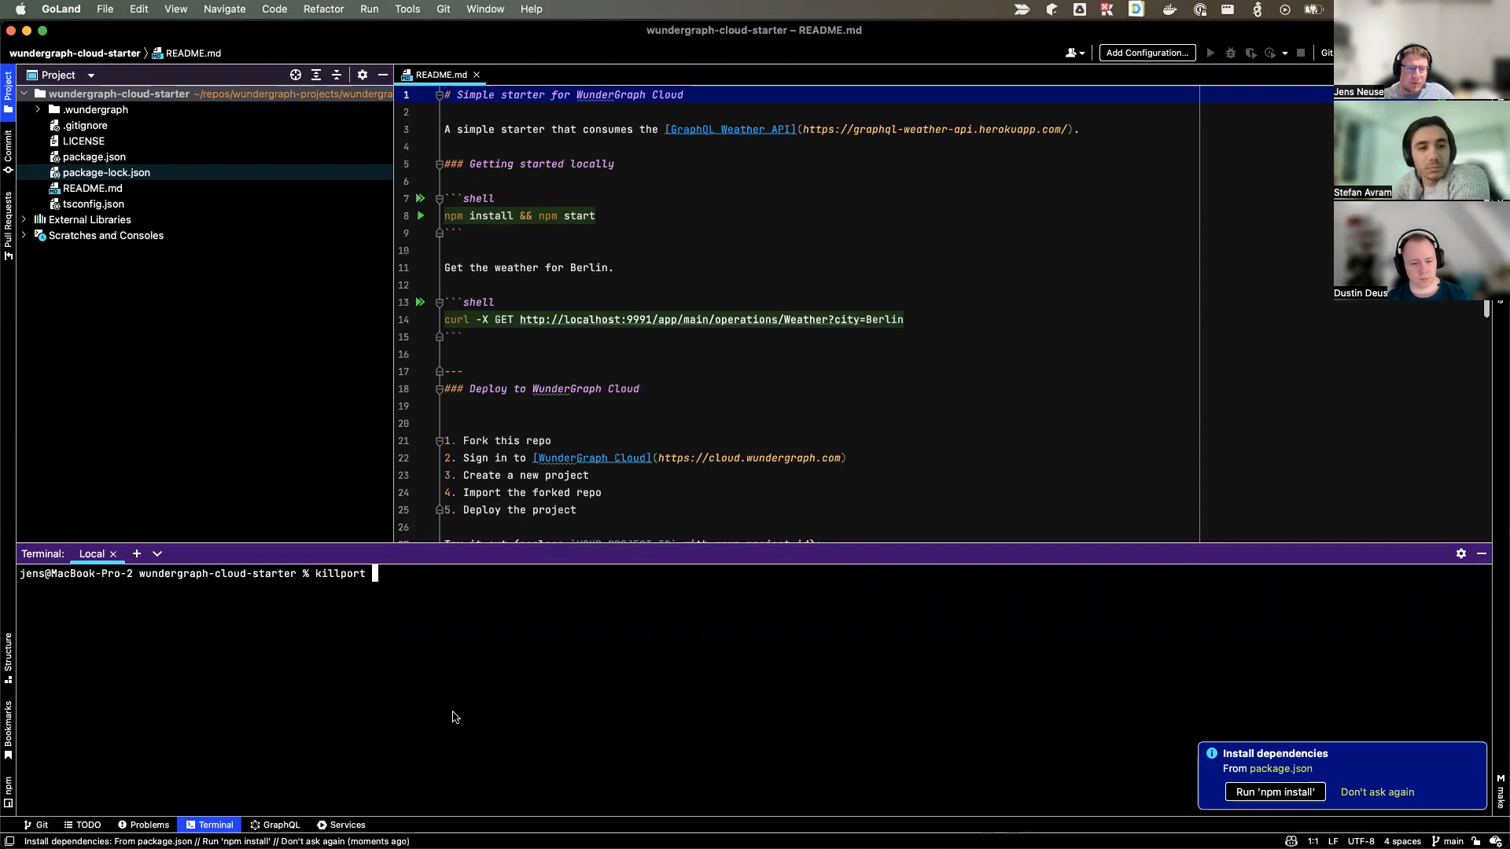
type("999")
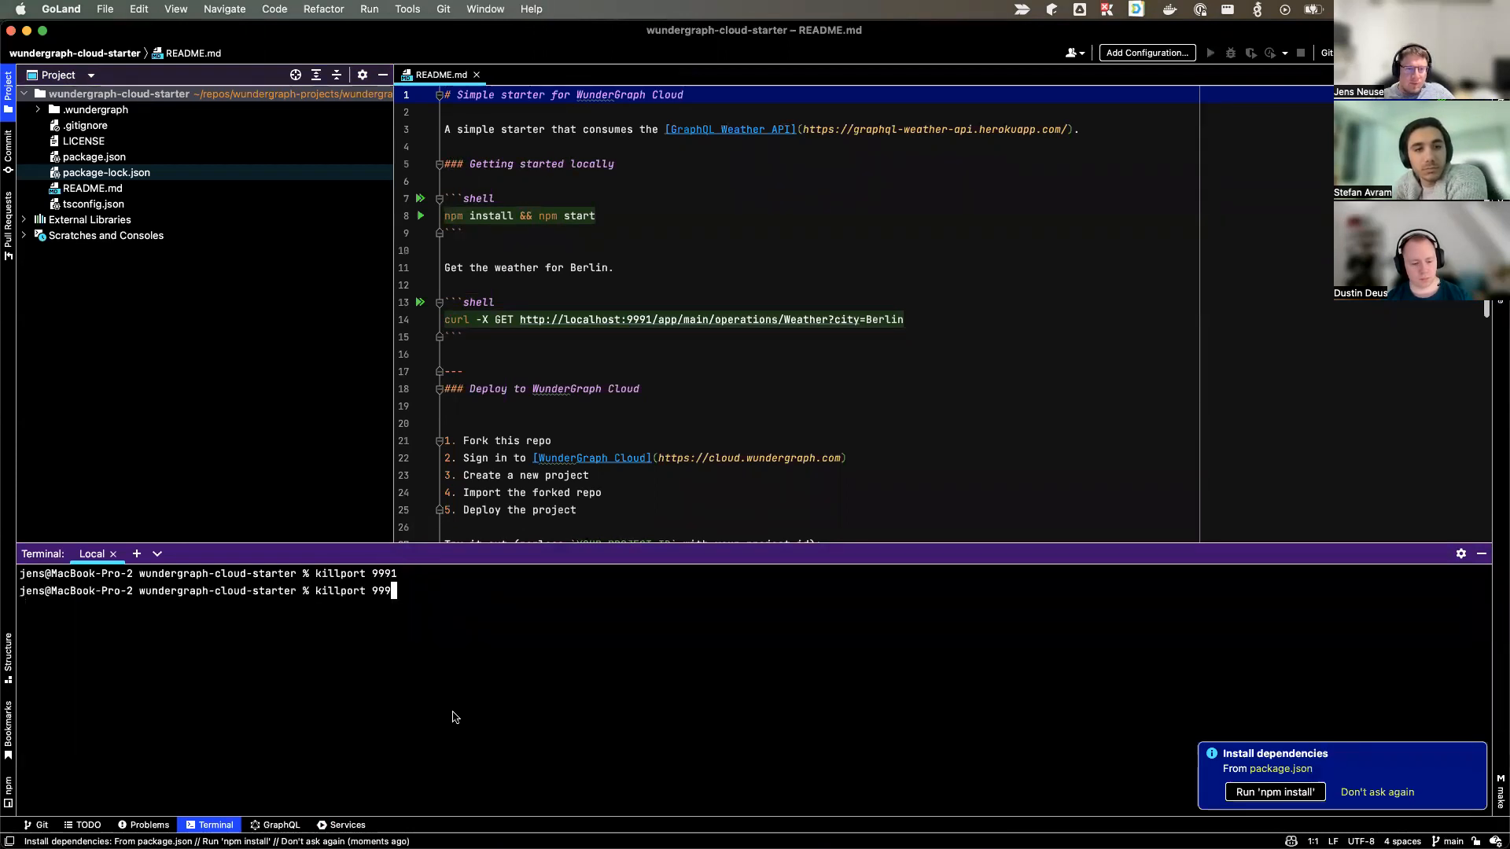
key("Return")
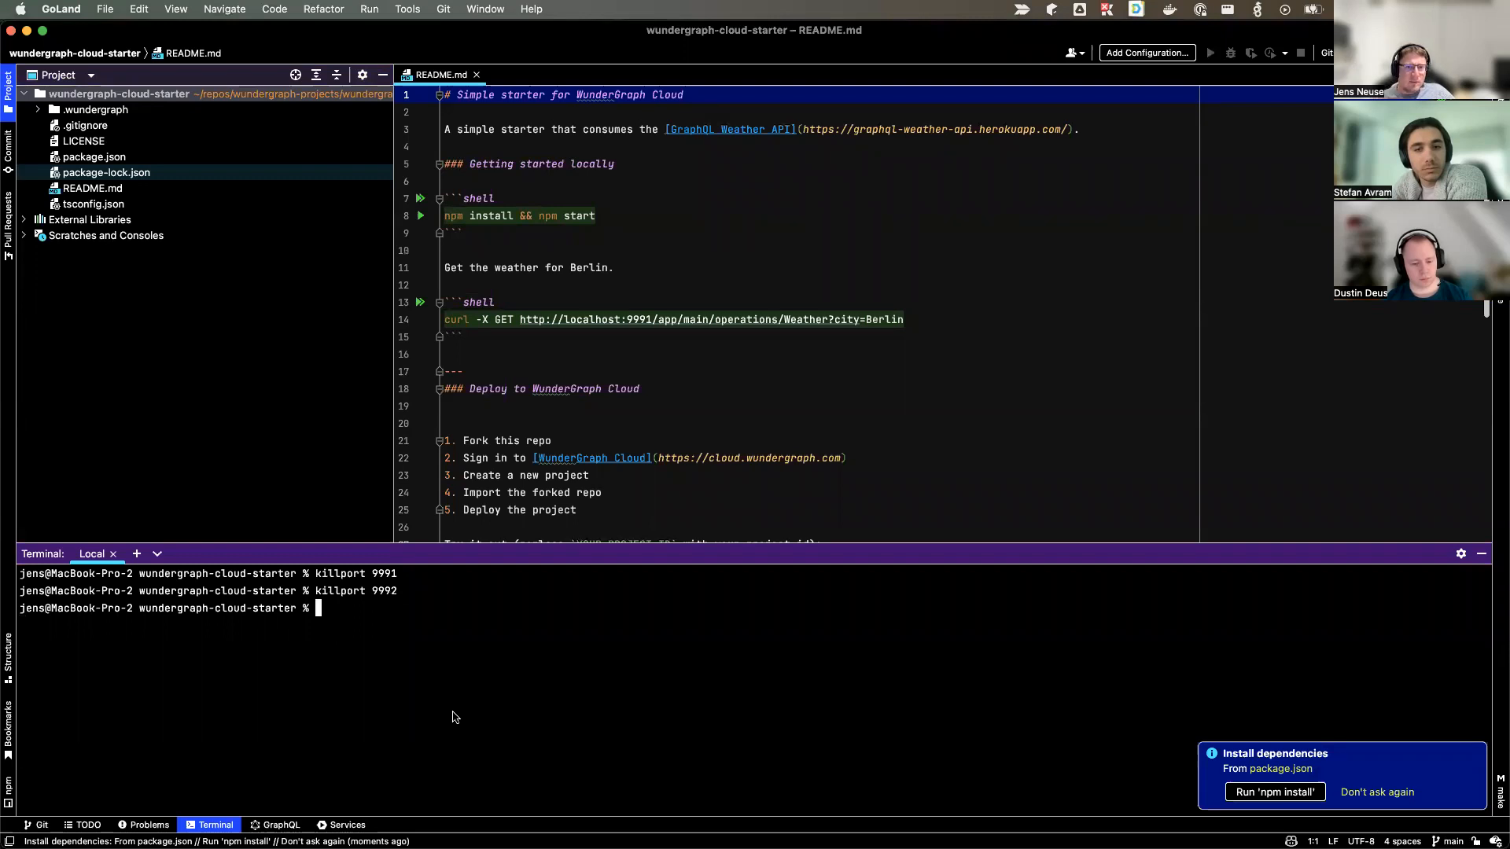
type("npm i")
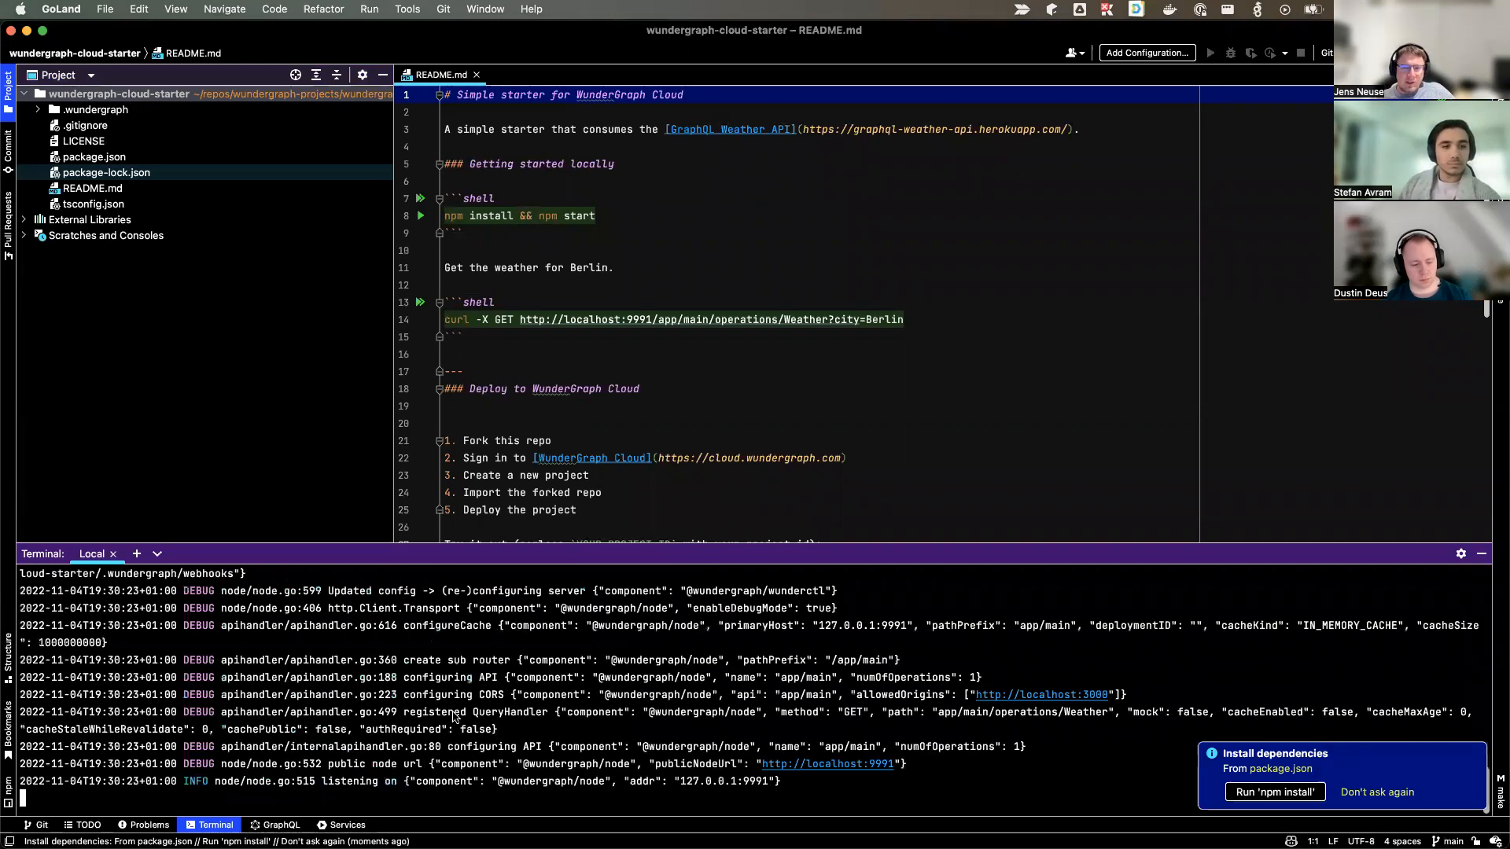
scroll("down", 3)
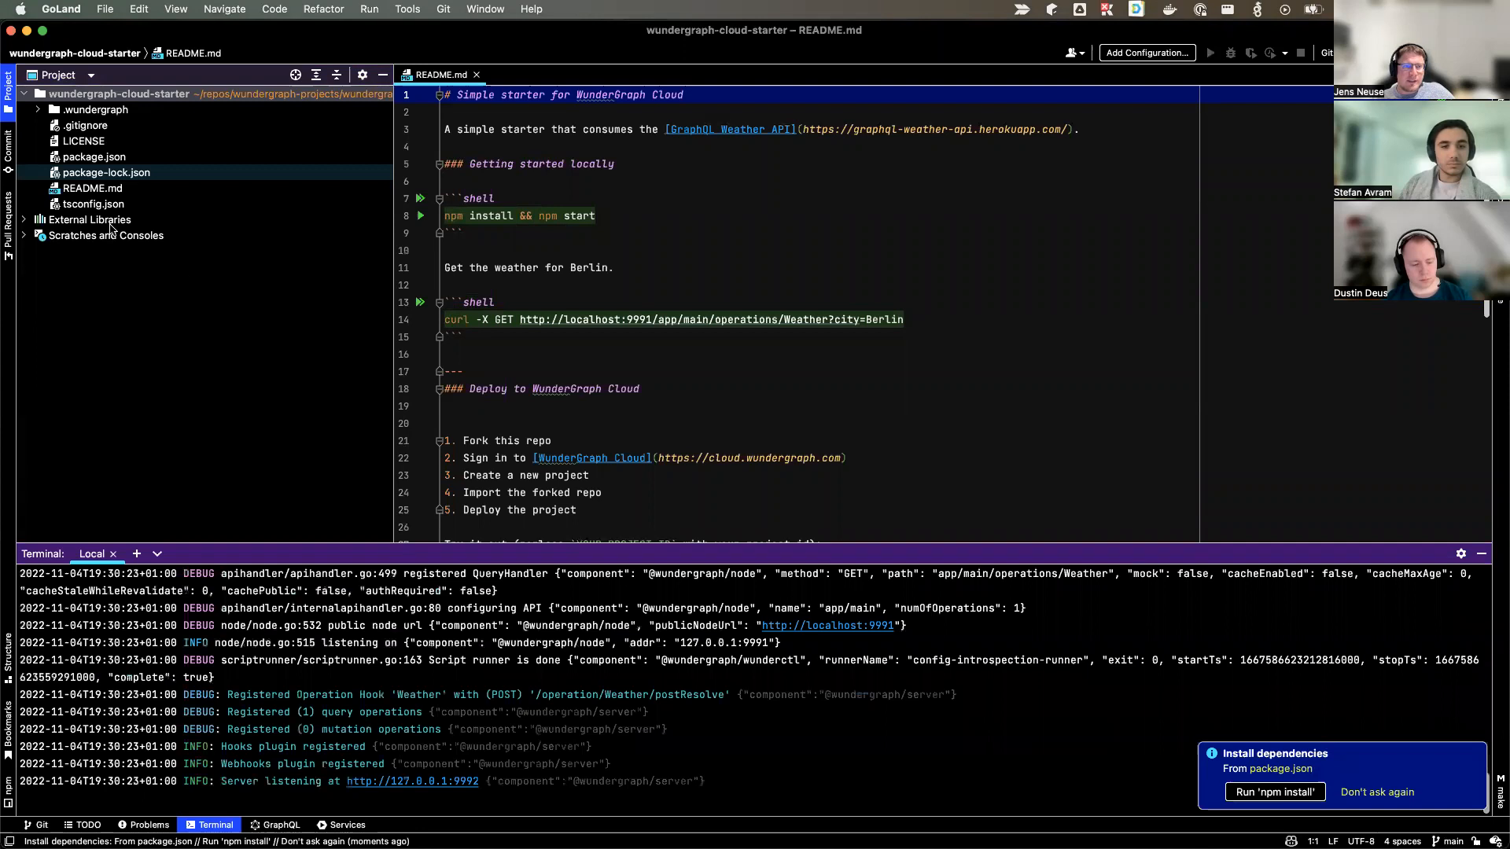
Open wundergraph.config.ts and the Weather.graphql query from the .wundergraph folder.
left_click(36, 108)
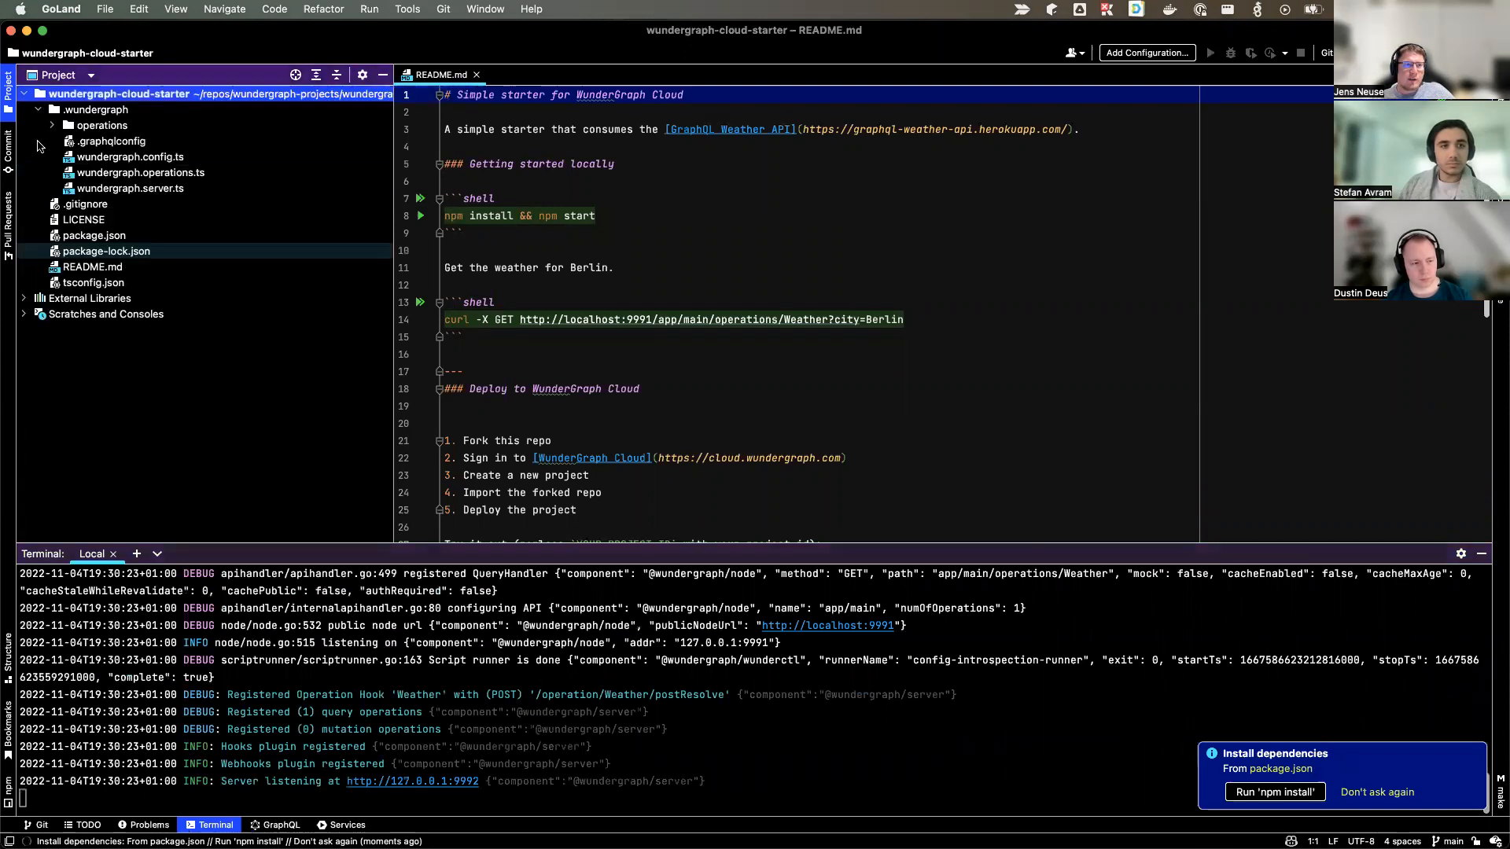
left_click(131, 155)
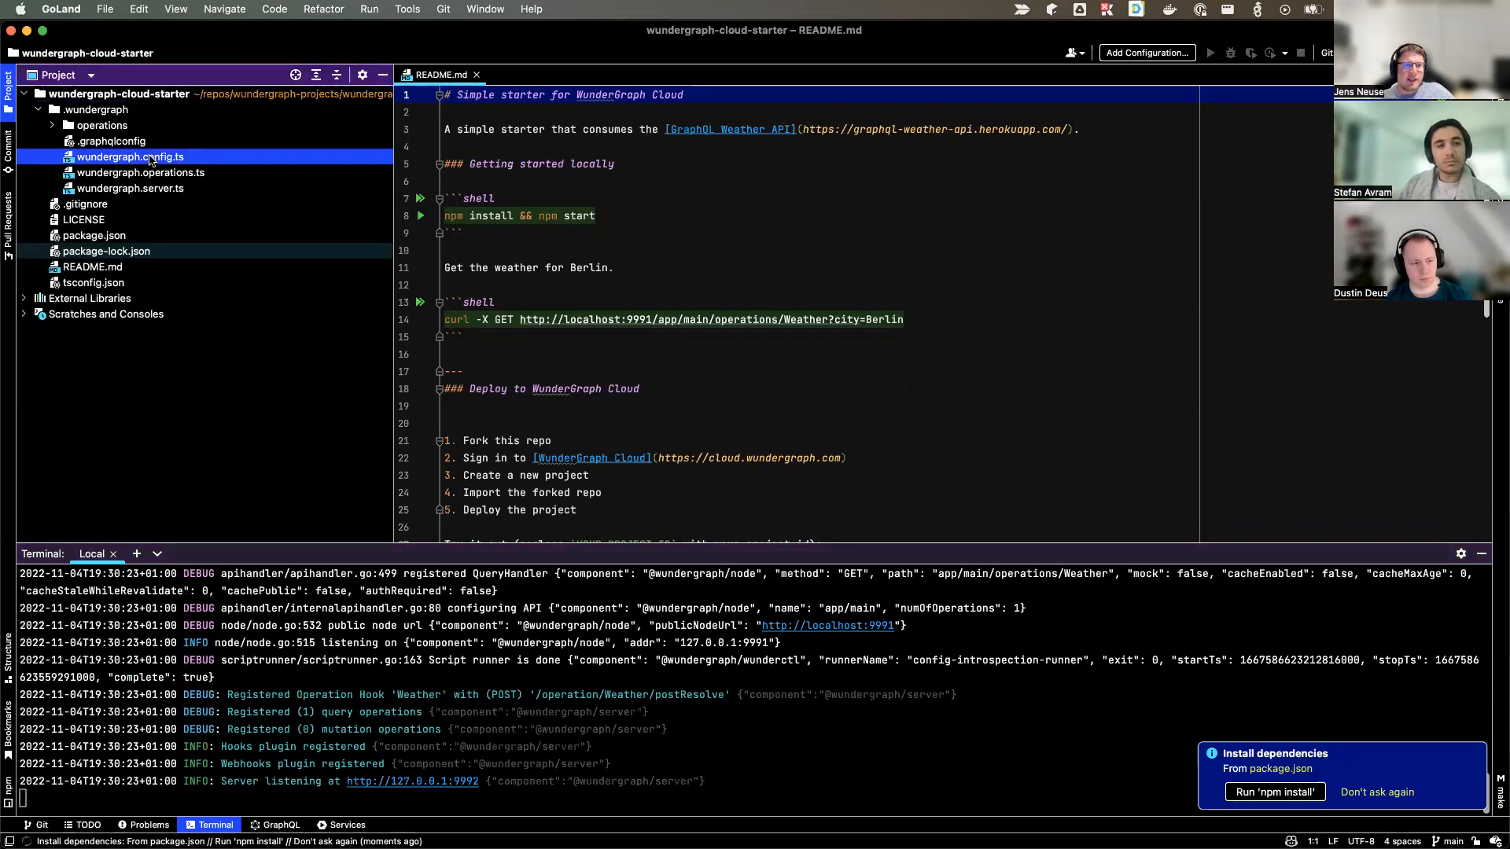
double_click(129, 156)
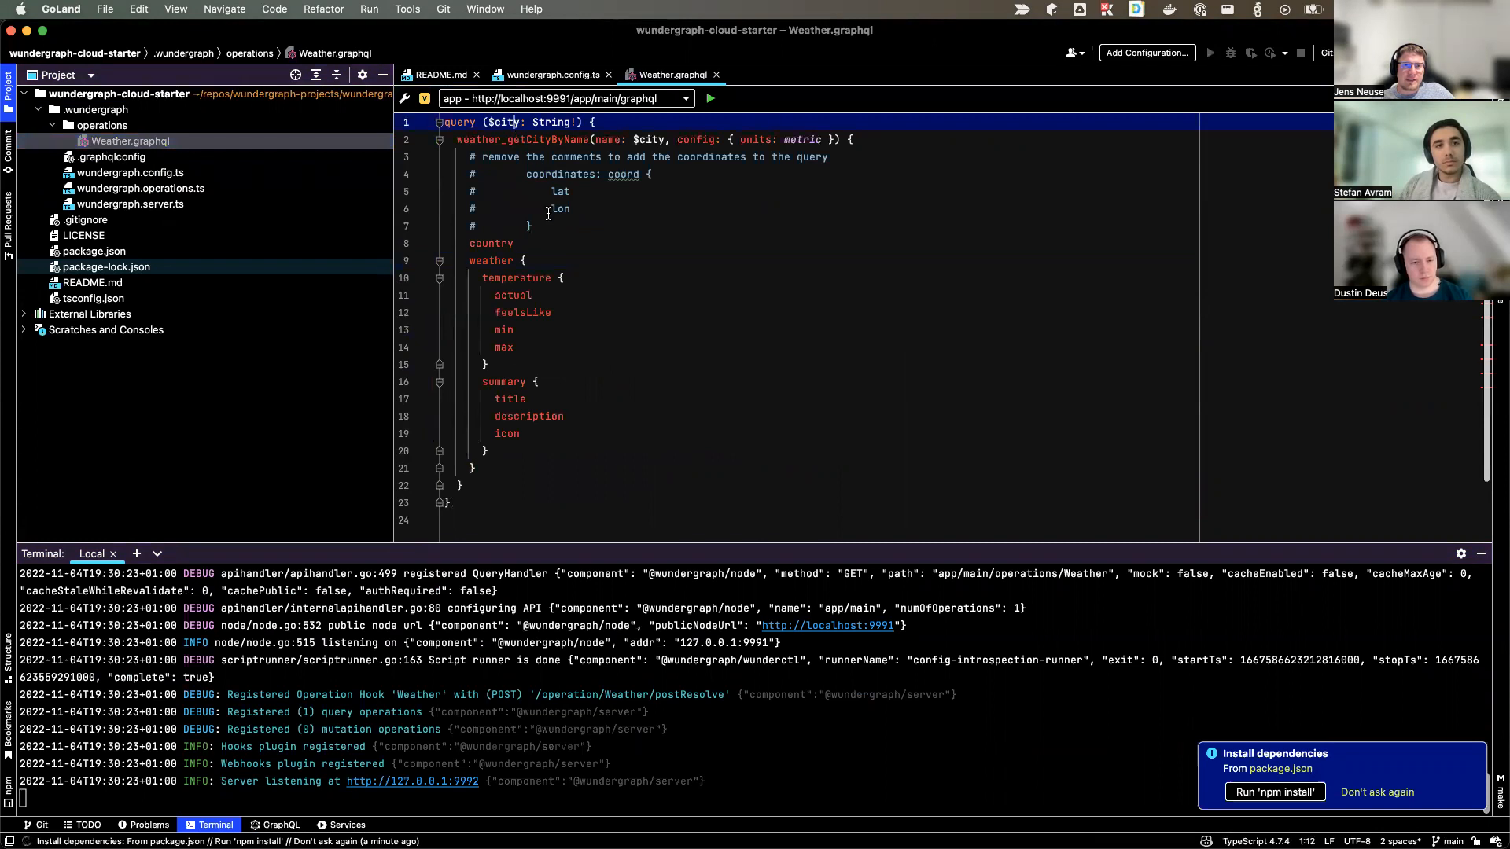
left_click(562, 277)
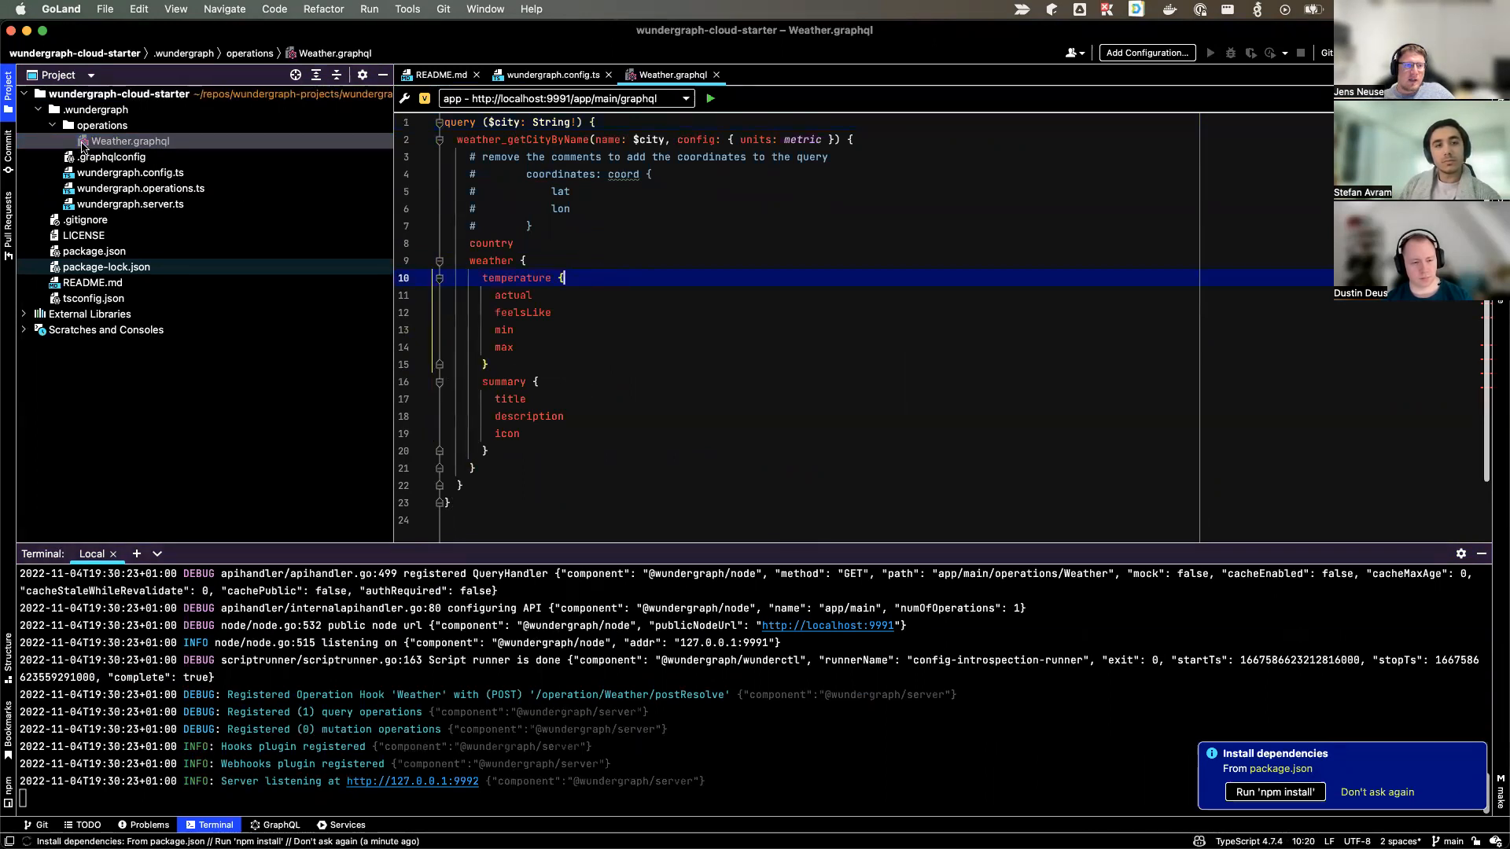
Reload the .wundergraph folder from disk and reveal the open Weather query in the tree.
right_click(130, 140)
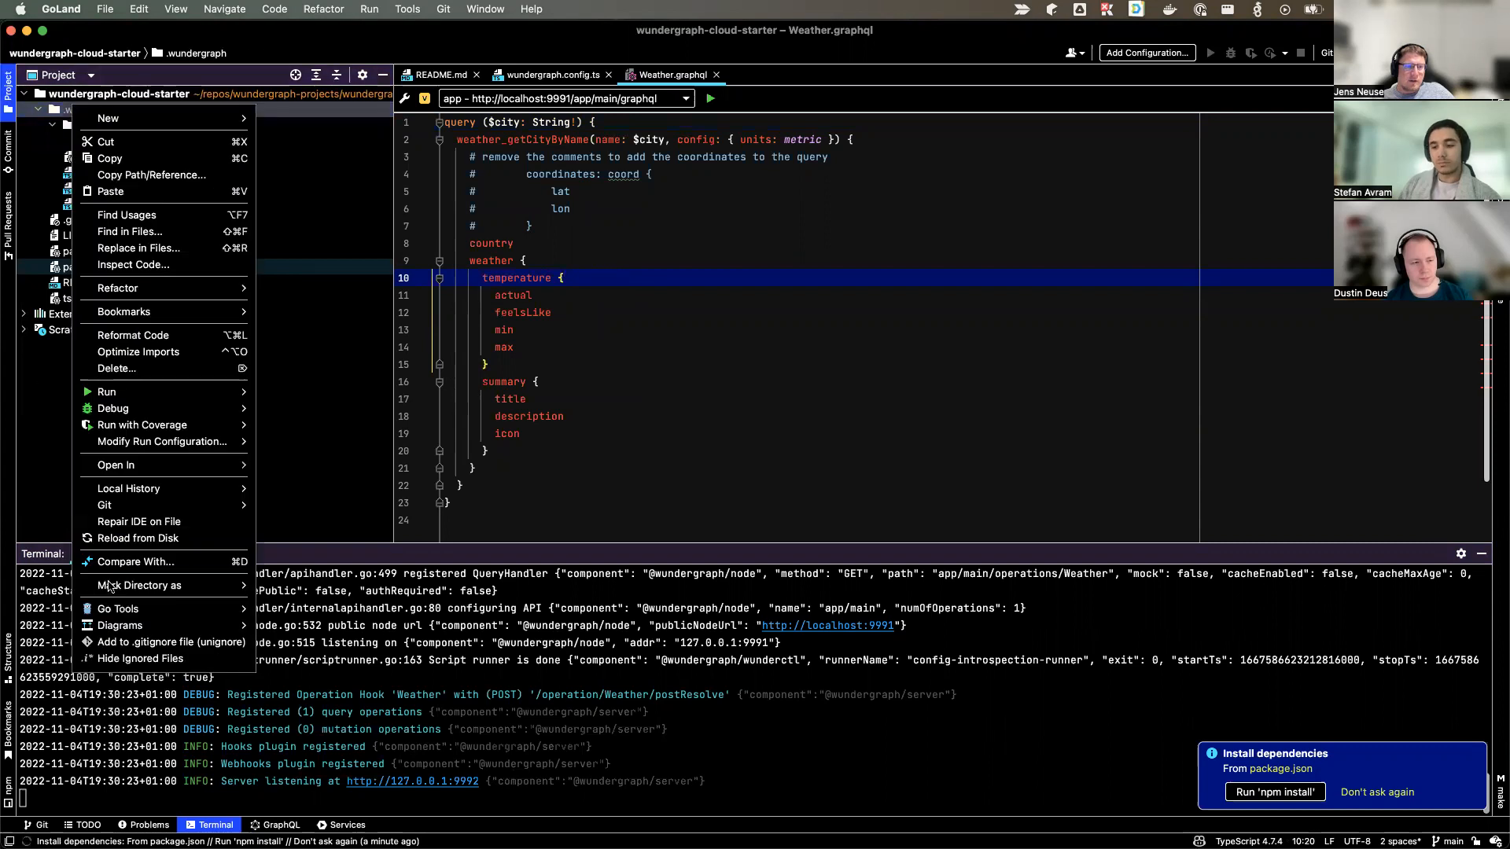
mouse_move(139, 521)
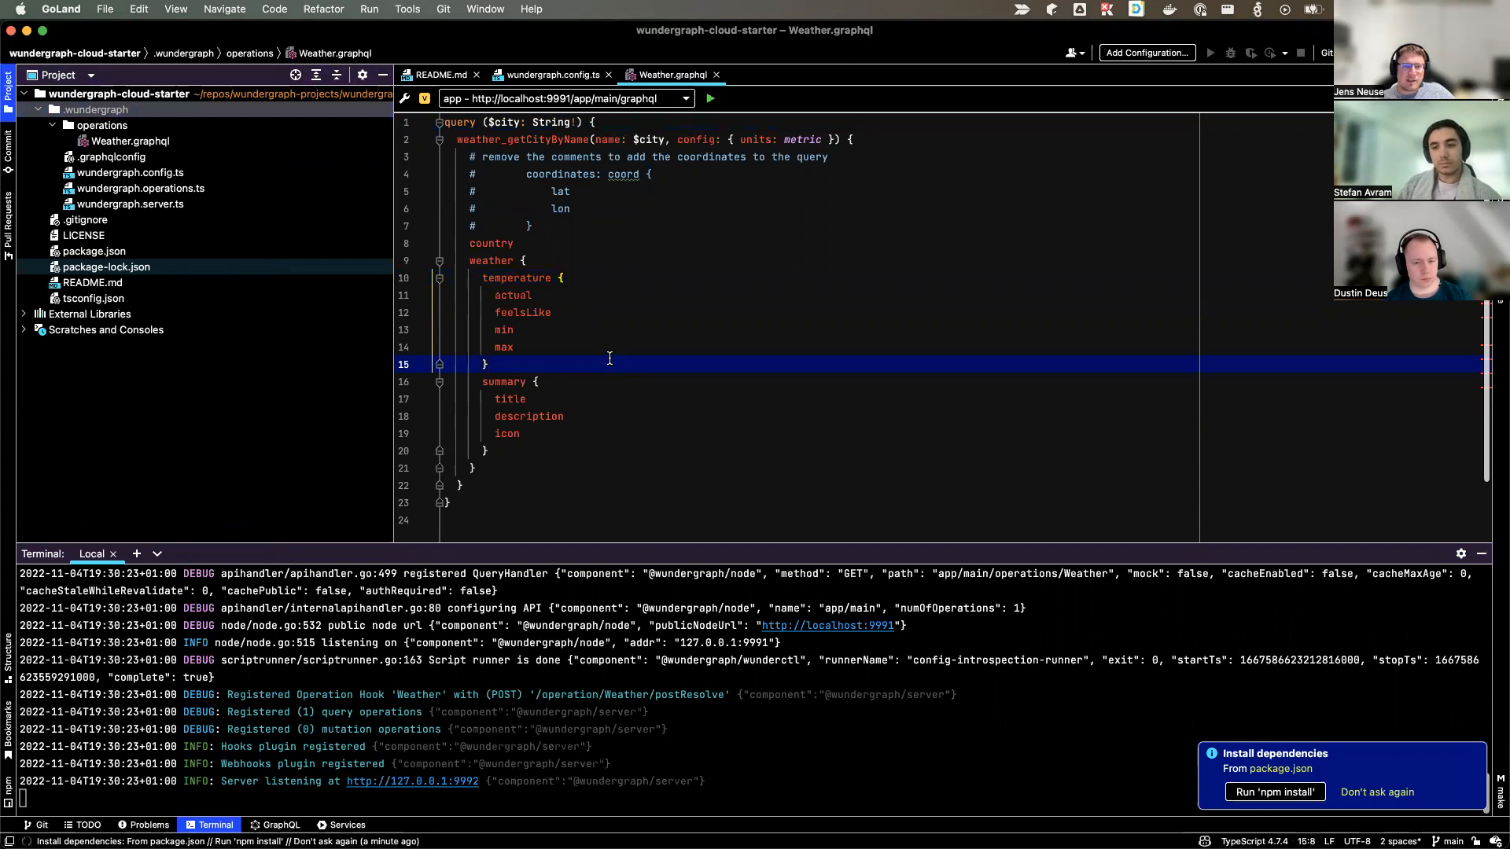
left_click(566, 276)
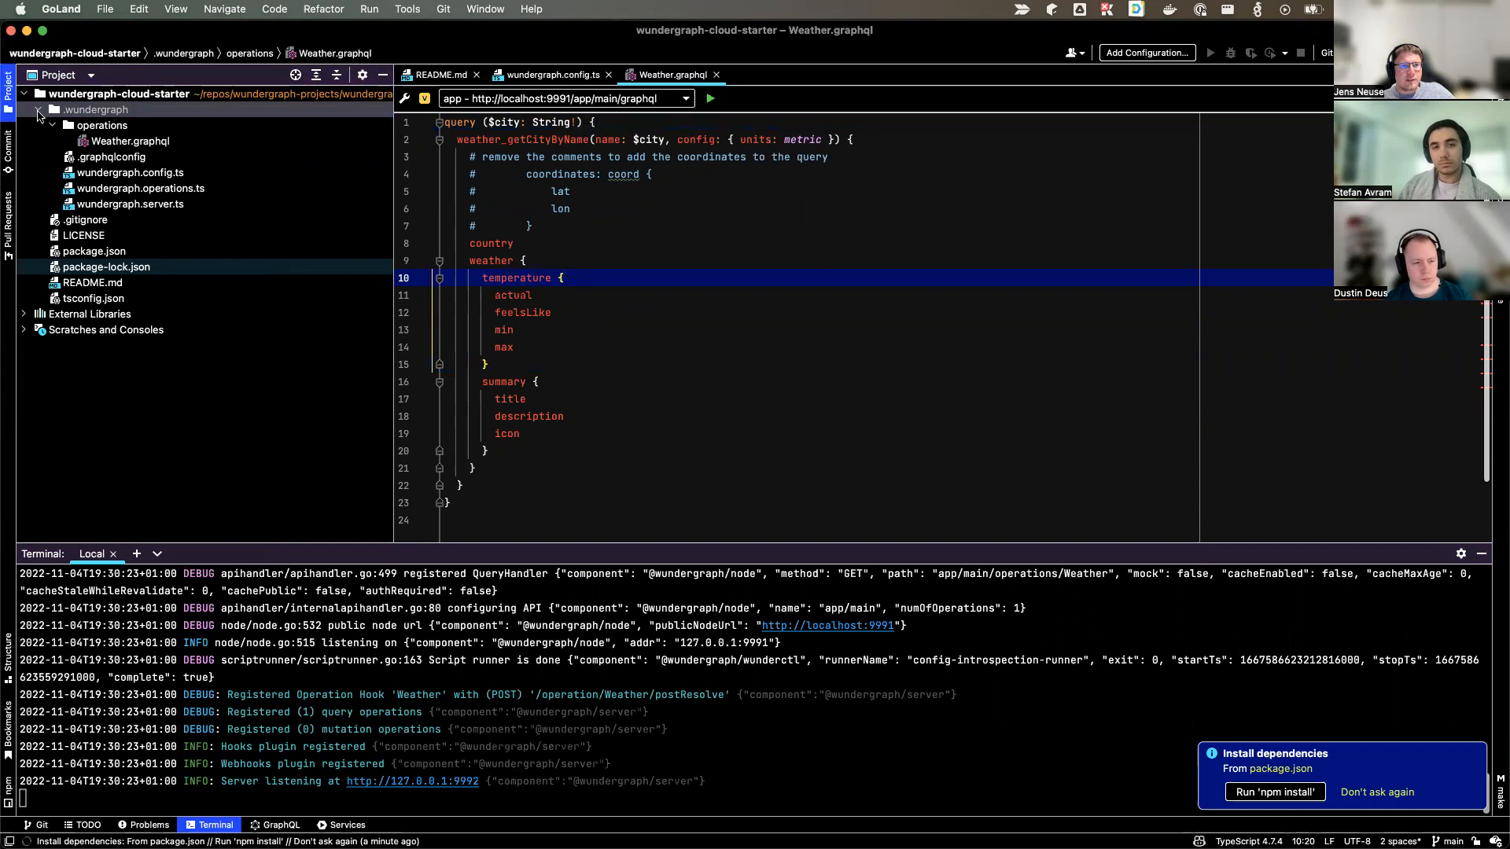
left_click(51, 126)
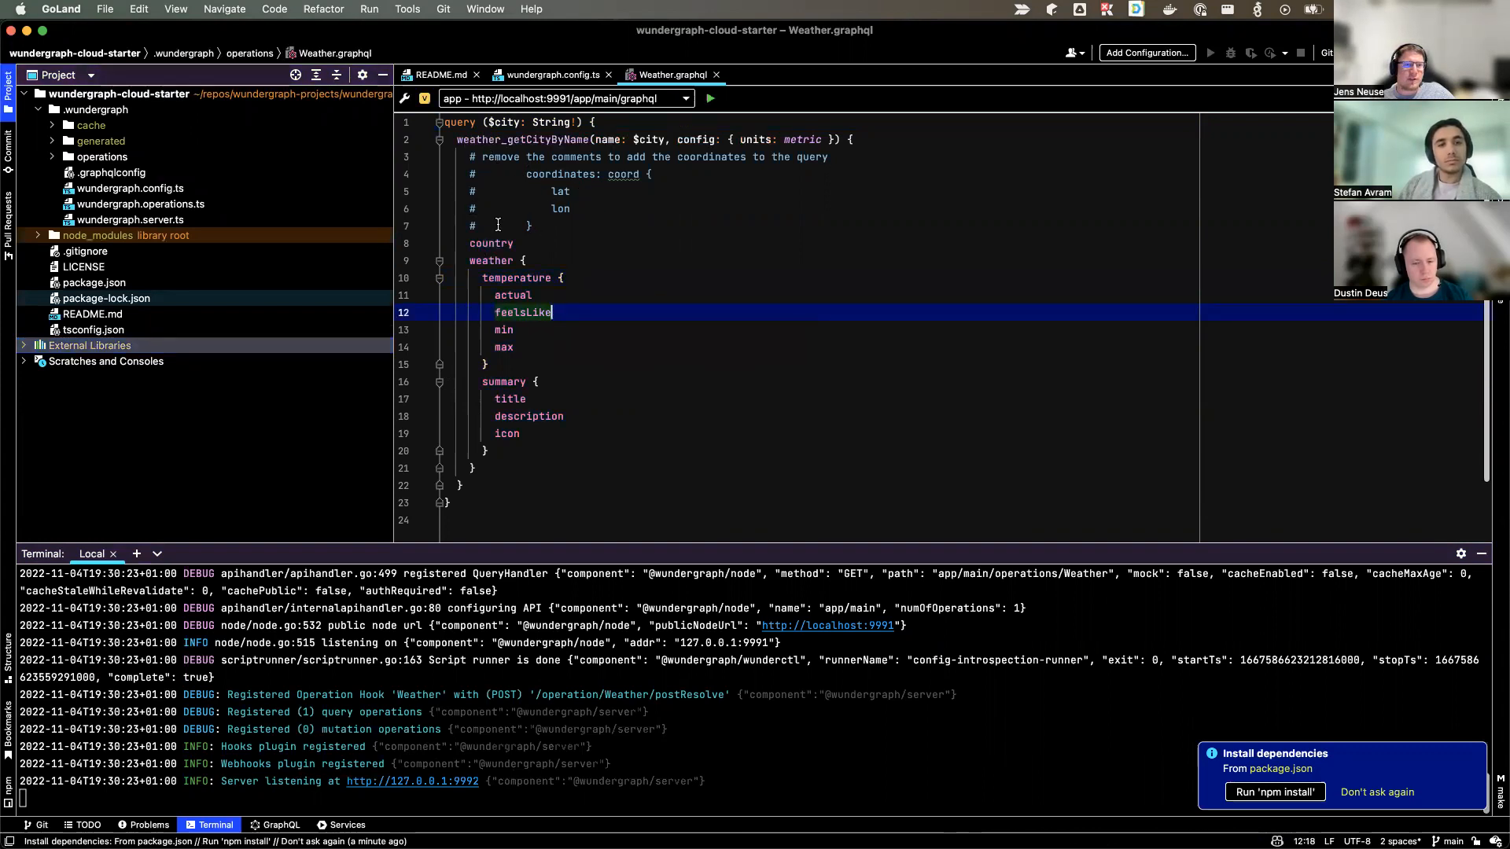
left_click(131, 173)
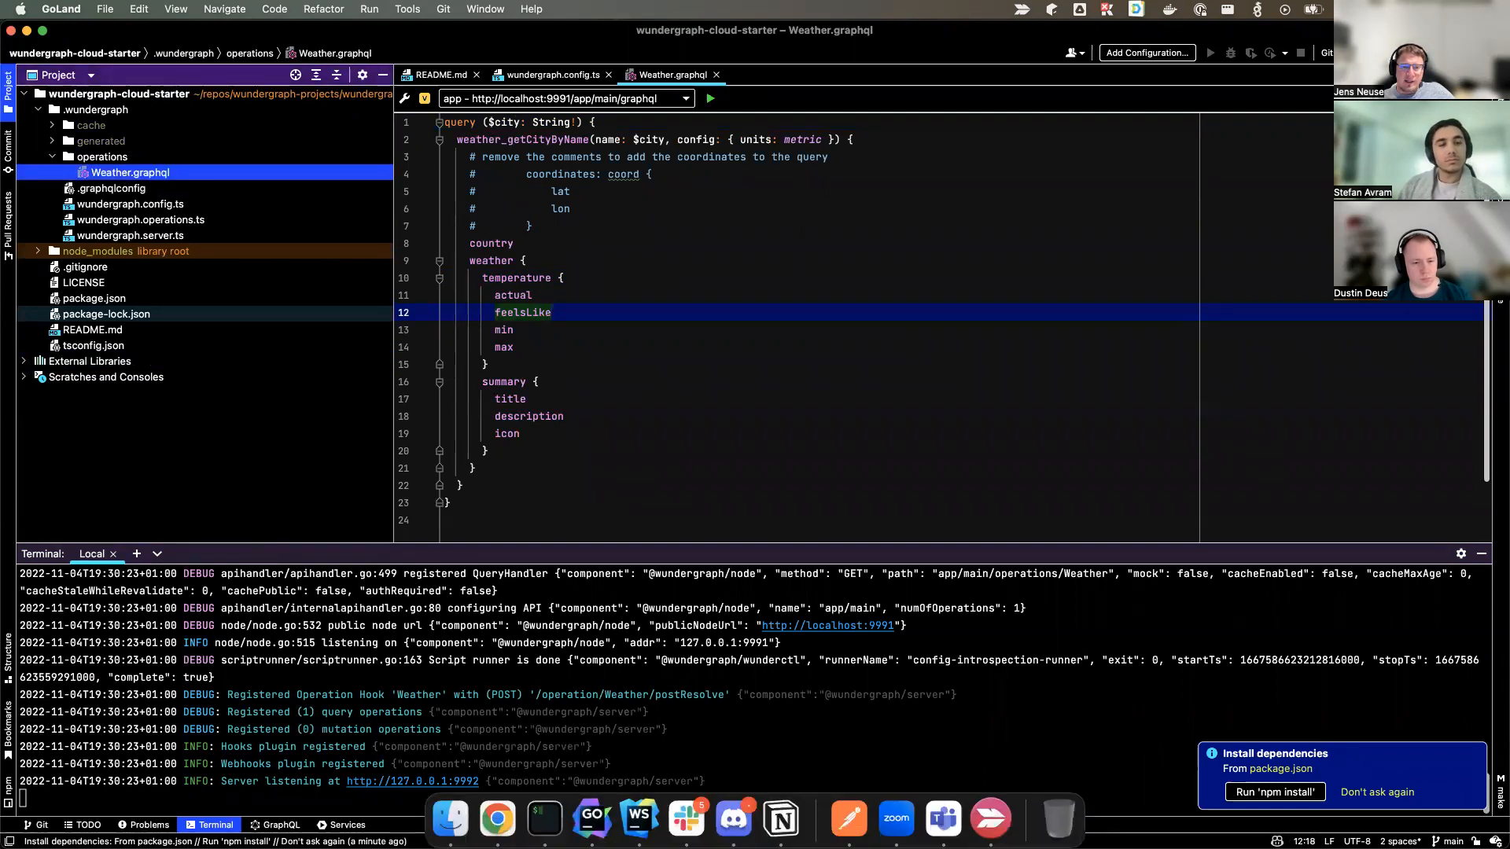
Curl the local Weather operation for Berlin in iTerm2, then rerun it piped through jq.
left_click(542, 819)
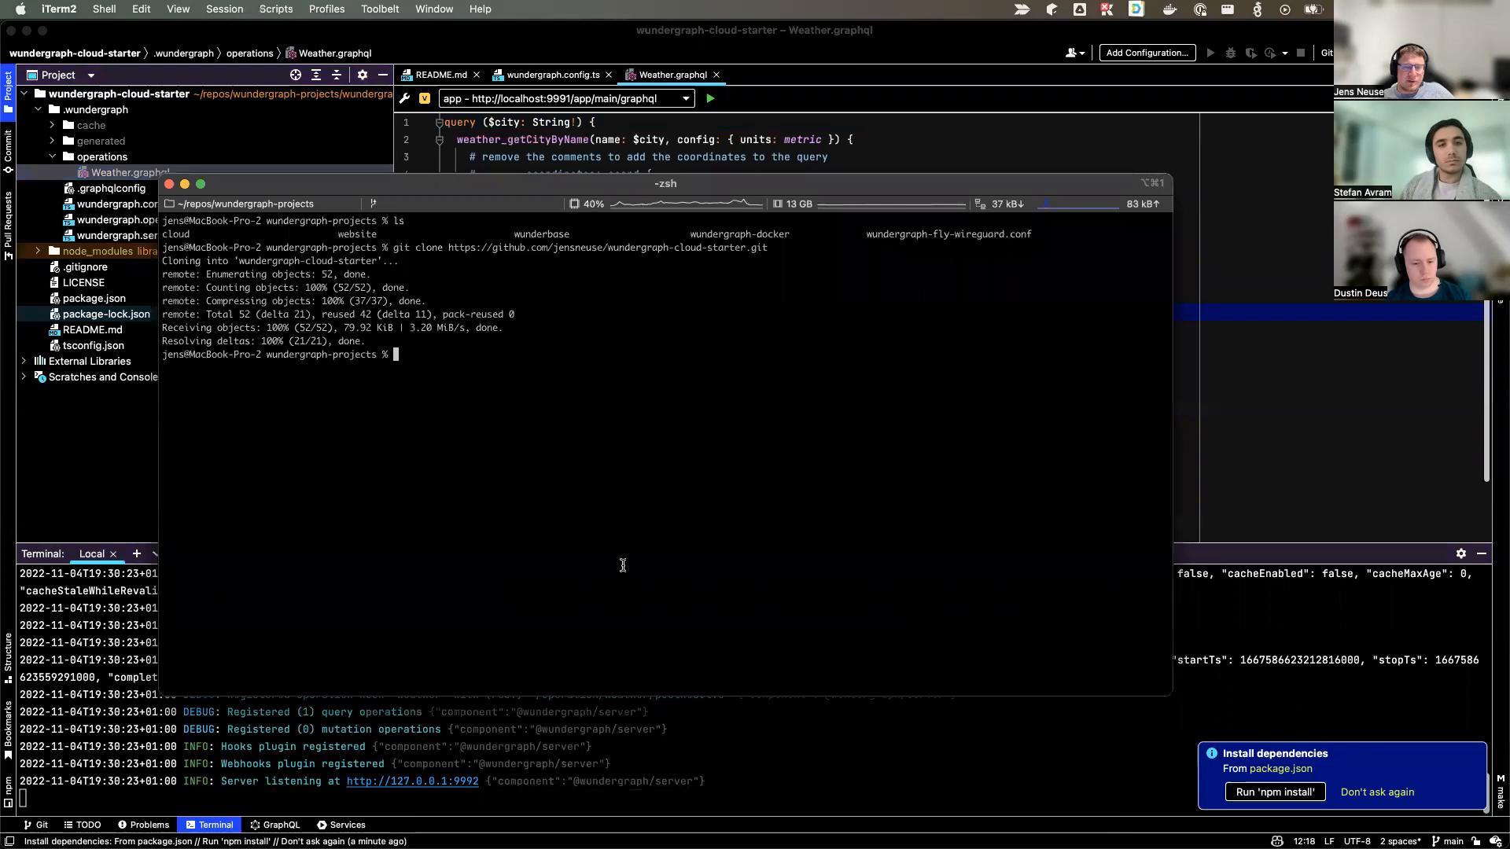
type("curl http")
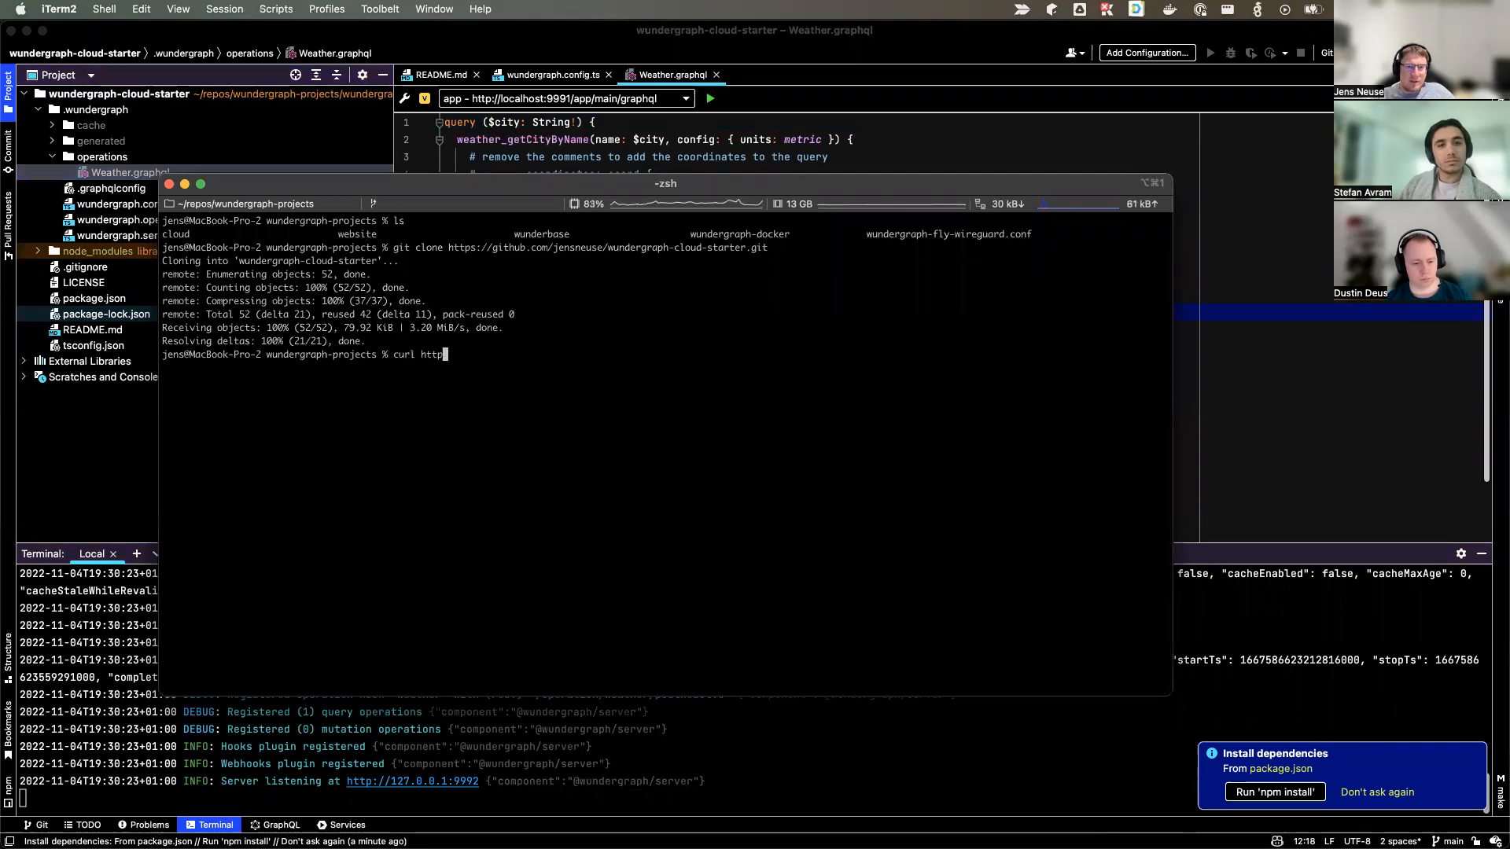
type("://")
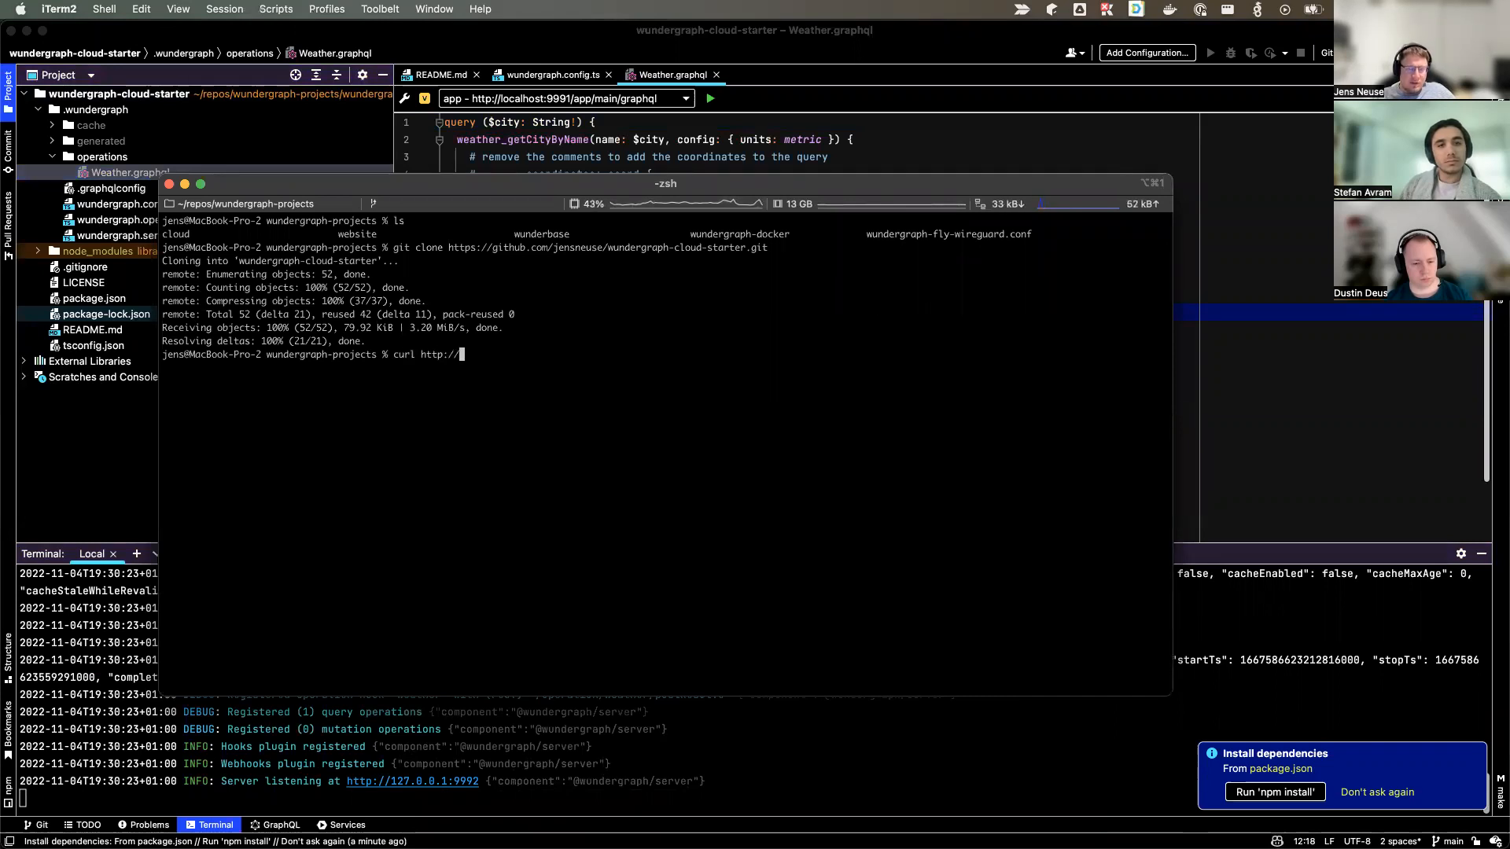
type("localhost:9991/app")
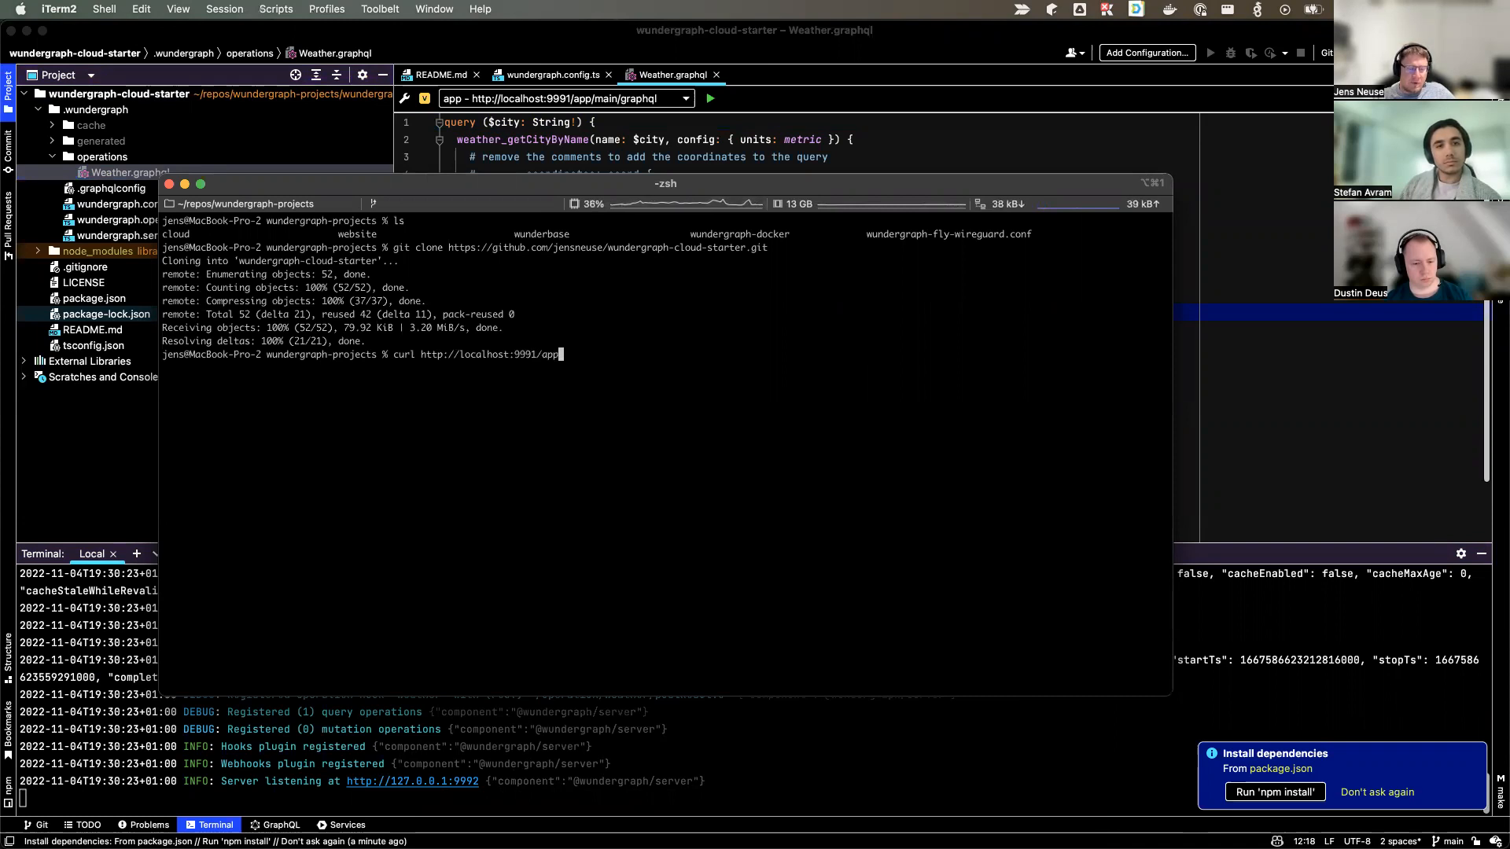
type("/main/operations/Weather?city")
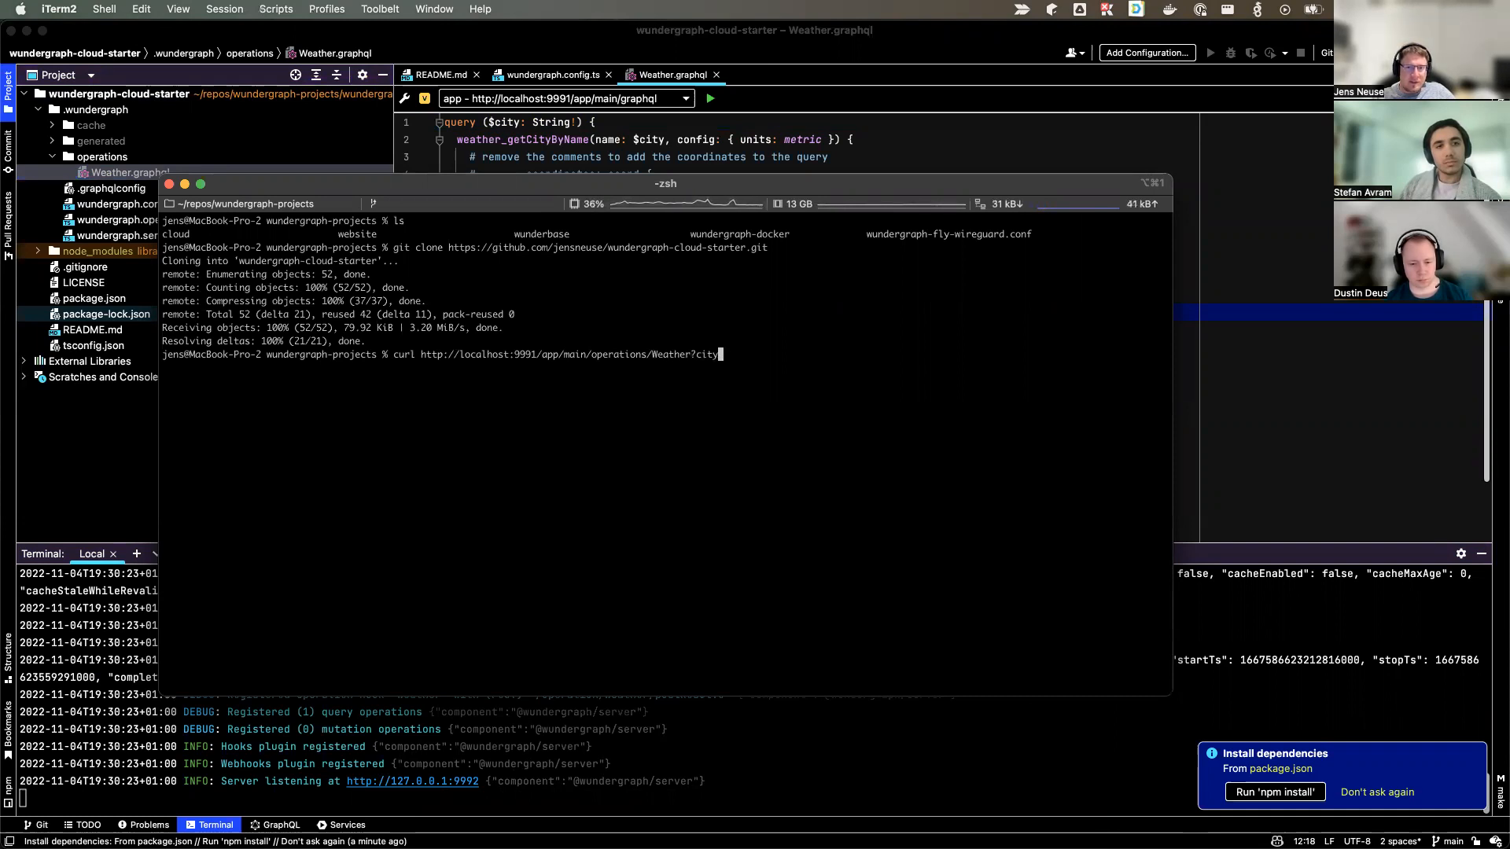
type("Berlin'")
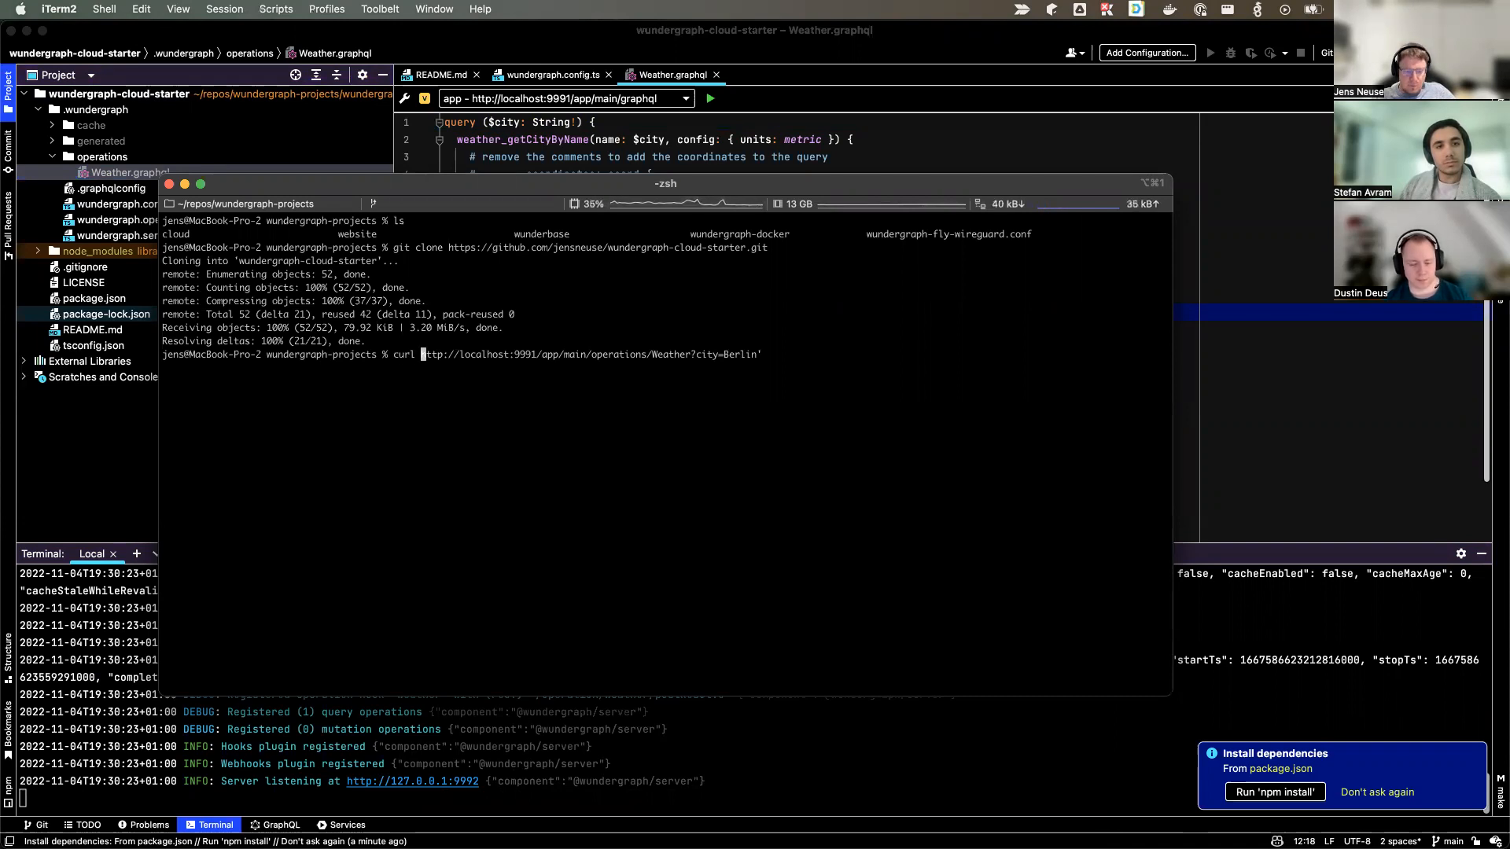
key("Return")
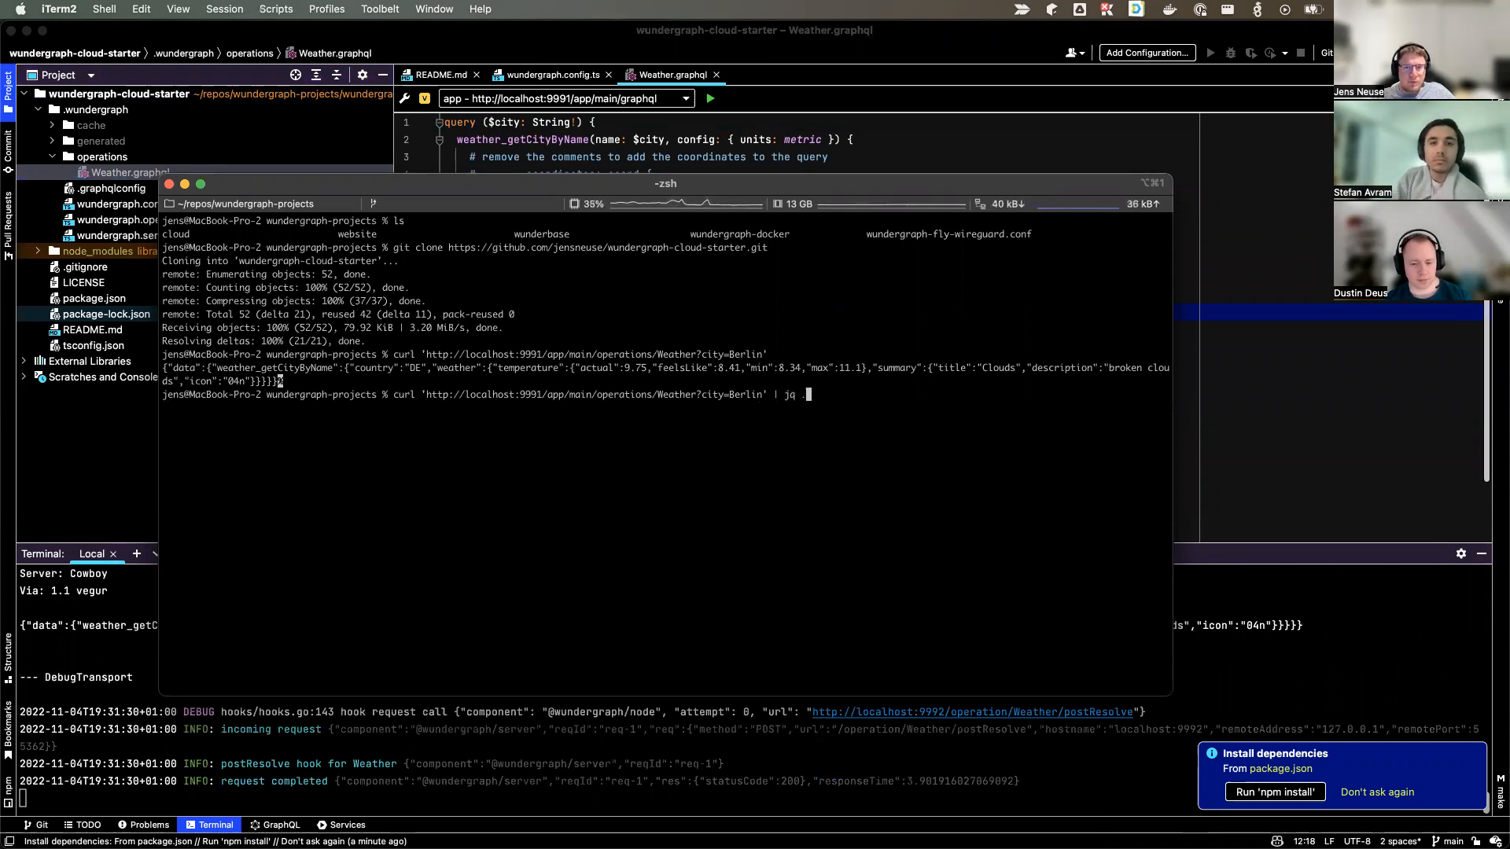
key("Return")
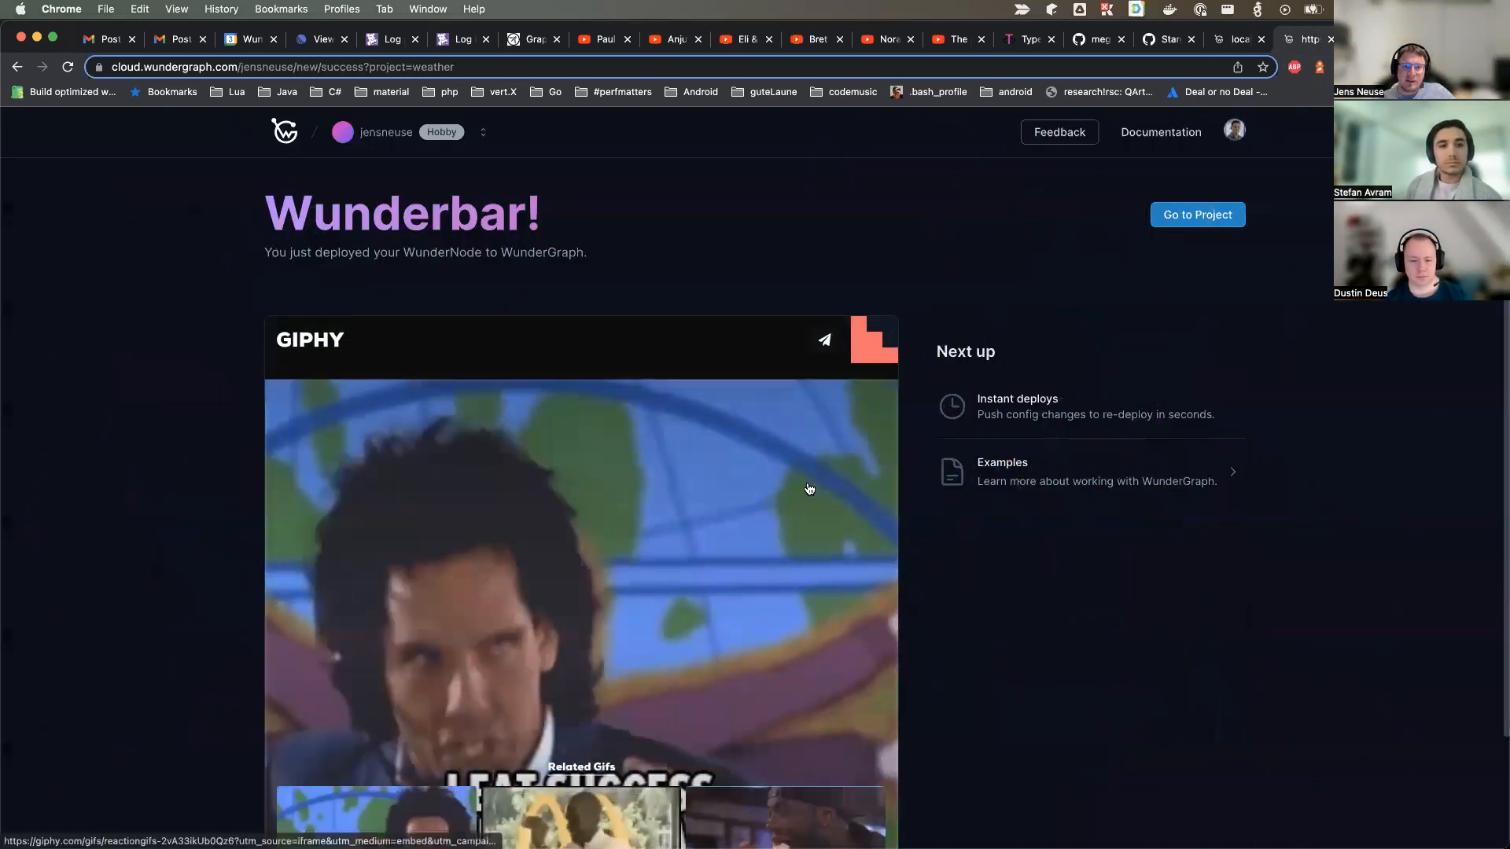
Go to the newly deployed weather project in WunderGraph Cloud, then bring Postman forward.
left_click(1195, 214)
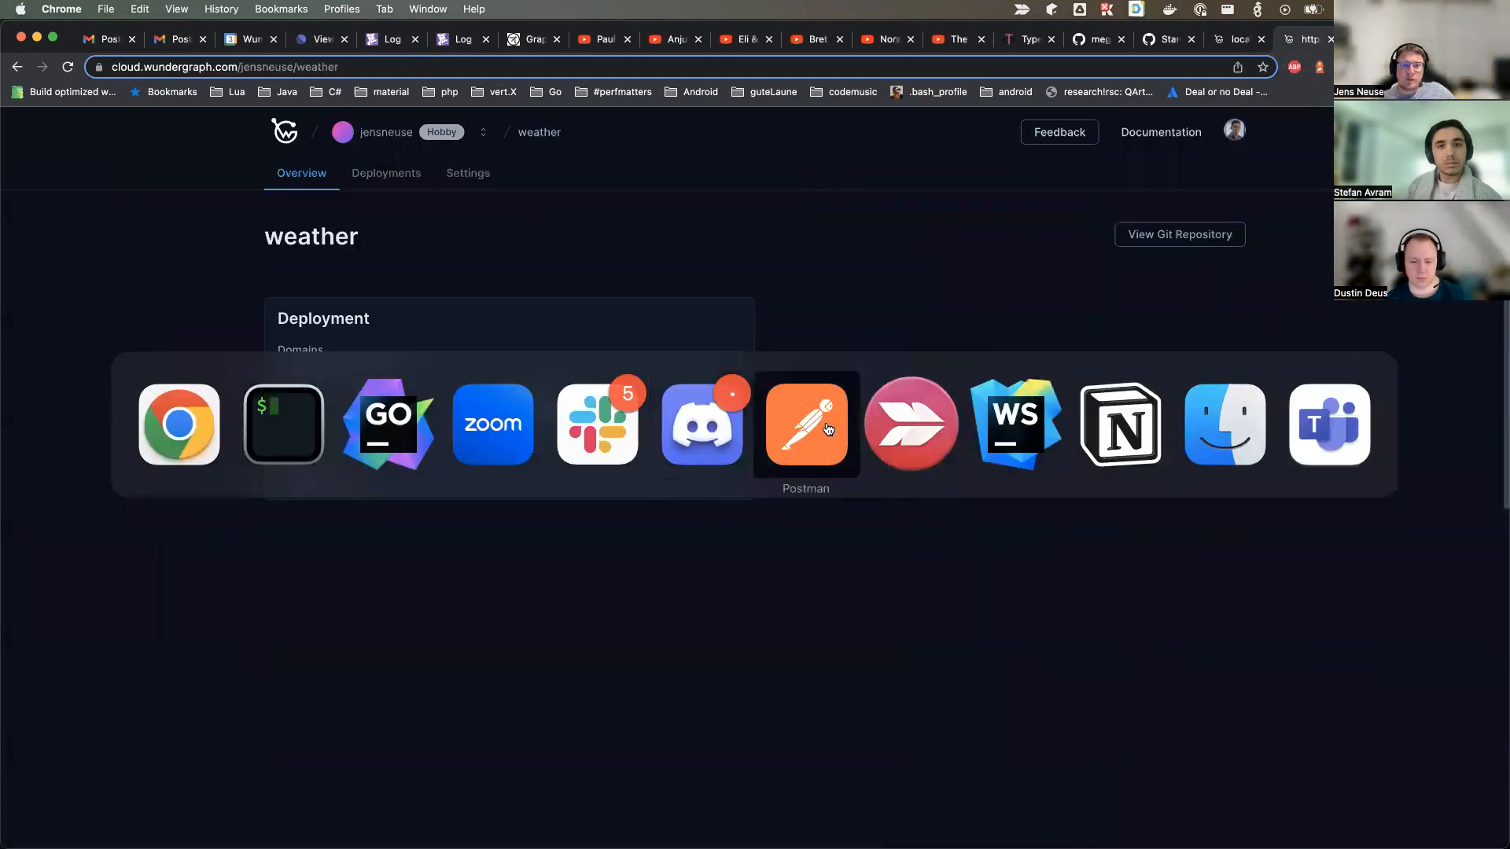
left_click(805, 423)
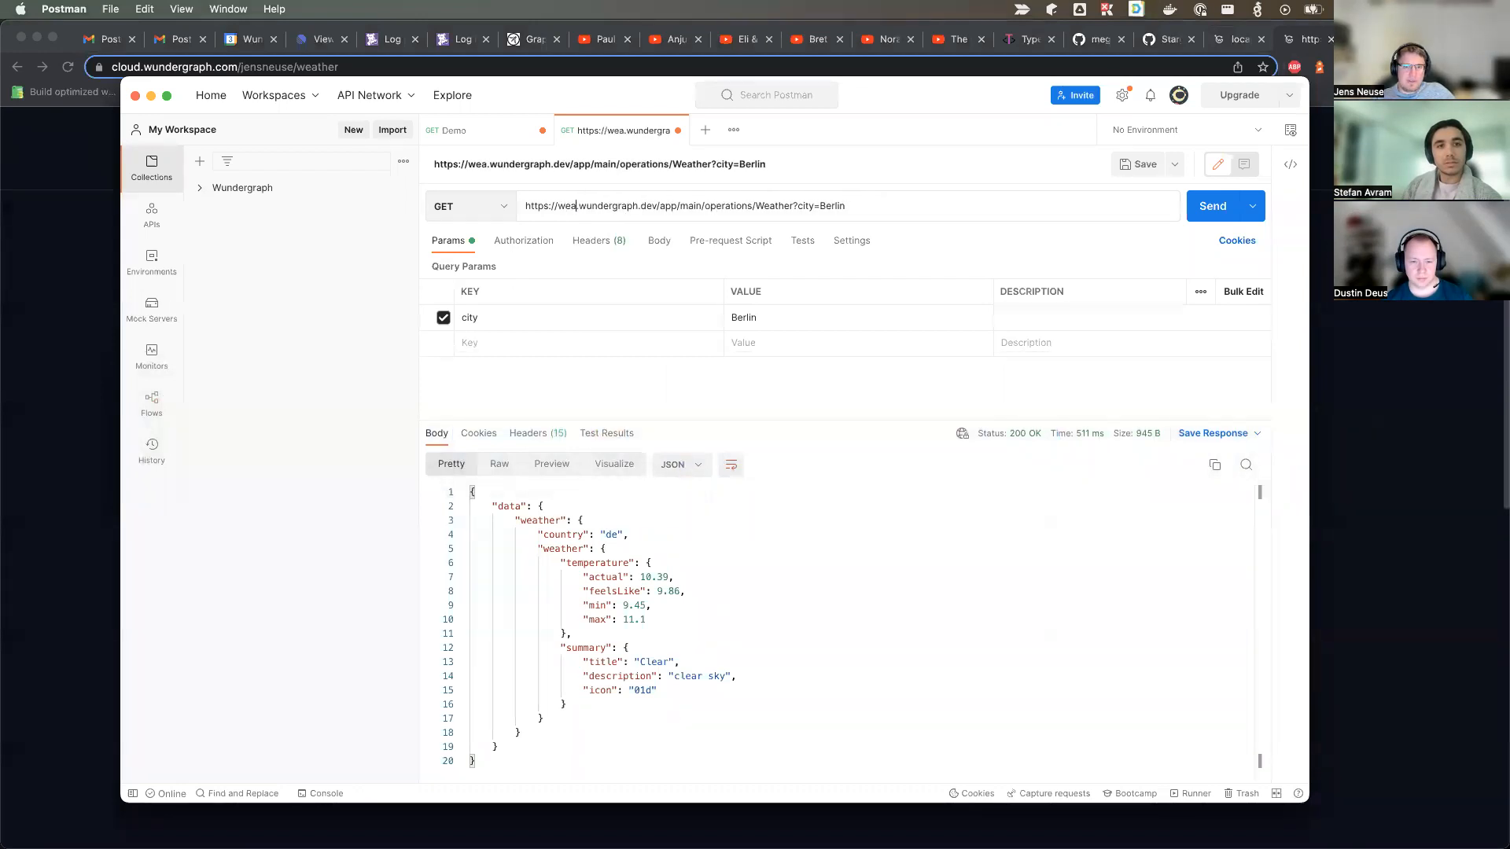
Send the GET Weather?city=Berlin request against weather.wundergraph.dev in Postman.
left_click(1213, 204)
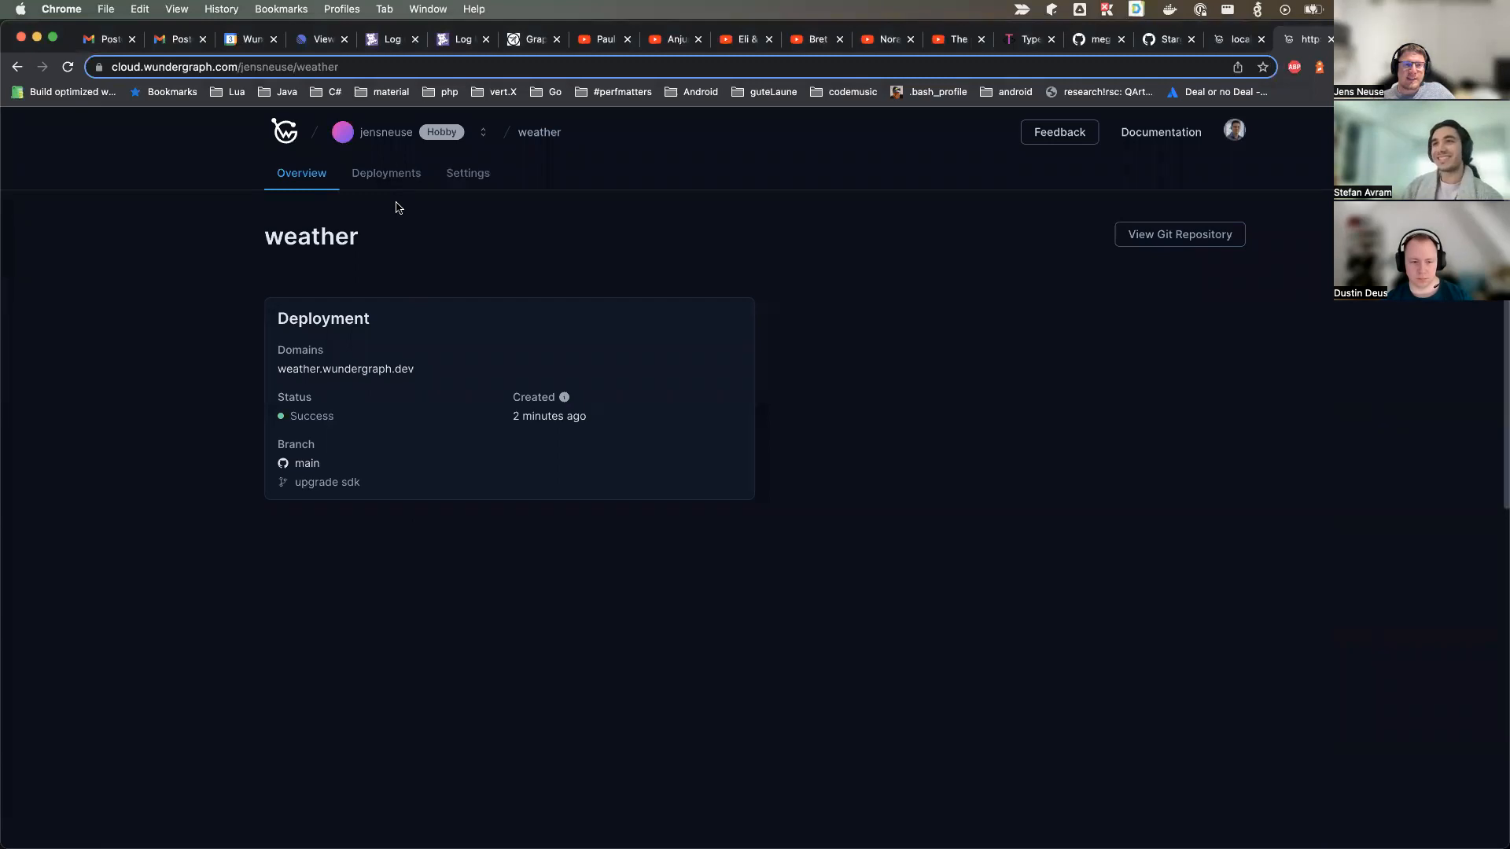
Review the project's Deployments and Settings pages, return to Overview, then switch to GoLand.
left_click(385, 173)
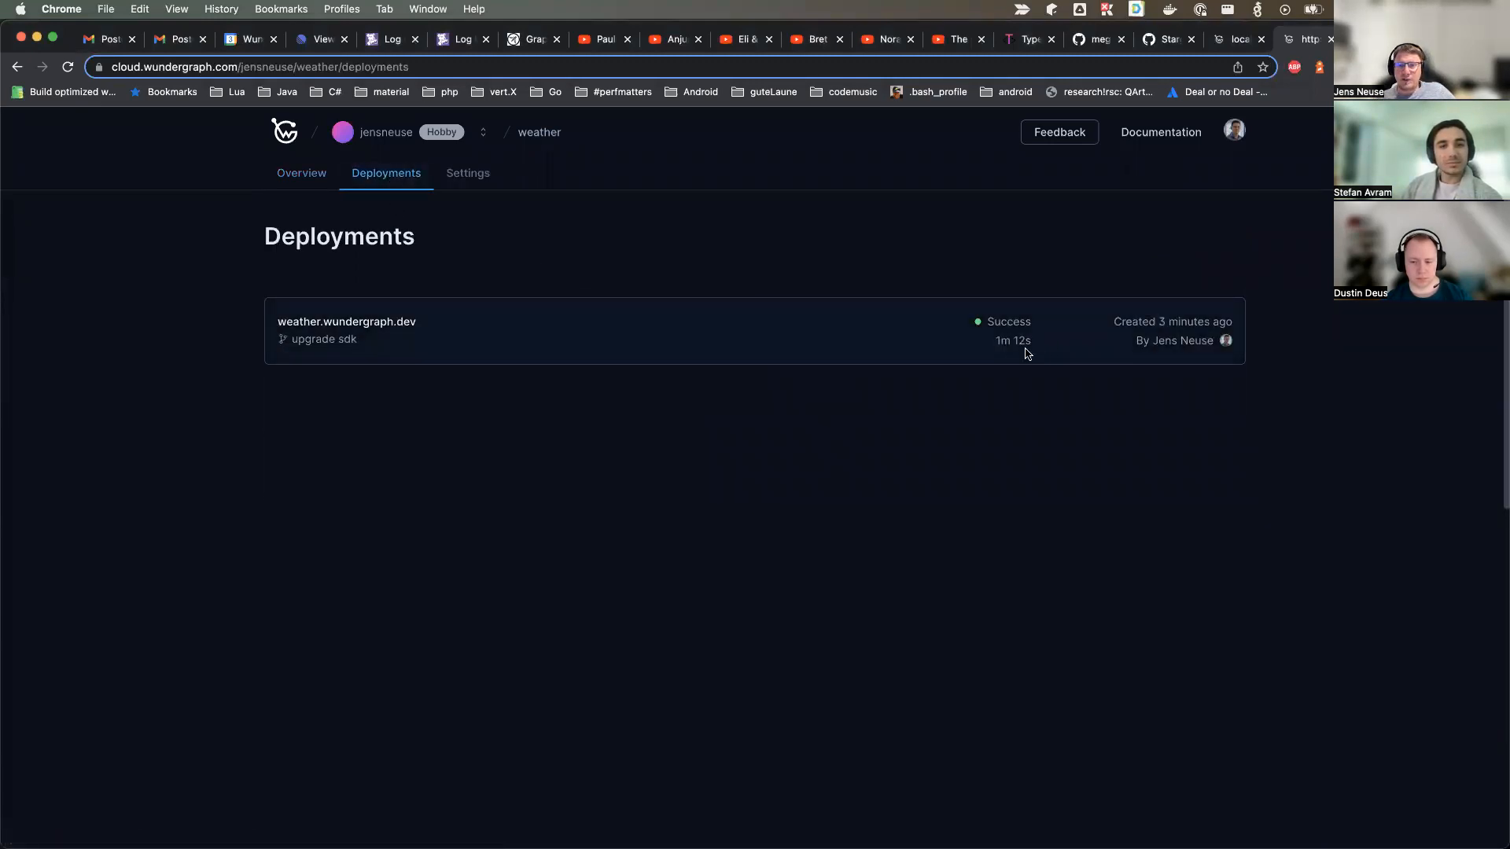
mouse_move(324, 340)
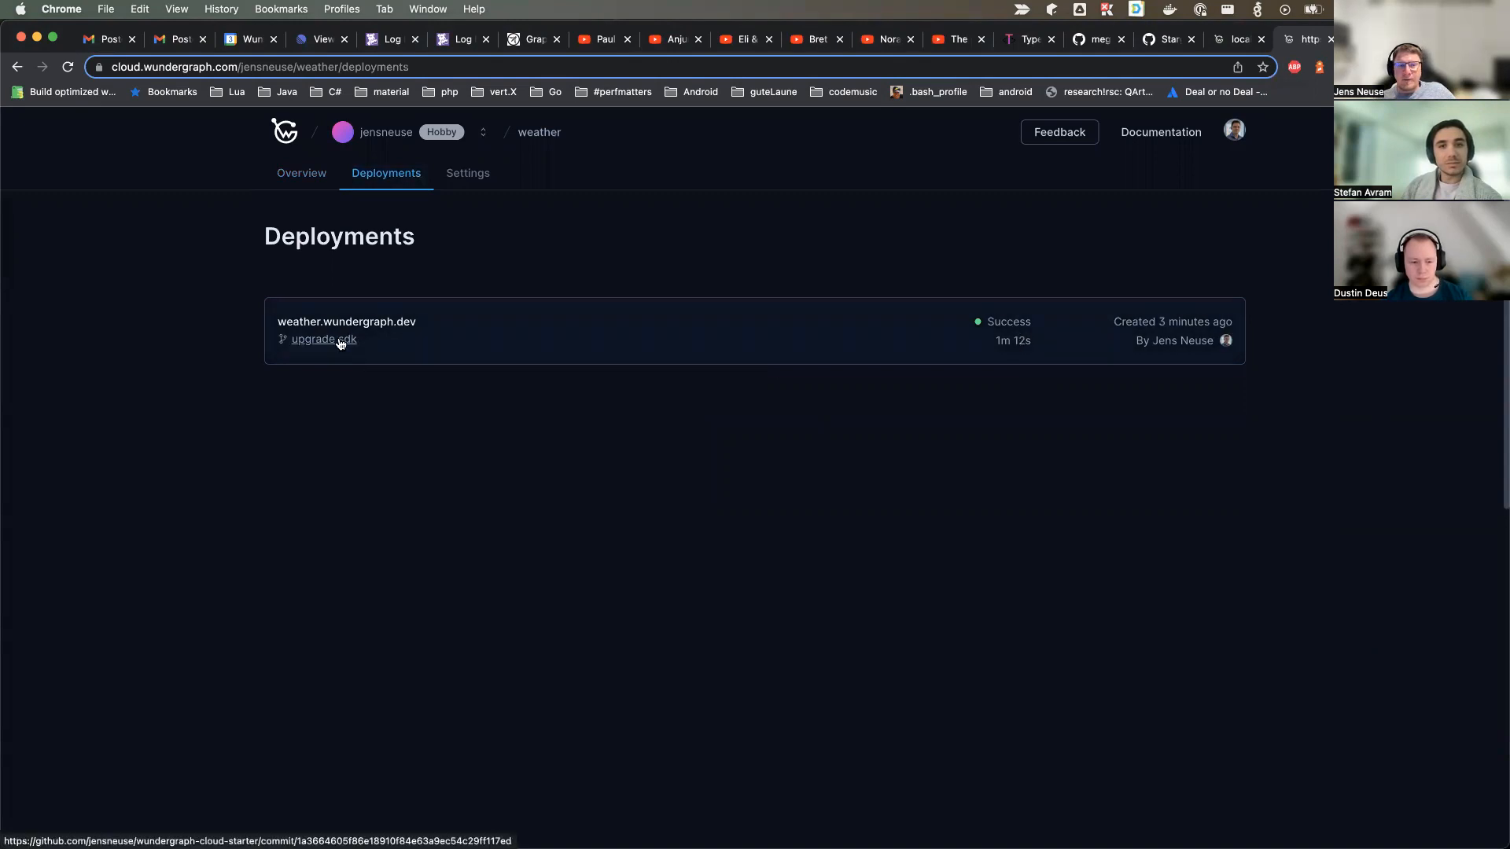
left_click(467, 173)
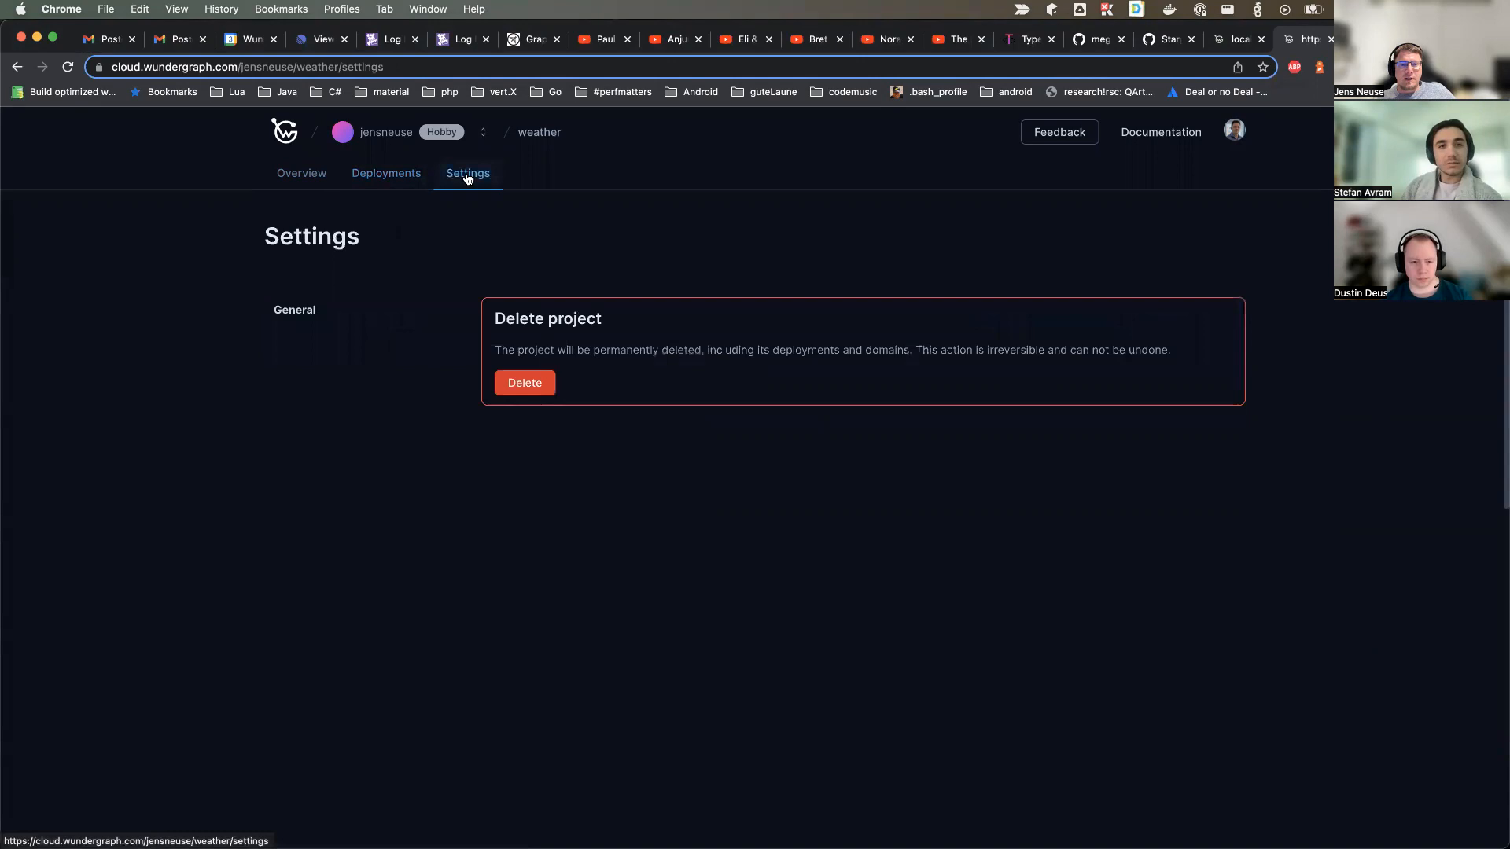
left_click(300, 173)
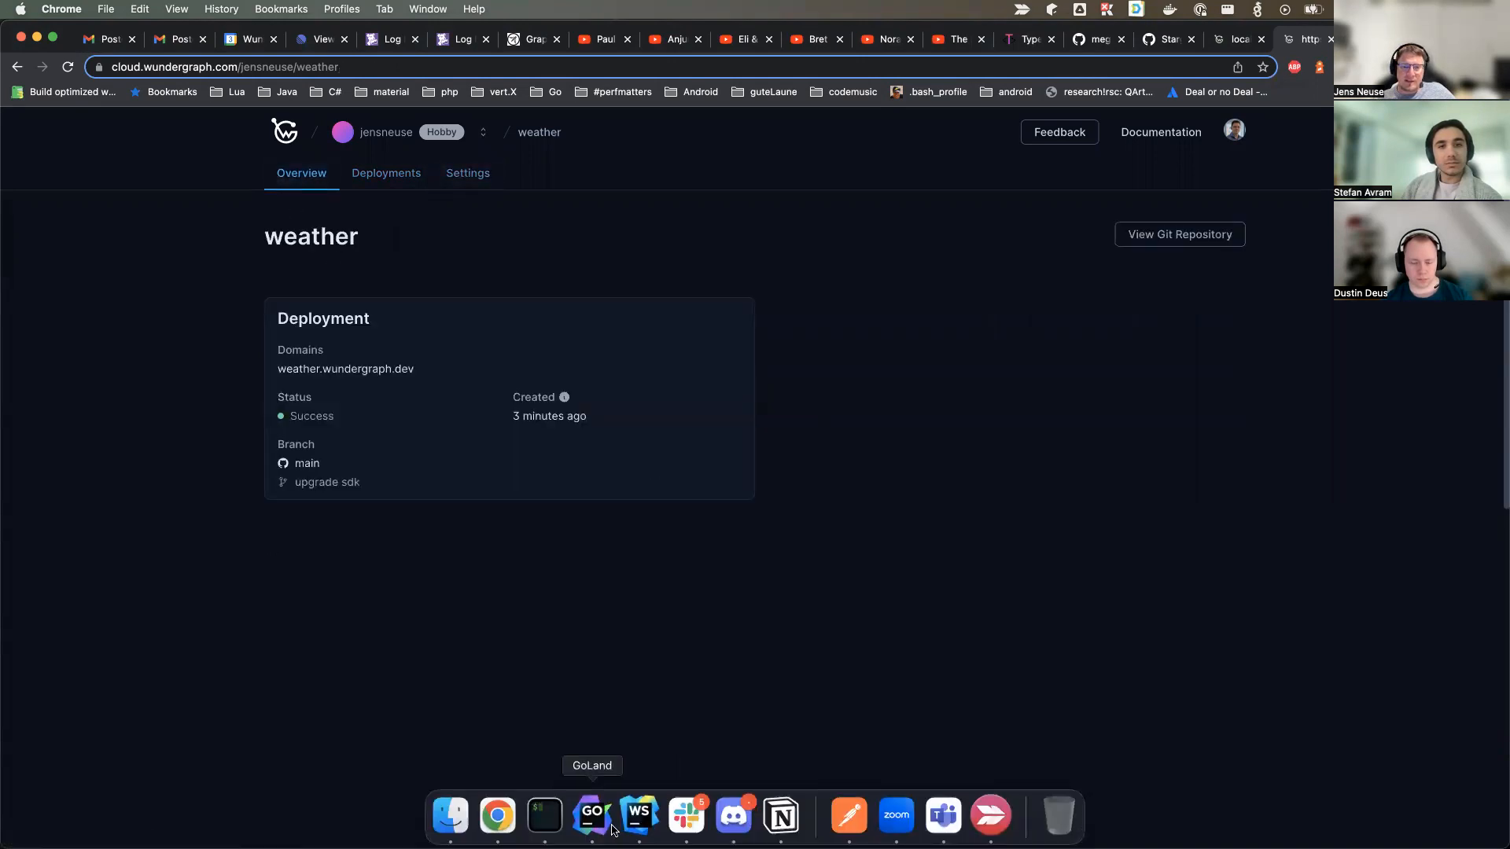
left_click(592, 816)
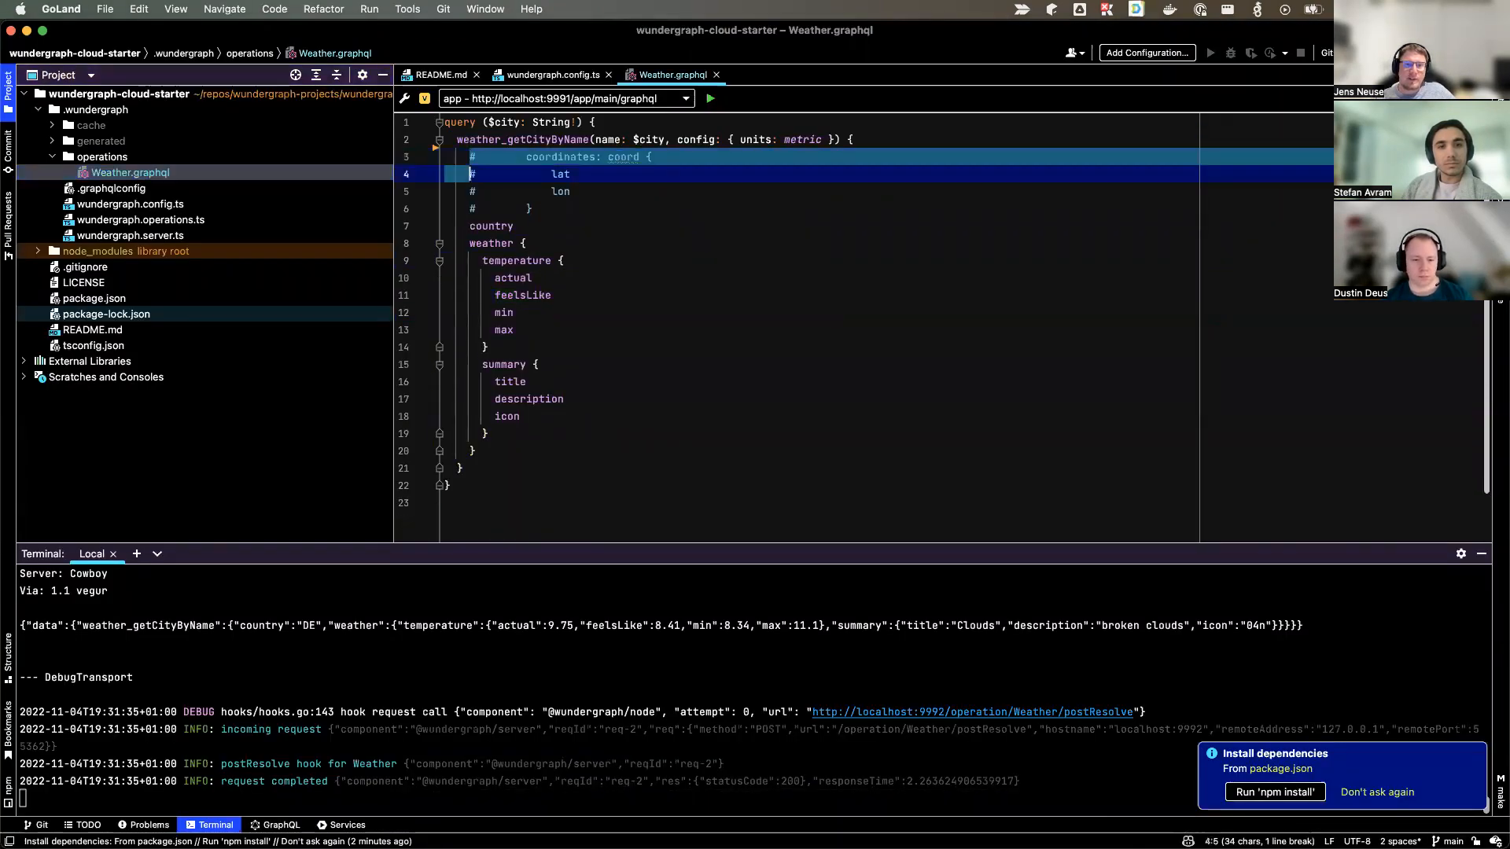
Uncomment the coordinates block with lat and lon in Weather.graphql.
left_click(274, 10)
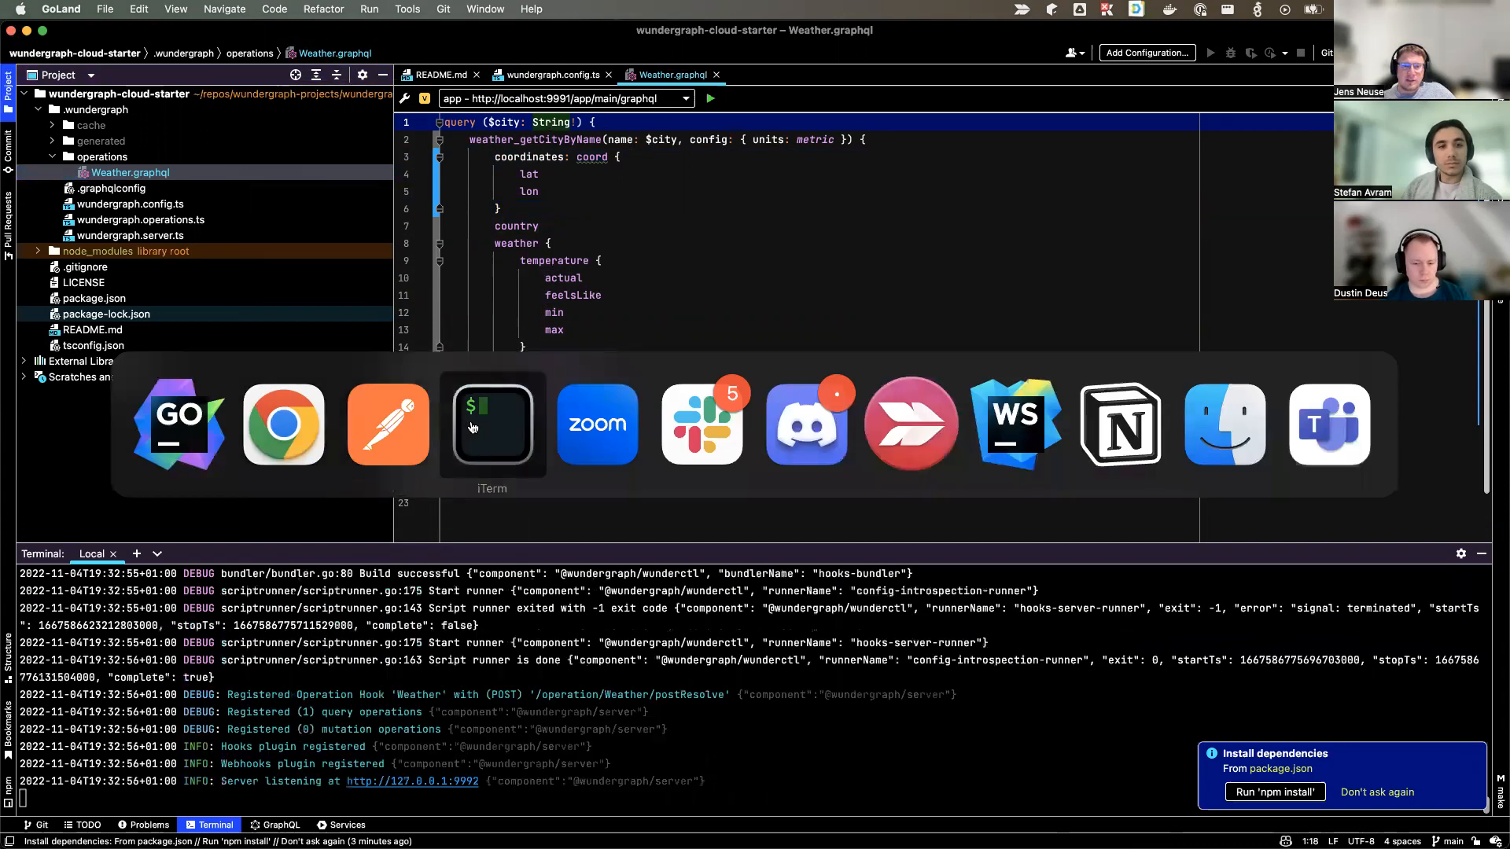
Run the local Weather curl piped through jq for Frankfurt and then Miami.
left_click(492, 424)
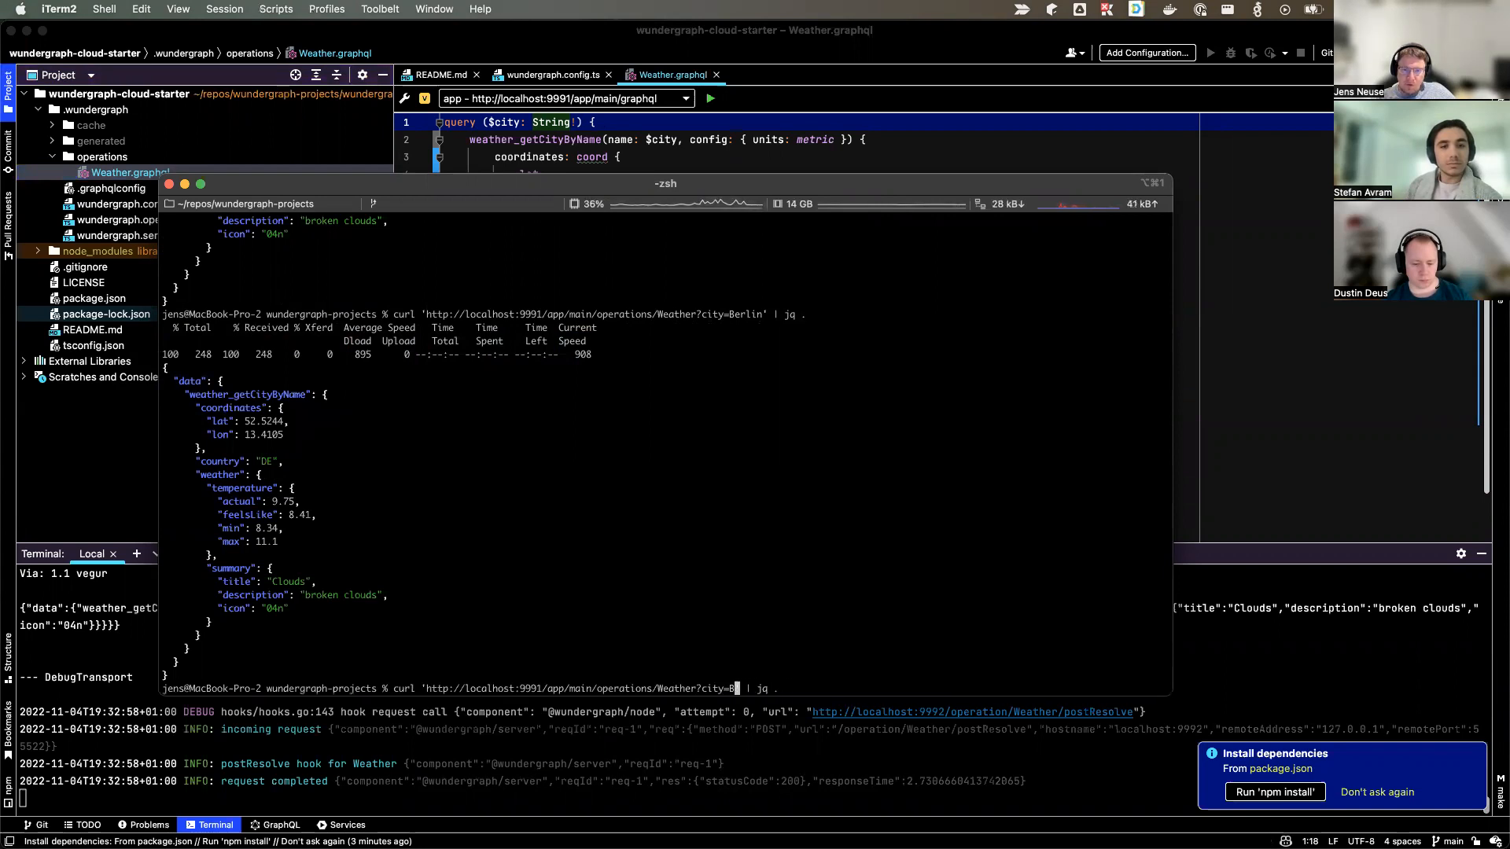
type("rankf")
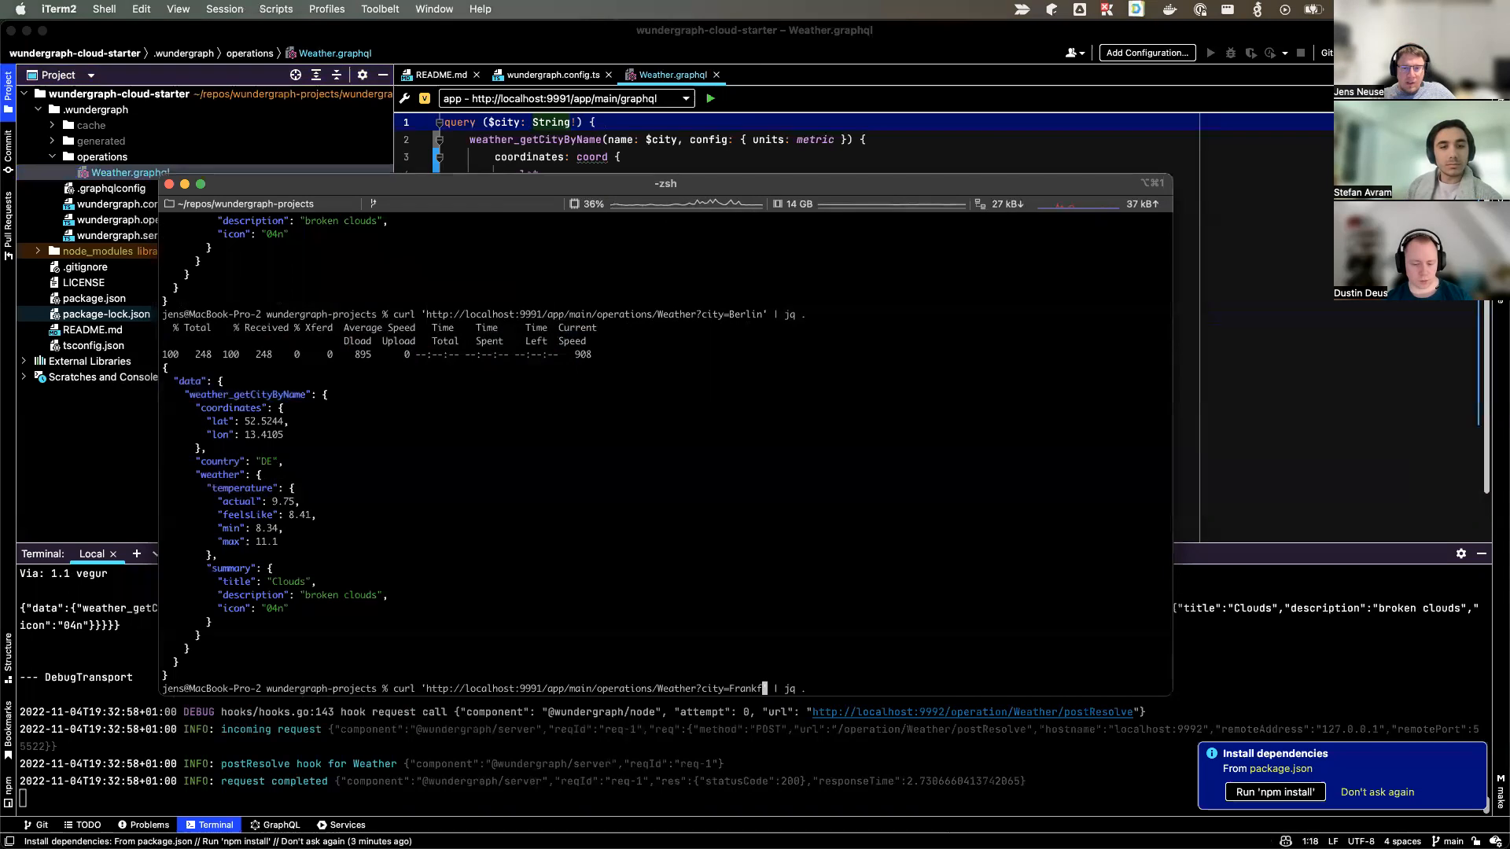
type("urt")
key("Return")
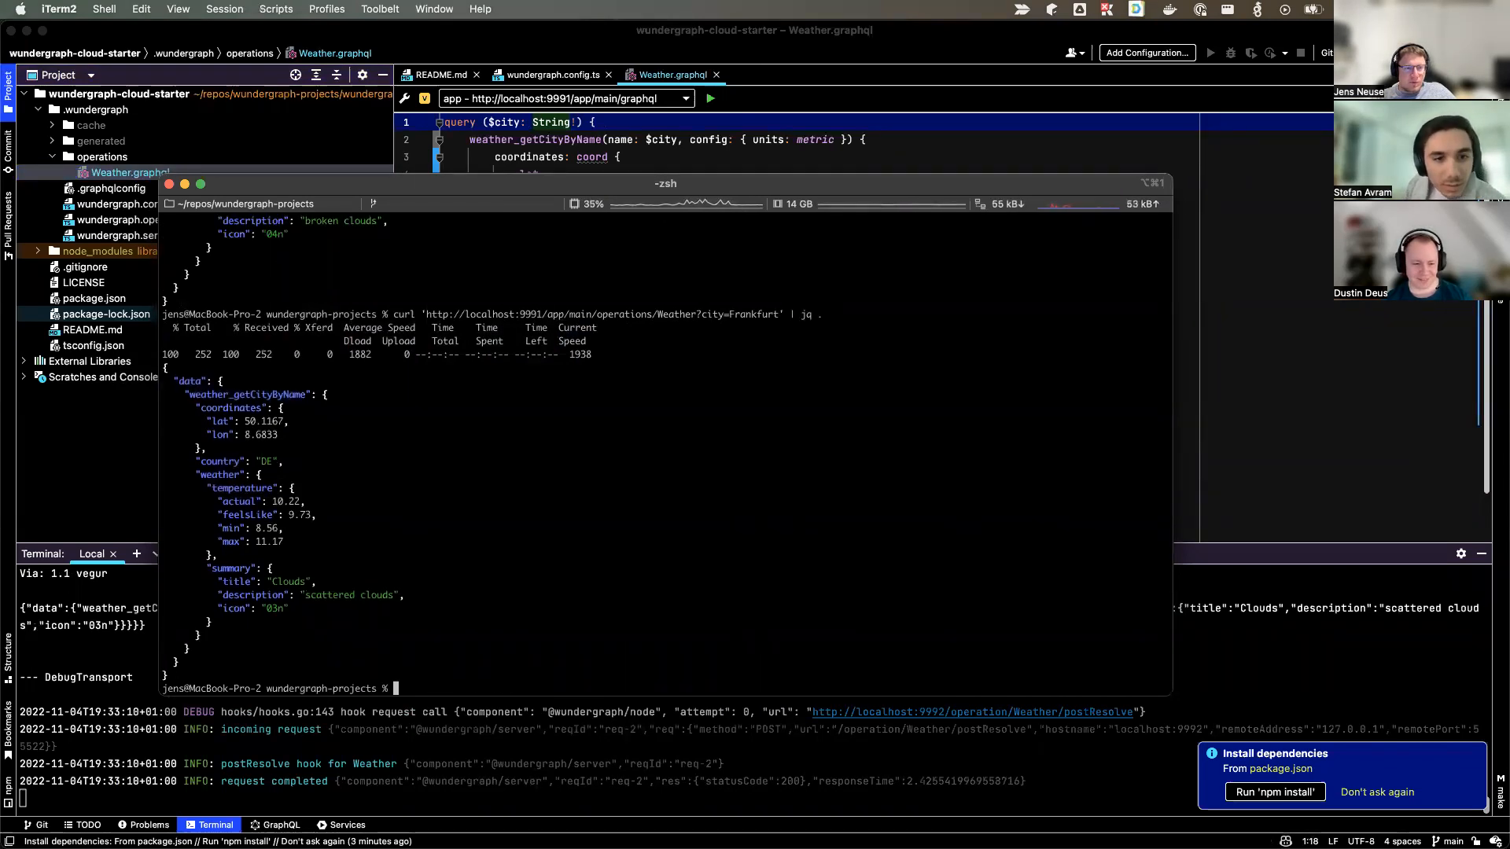
type("curl 'http://localhost:9991/app/main/operations/Weather?city=Frankfurt' | jq .")
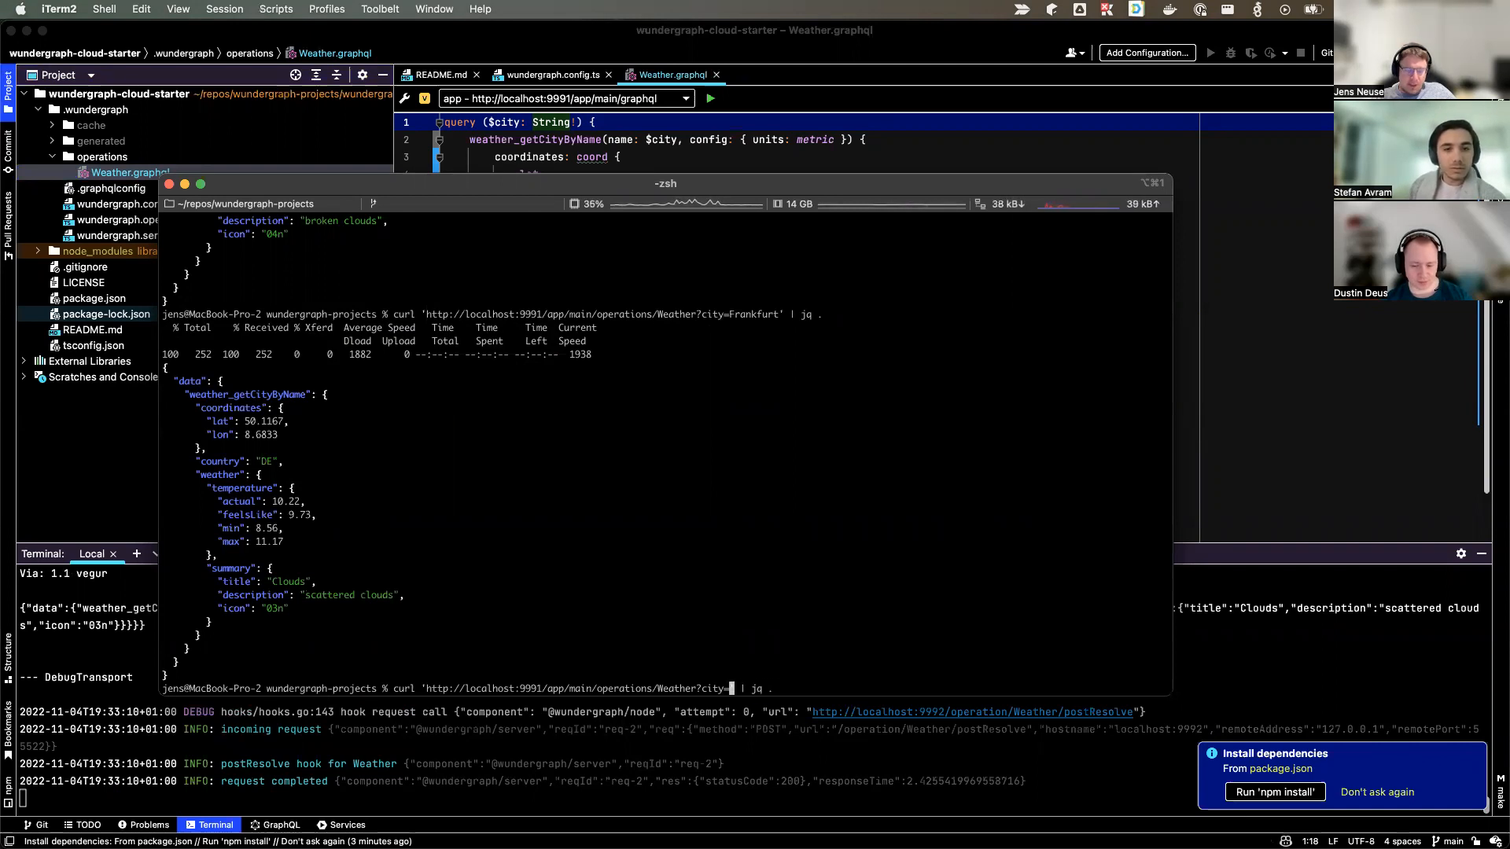
type("Miami")
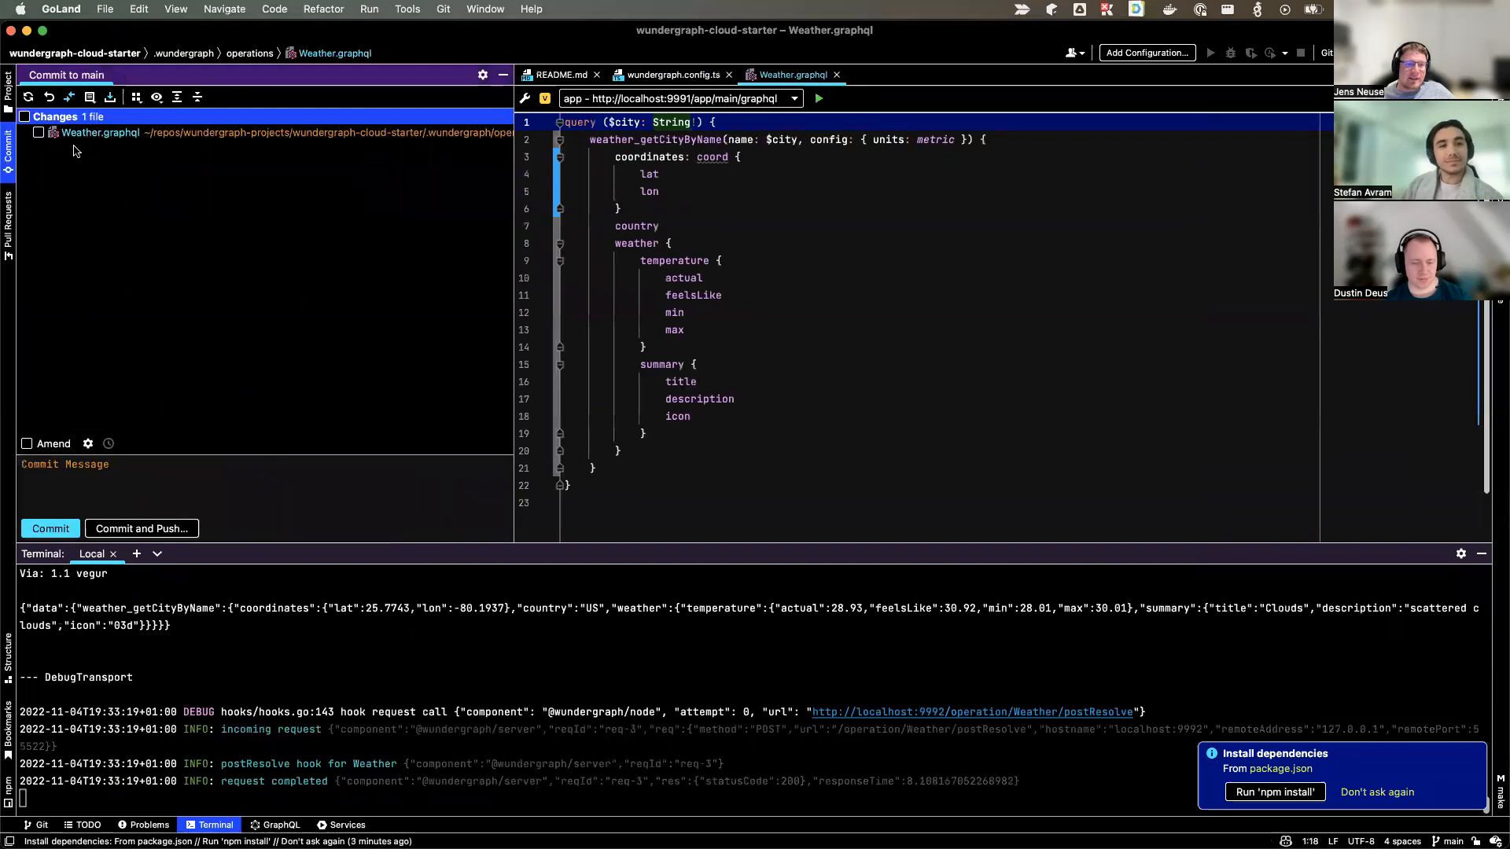
Commit Weather.graphql as "add coordinates", push to origin/main, then switch to Chrome.
left_click(38, 133)
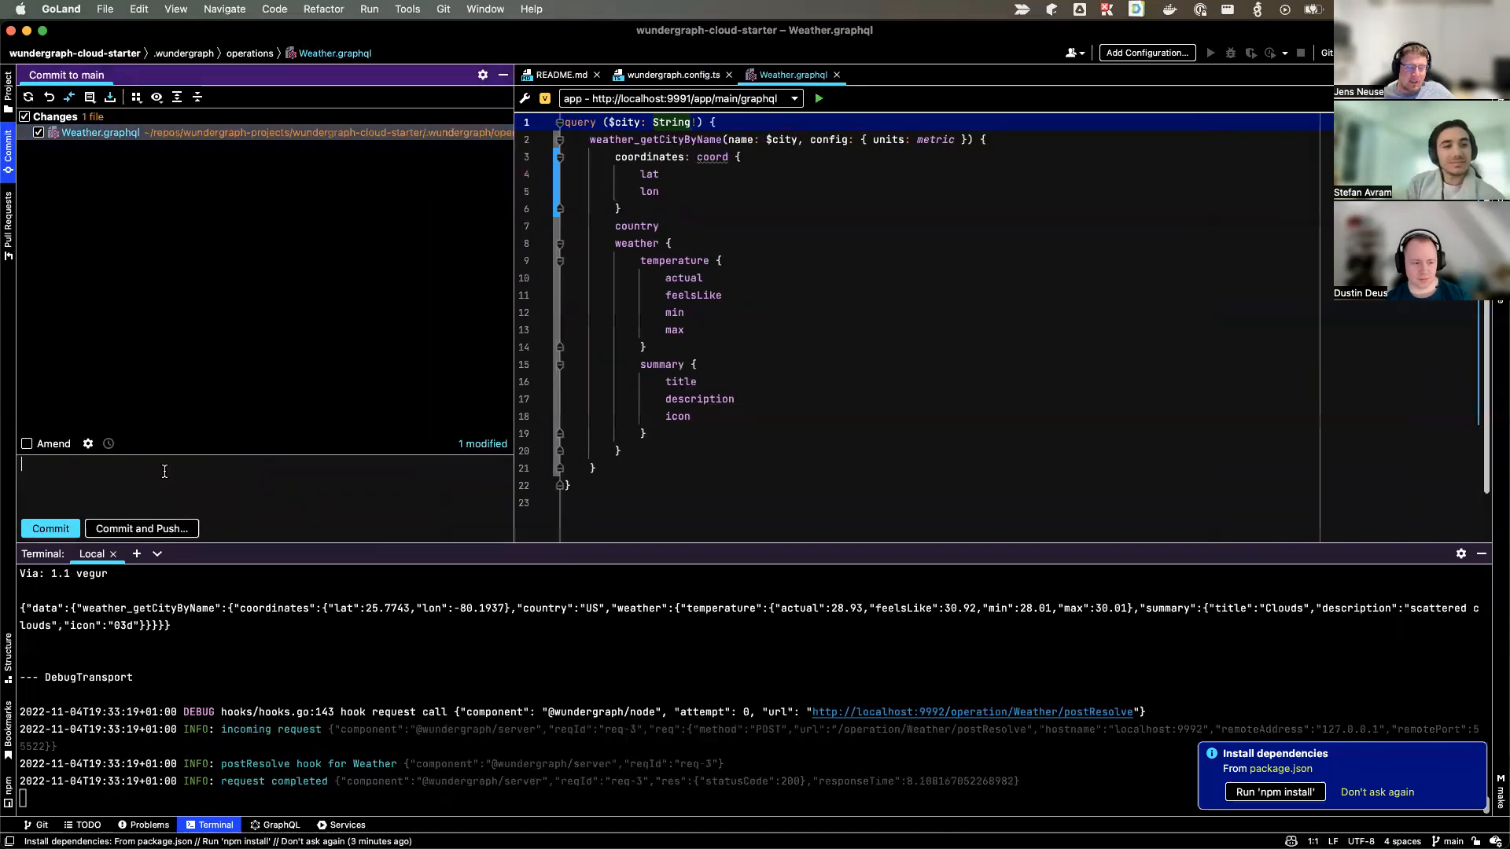
type("add coordi")
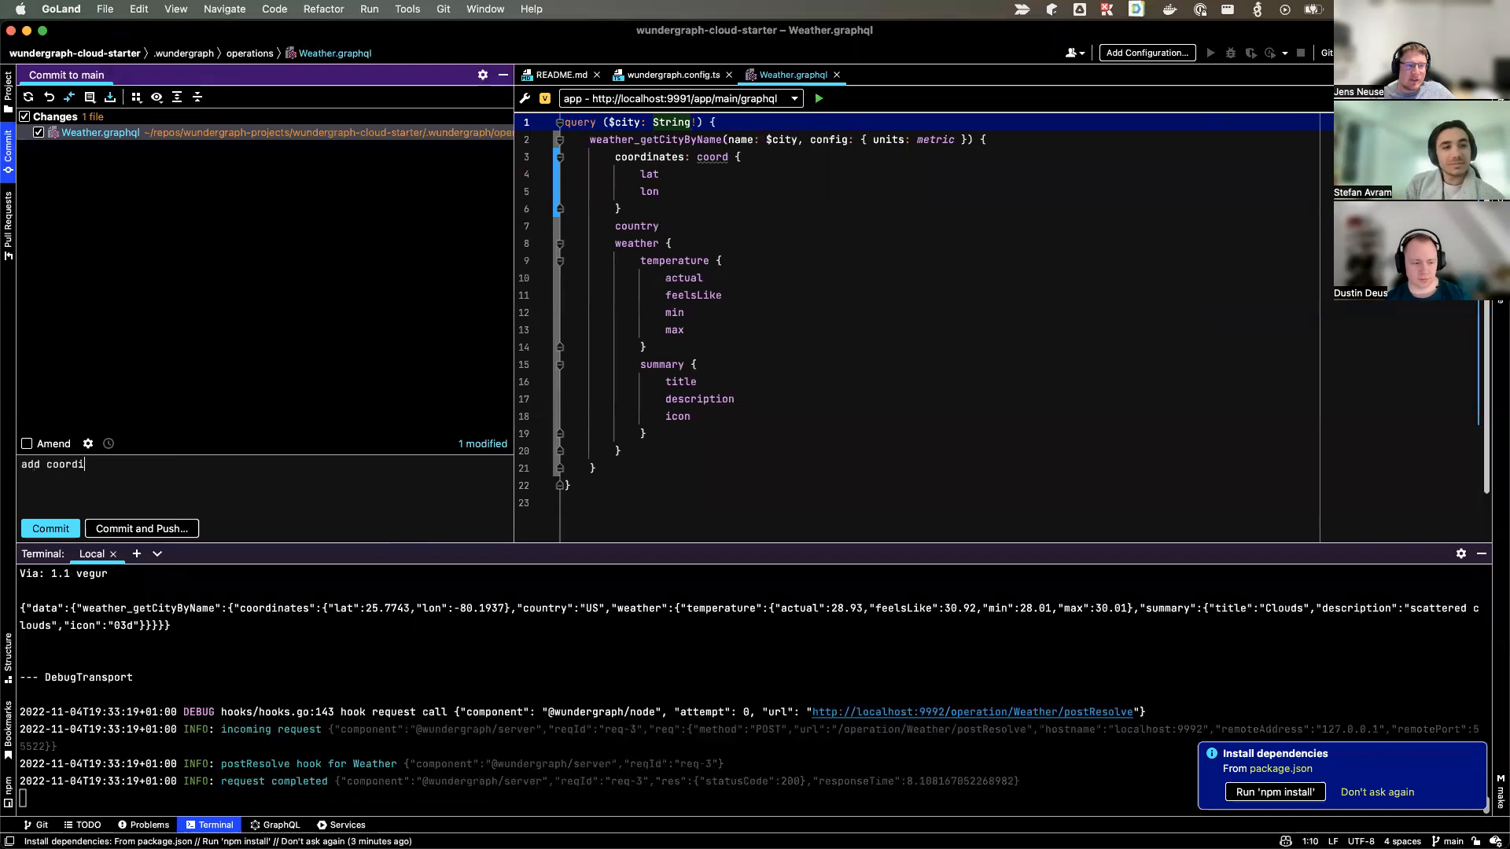
type("nates")
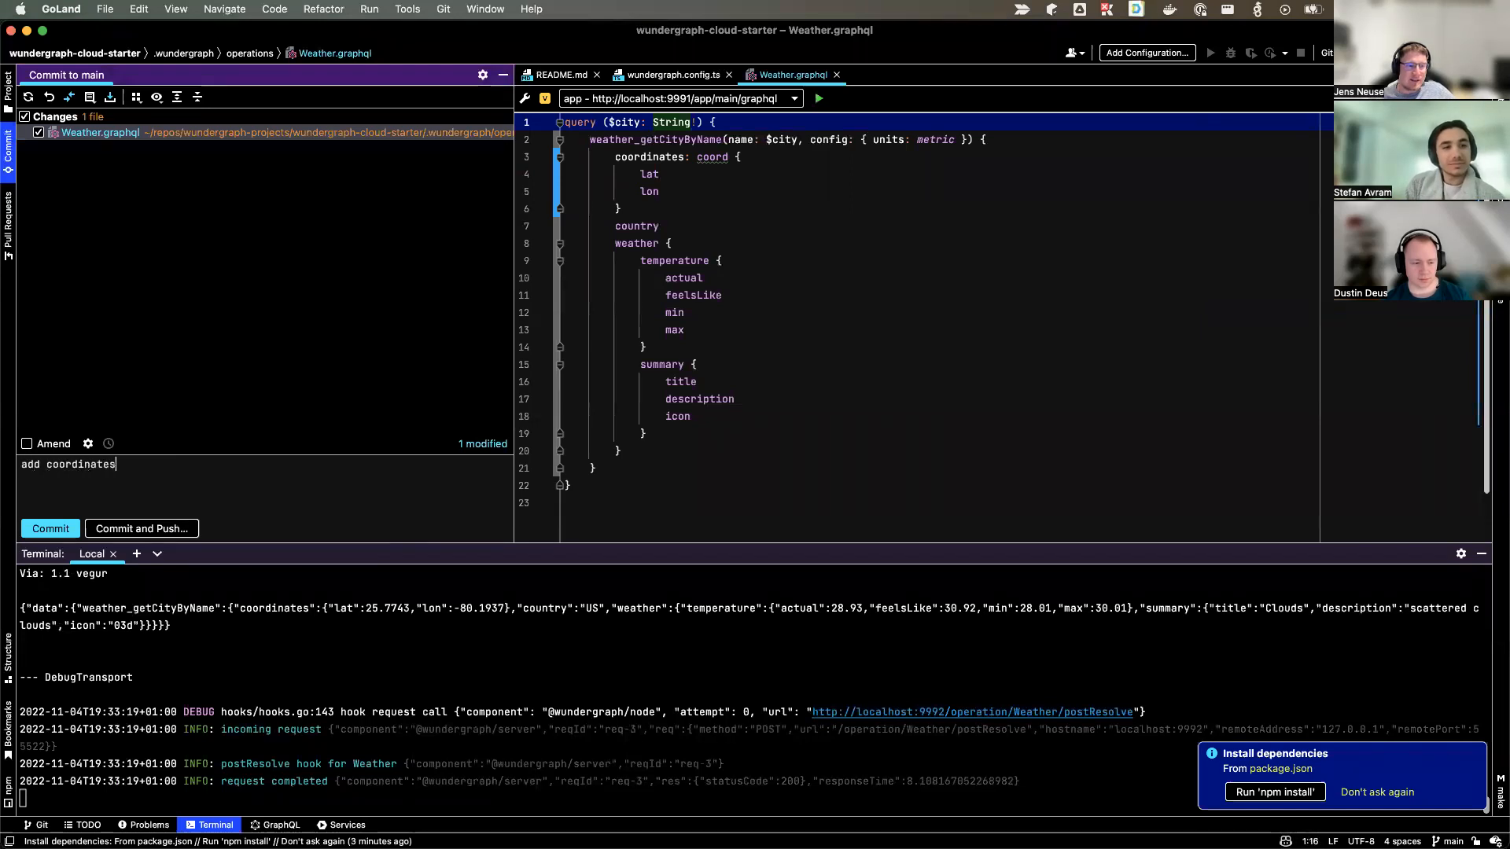
left_click(139, 529)
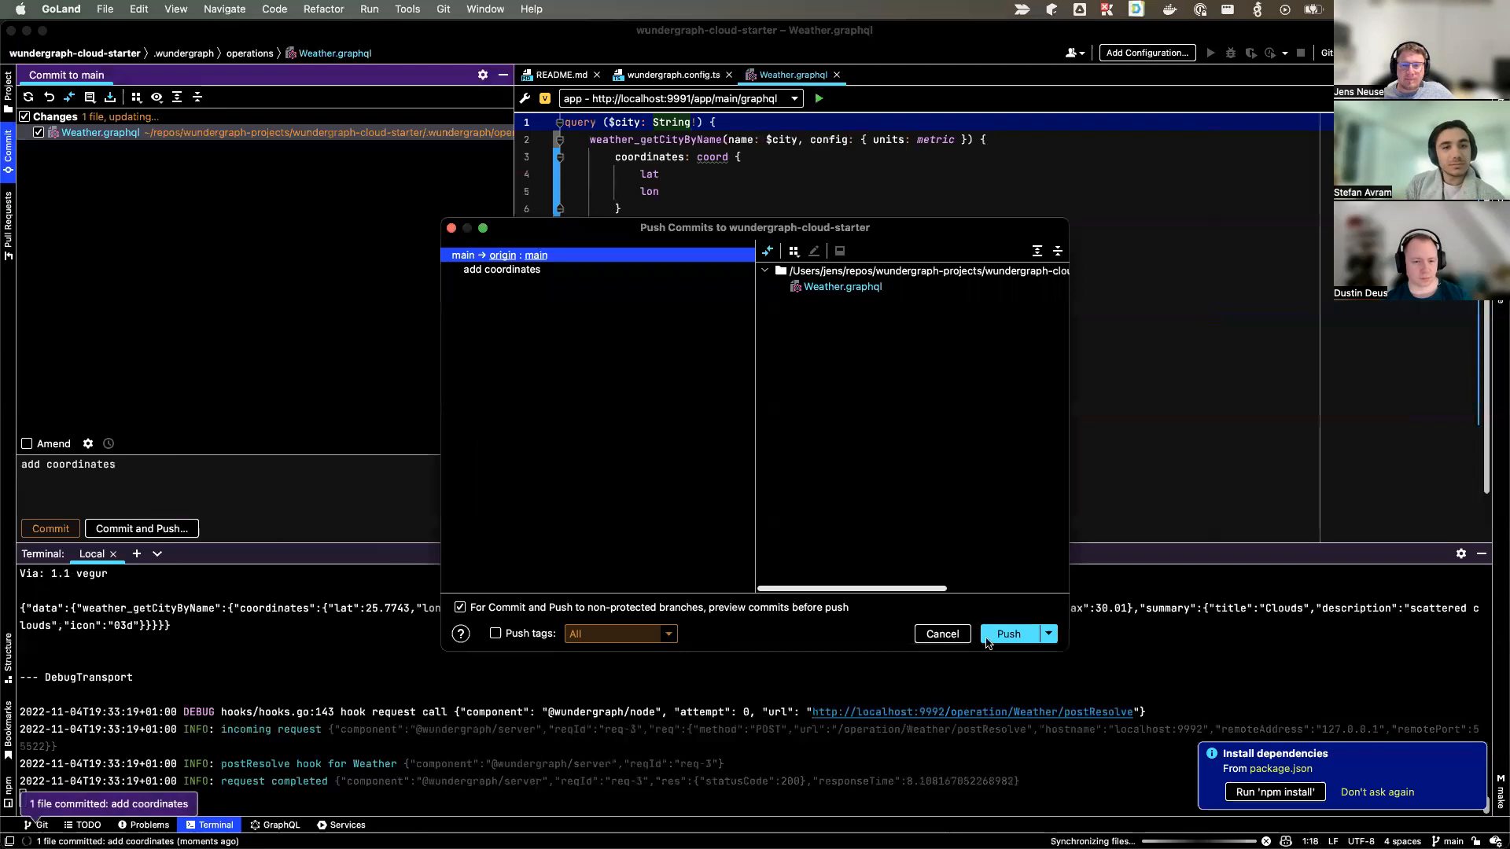
left_click(1008, 634)
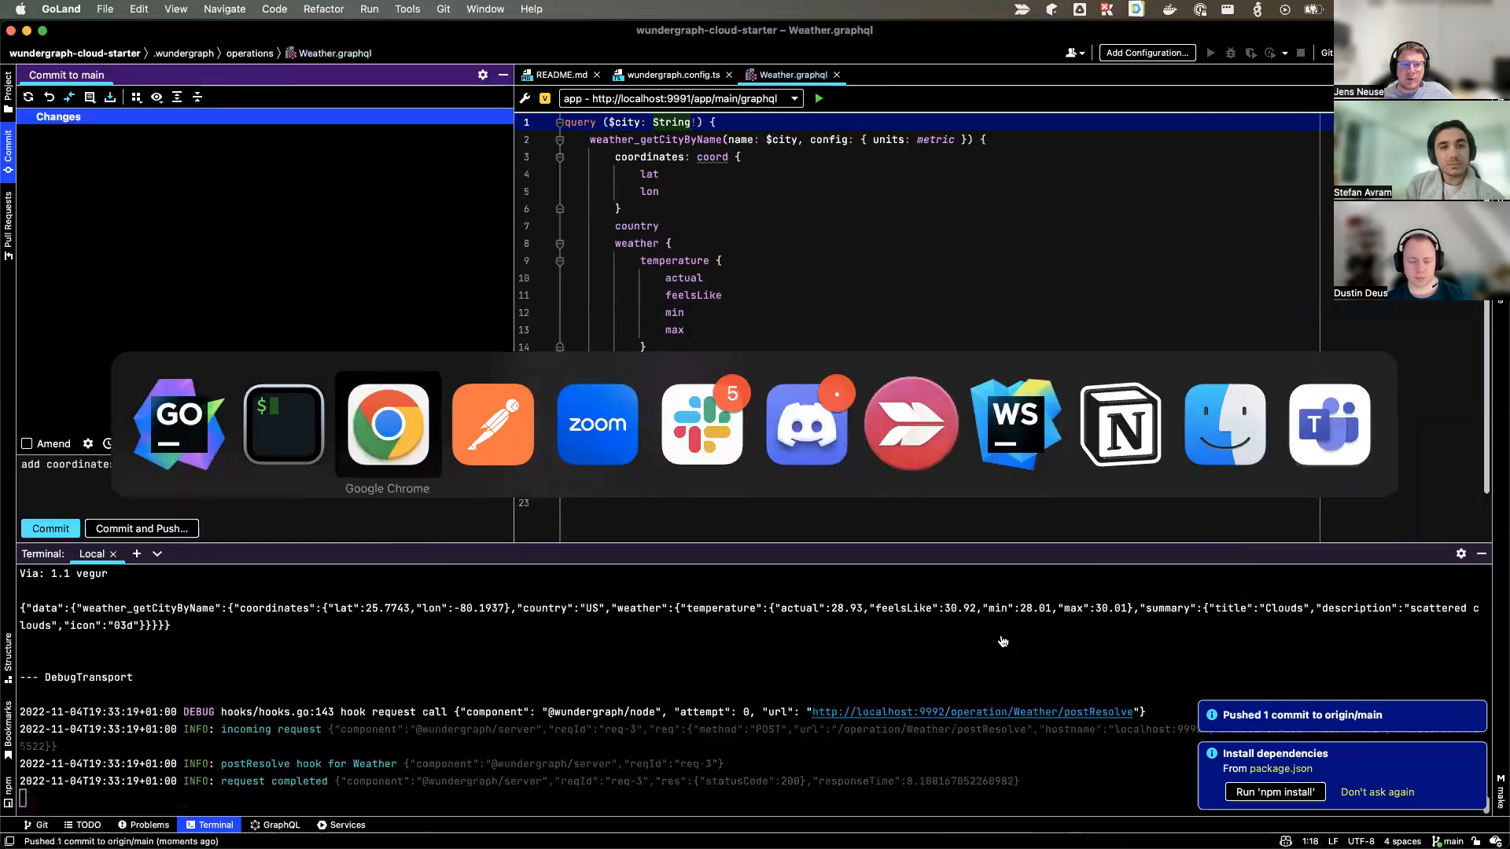
left_click(387, 423)
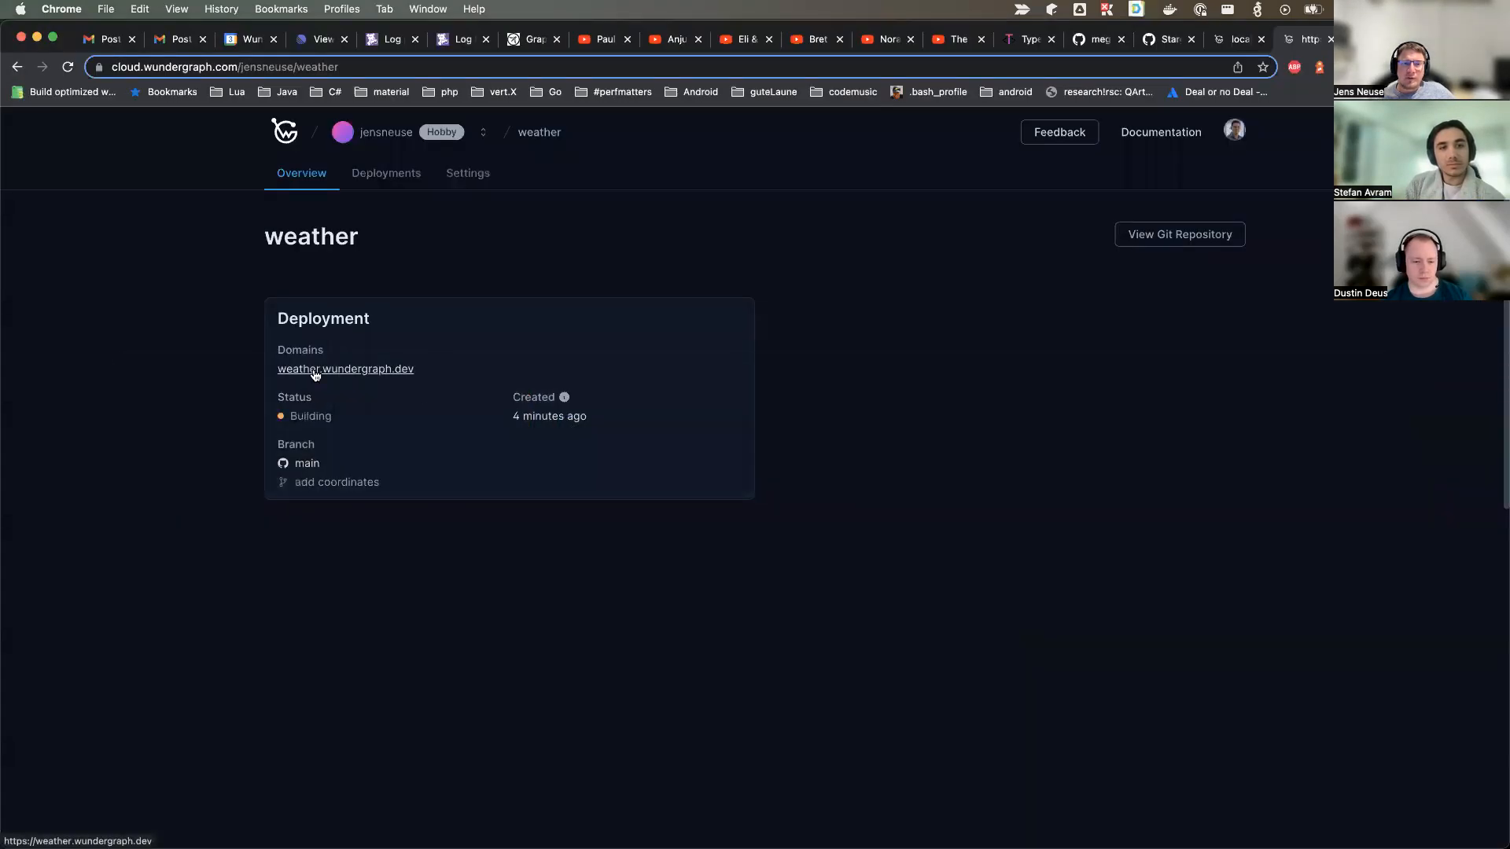
Watch the Deployments tab until the build succeeds, then switch to Postman.
left_click(386, 173)
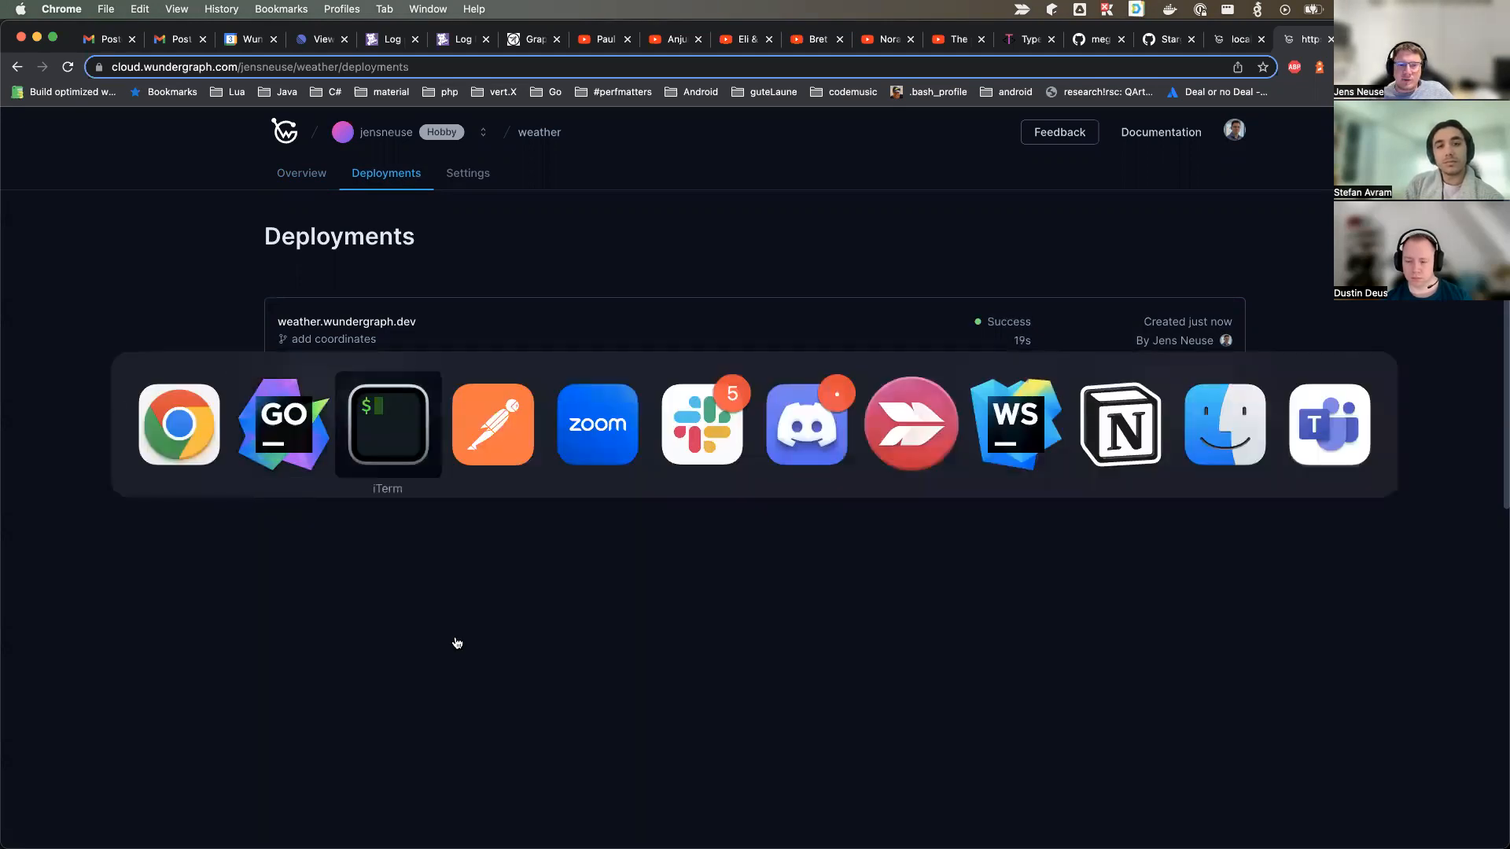
left_click(492, 423)
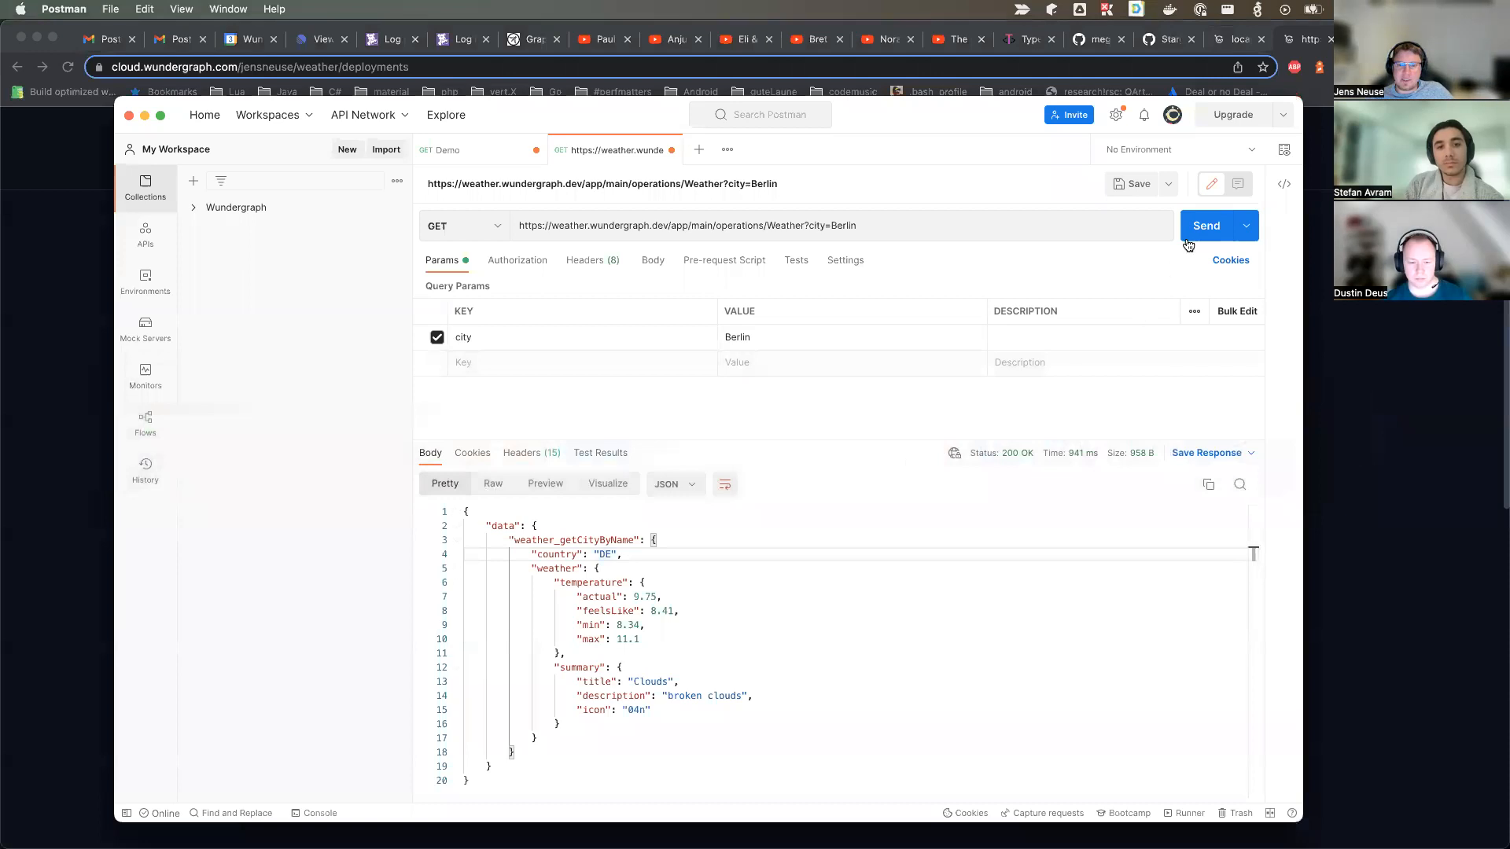
Resend the cloud Berlin request, then in GoLand open wundergraph.server.ts and select the uppercase DE value.
left_click(1207, 225)
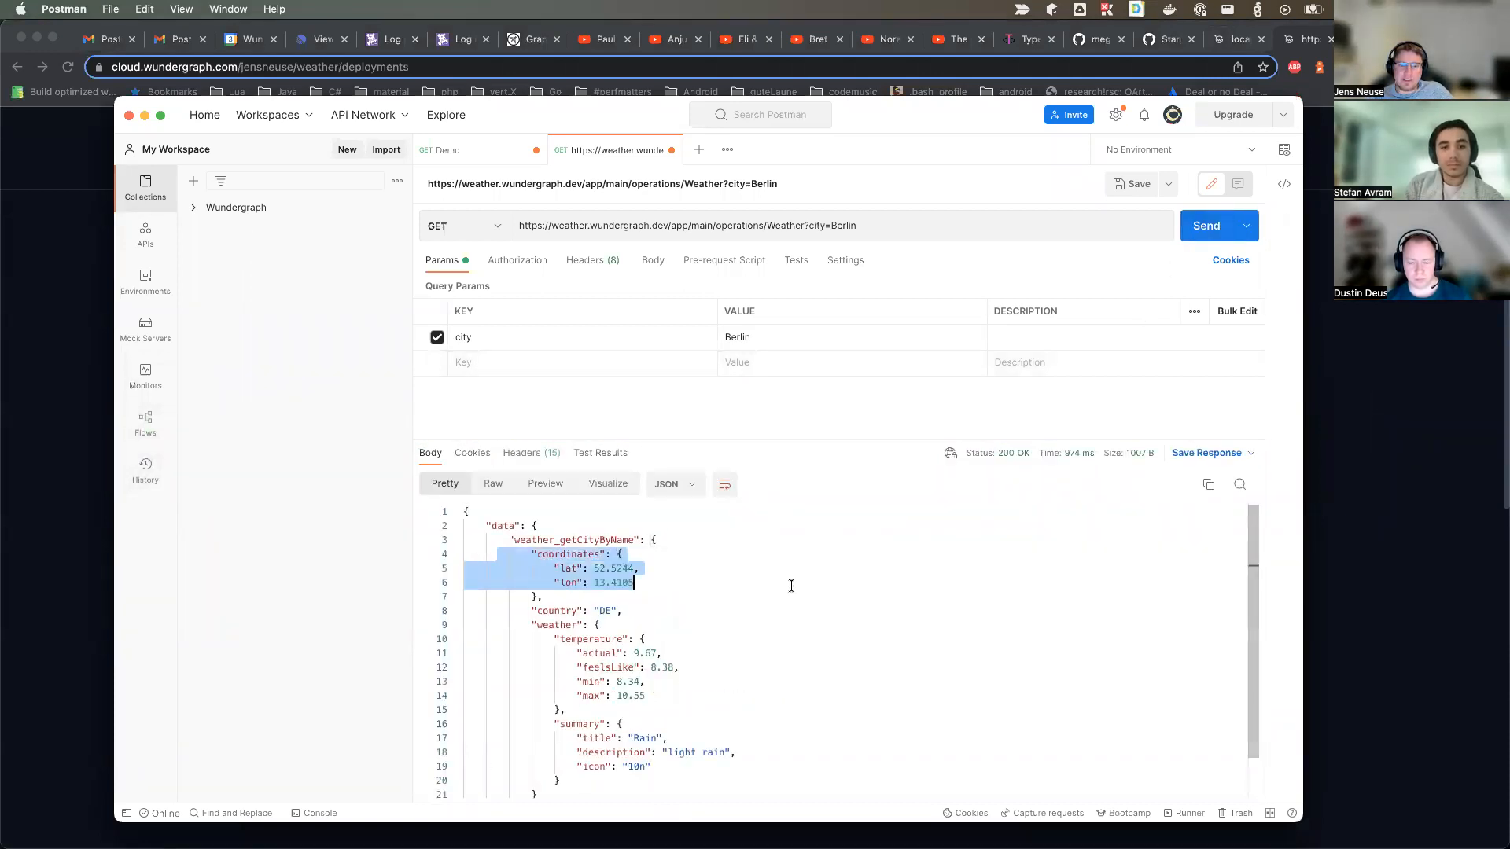
left_click(835, 579)
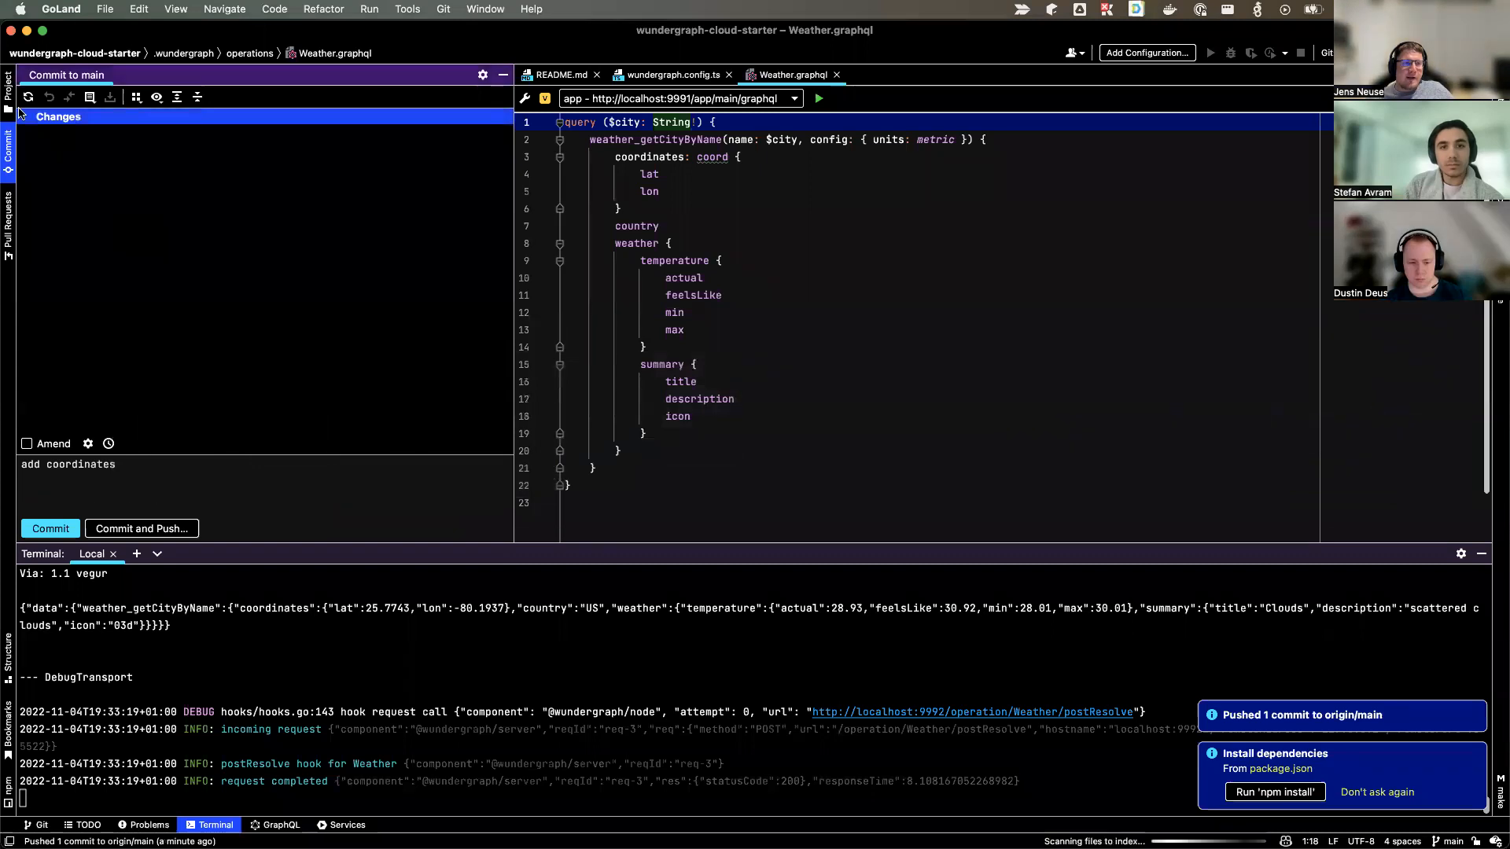
left_click(8, 85)
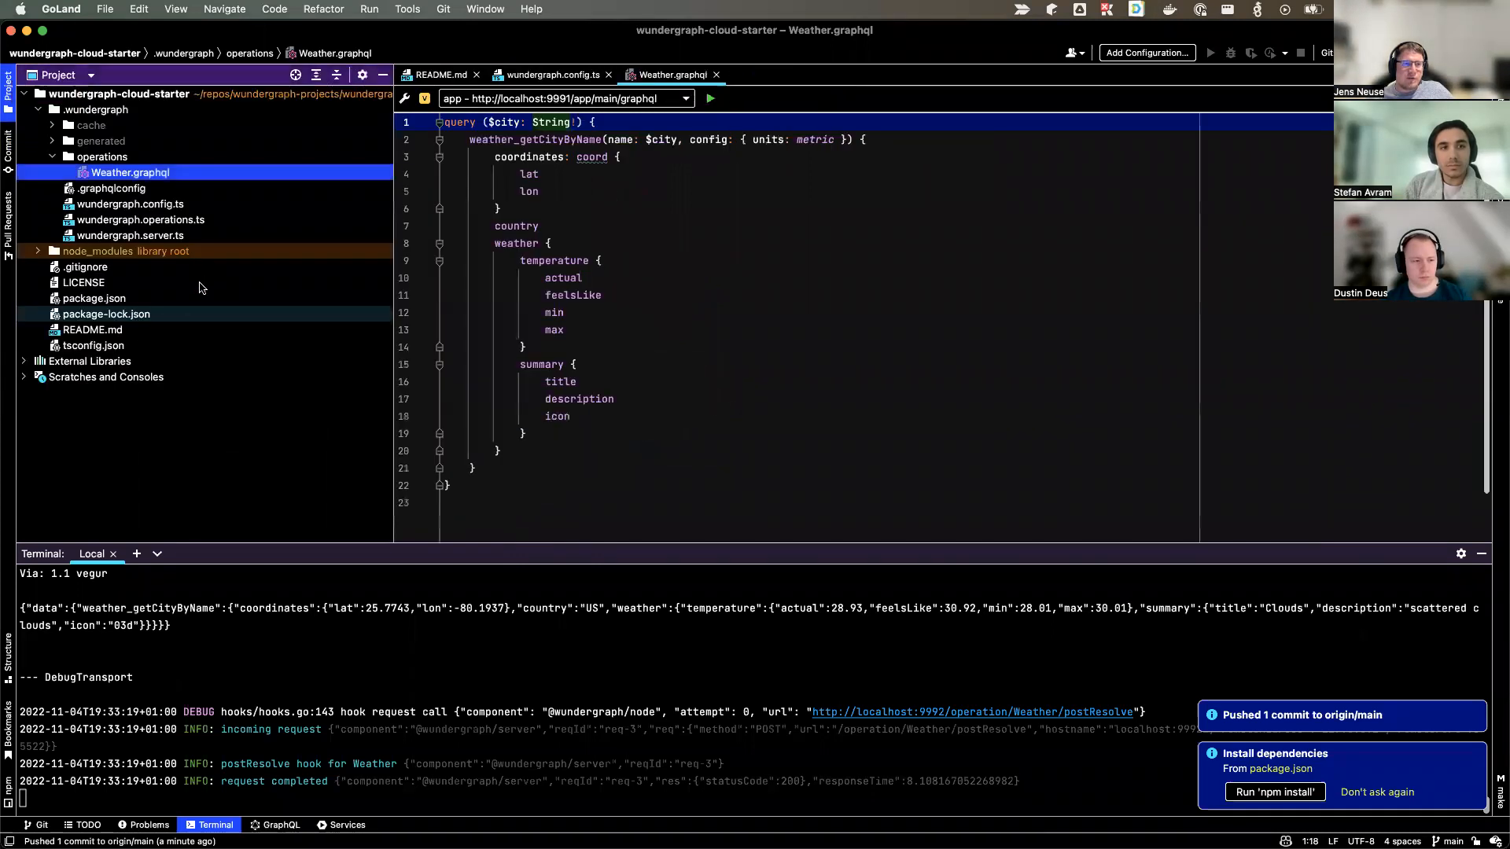
mouse_move(160, 210)
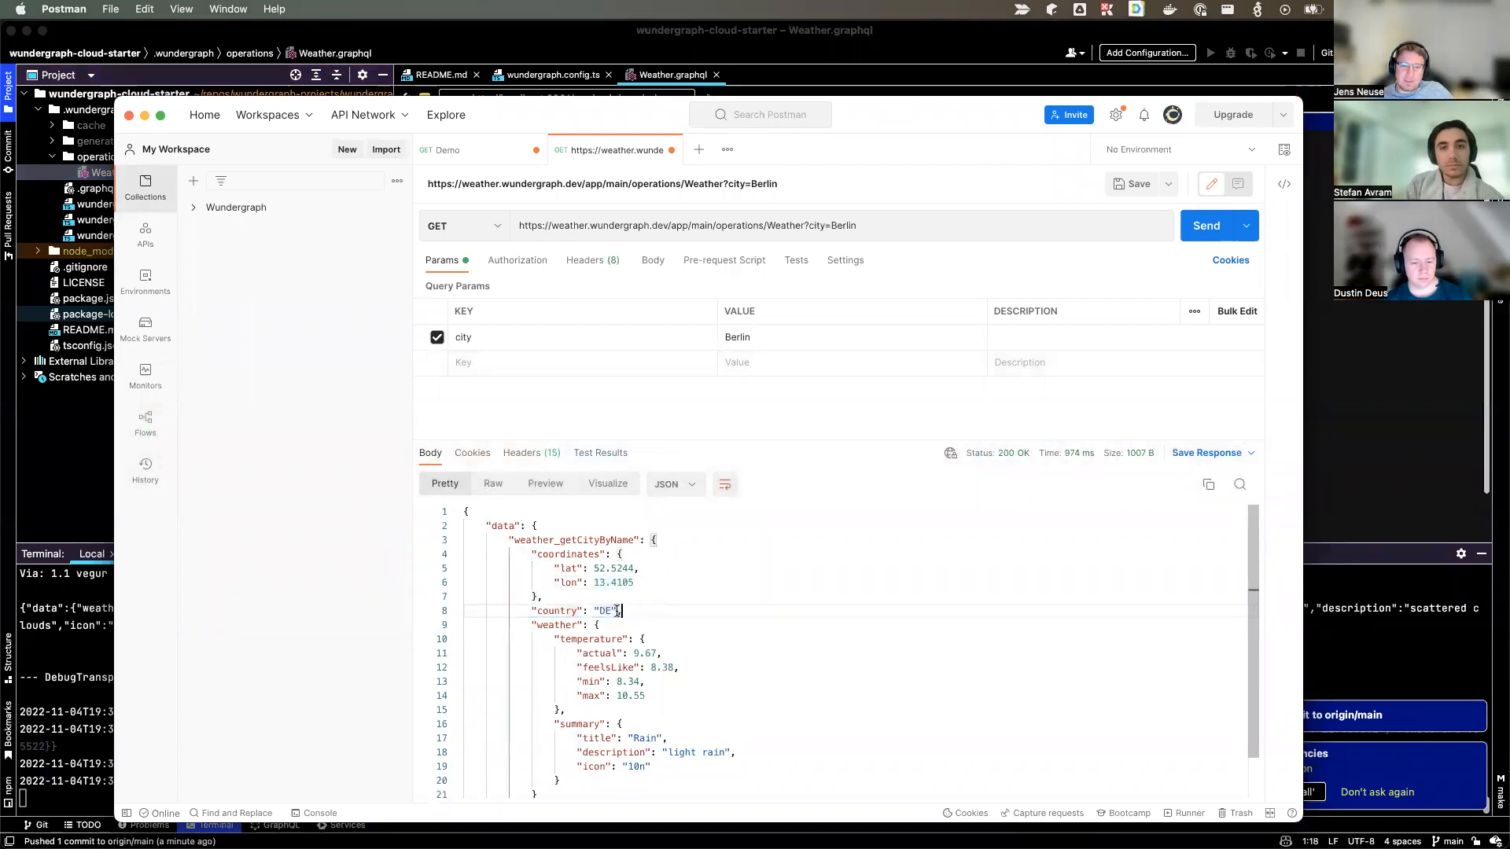
double_click(604, 610)
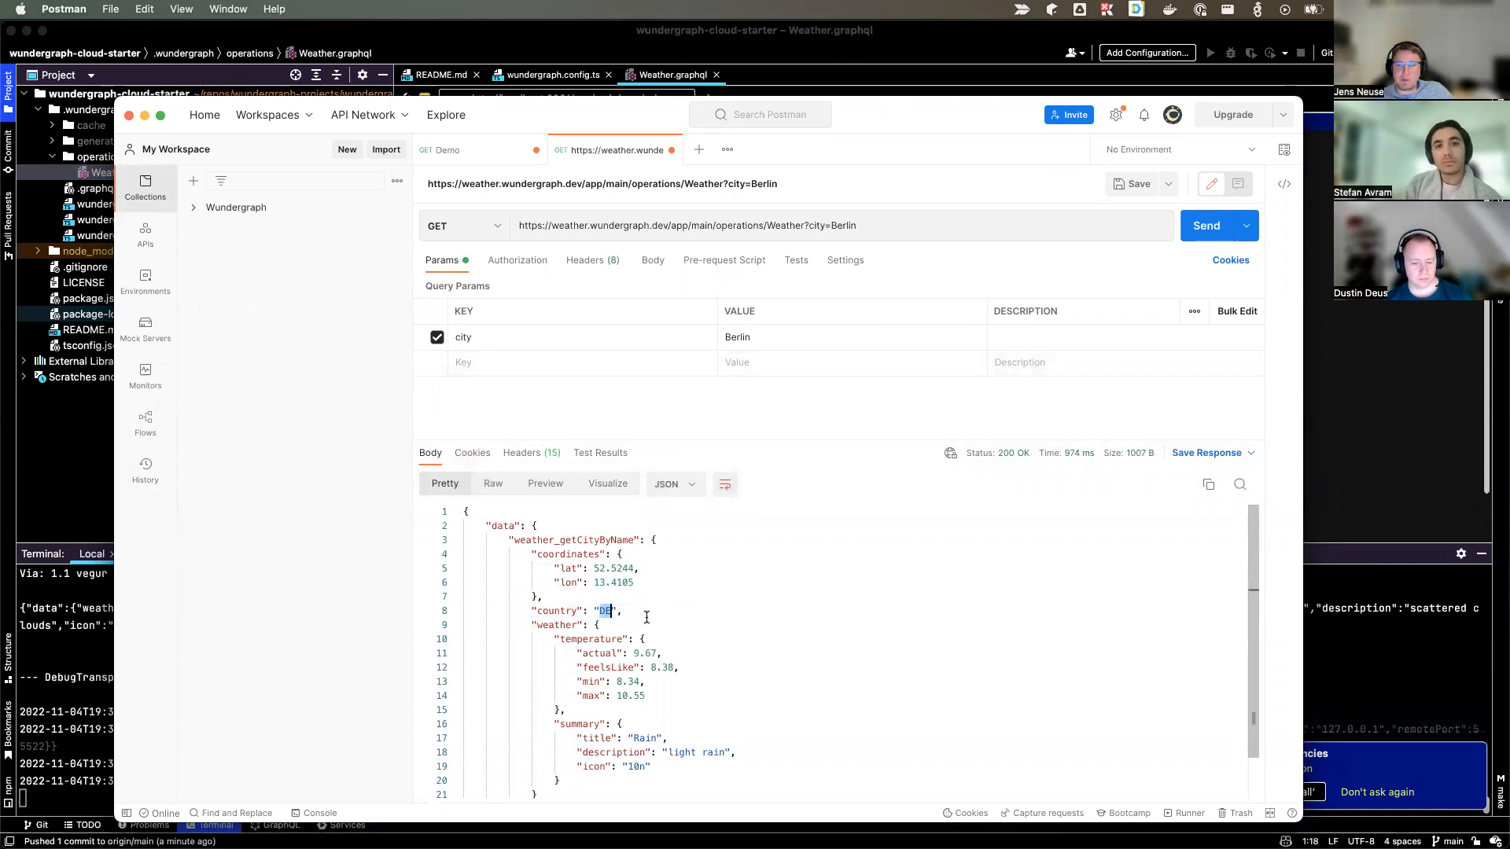
left_click(623, 611)
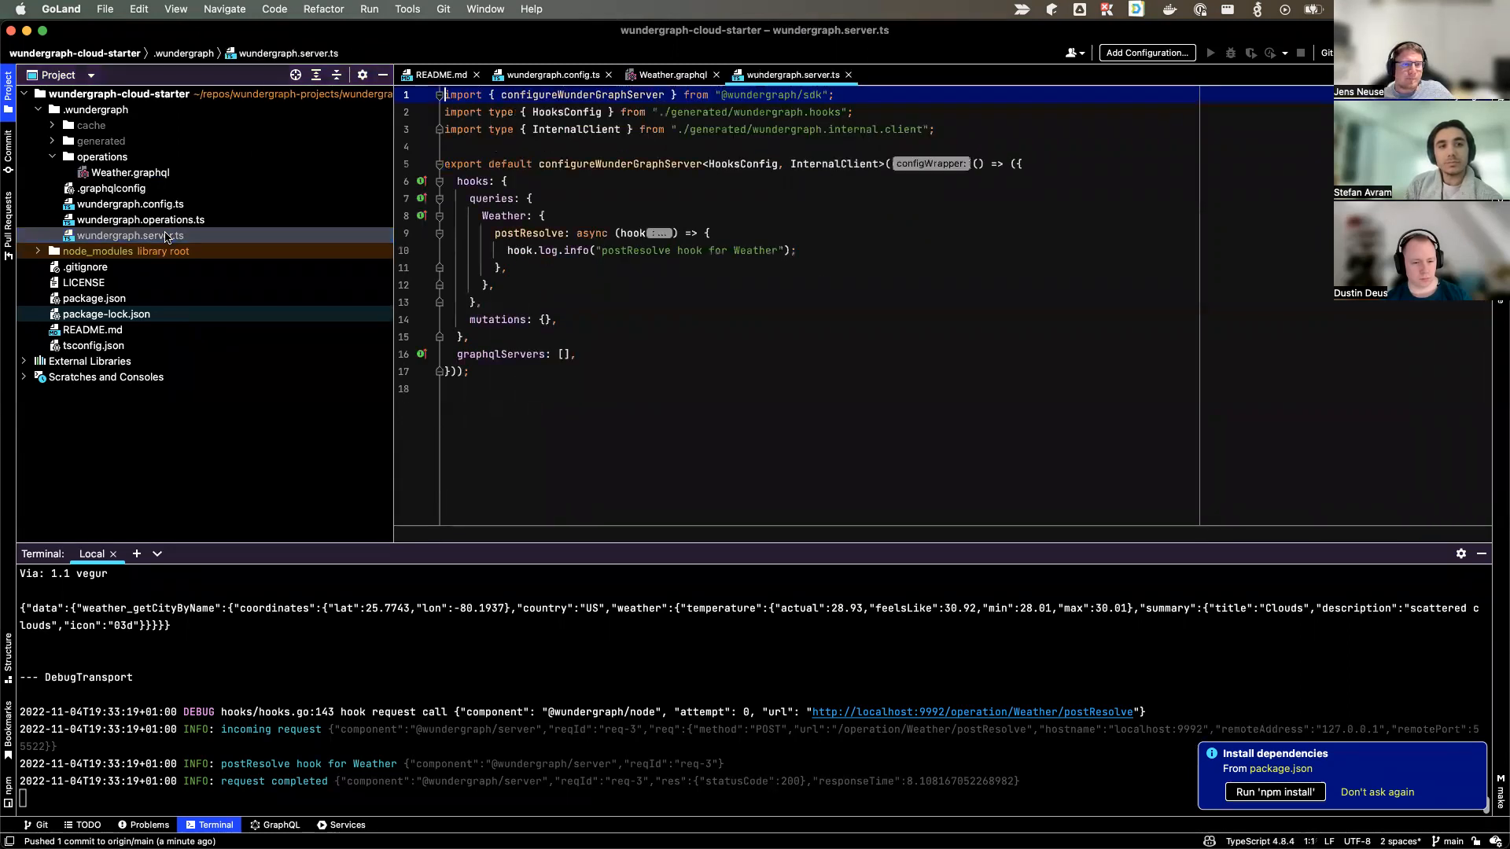
Add a mutatingPostResolve hook under Weather returning ...hook.response.data?.weather_getCityByName.
left_click(482, 302)
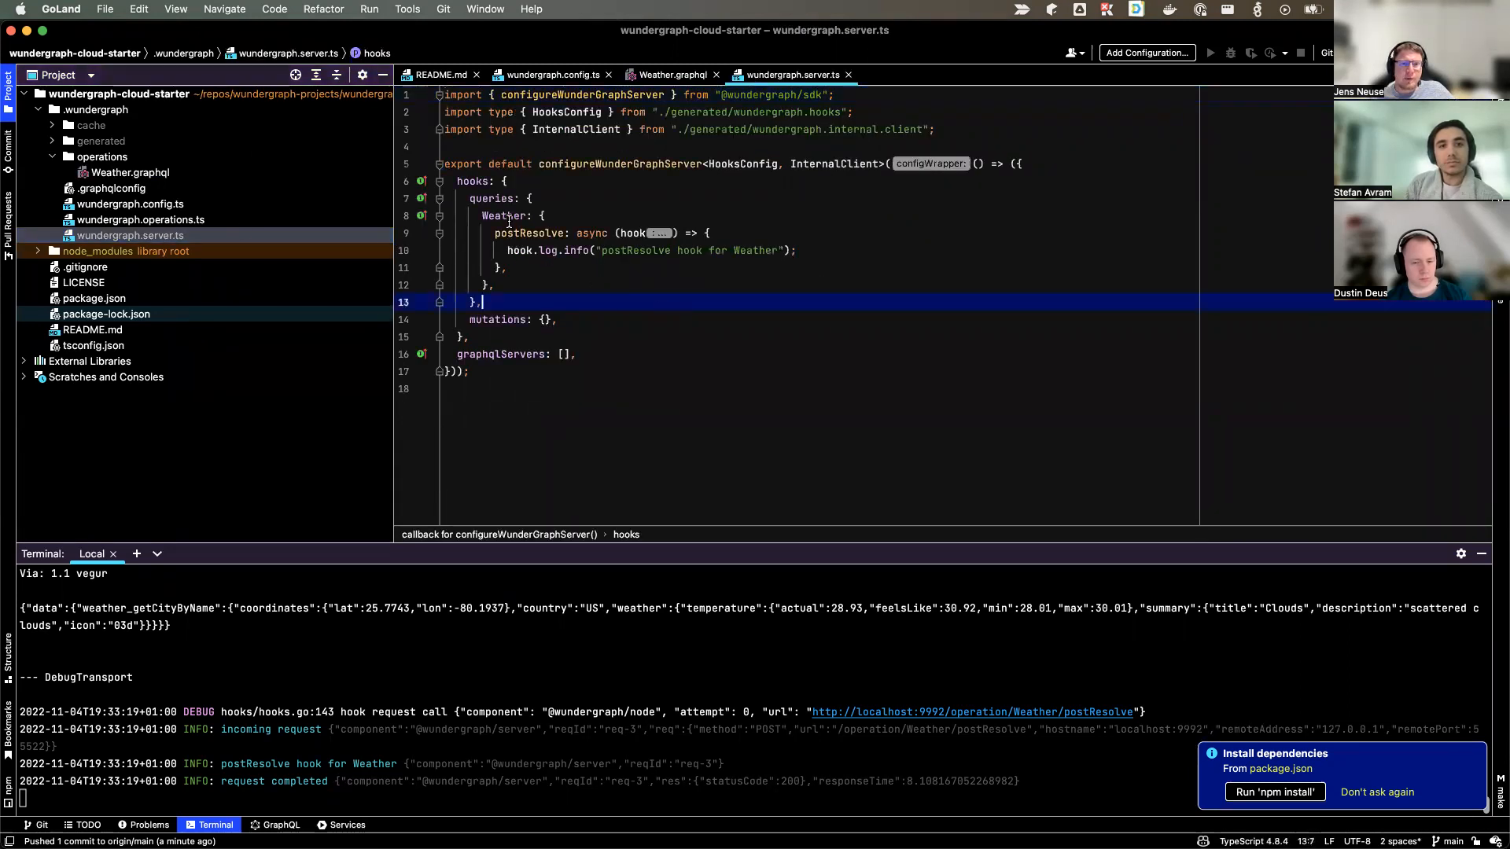
left_click(575, 267)
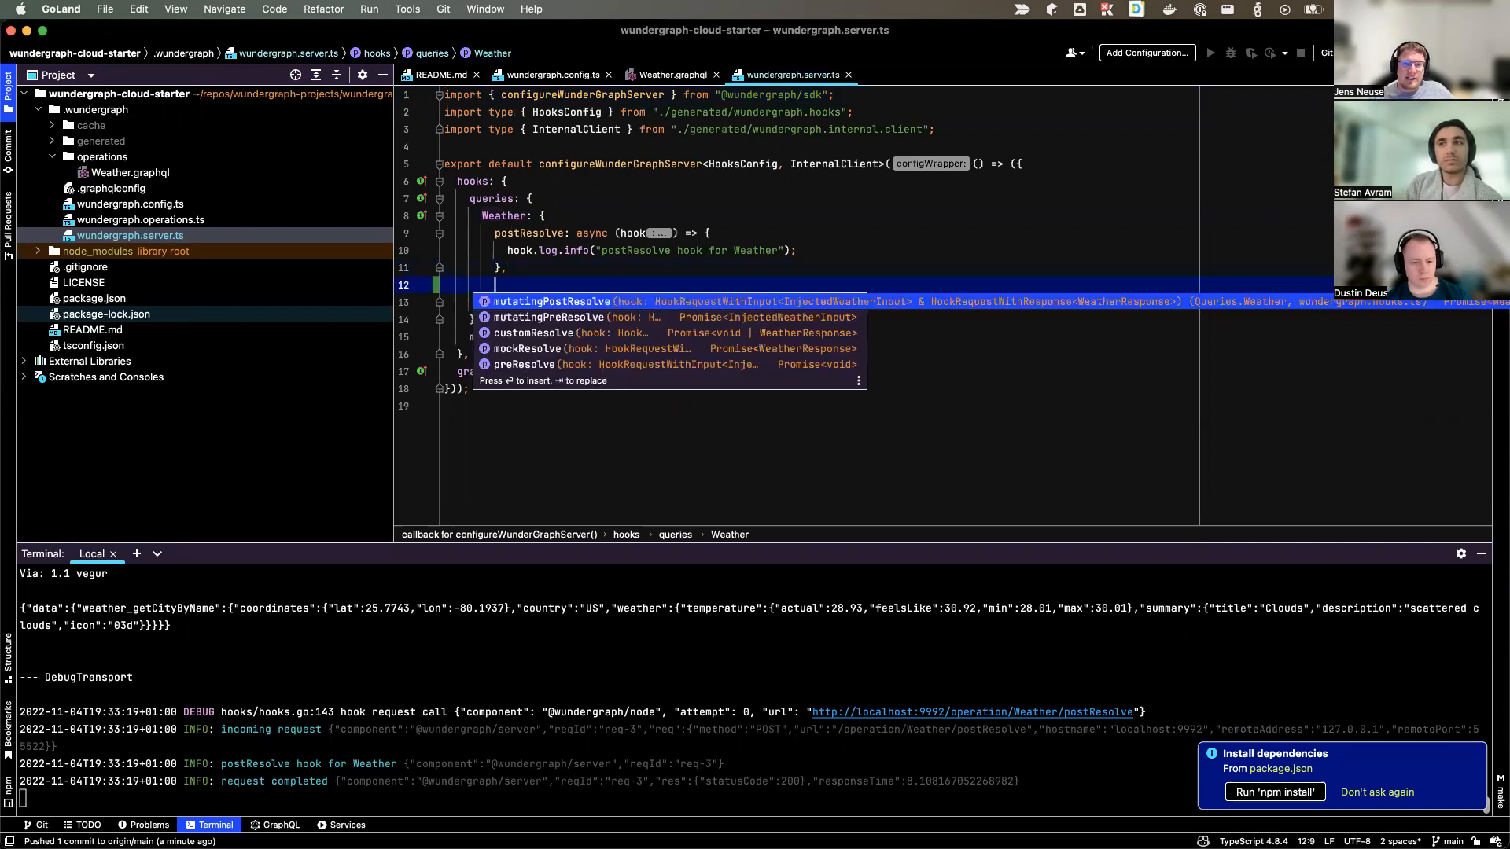
type("mutation")
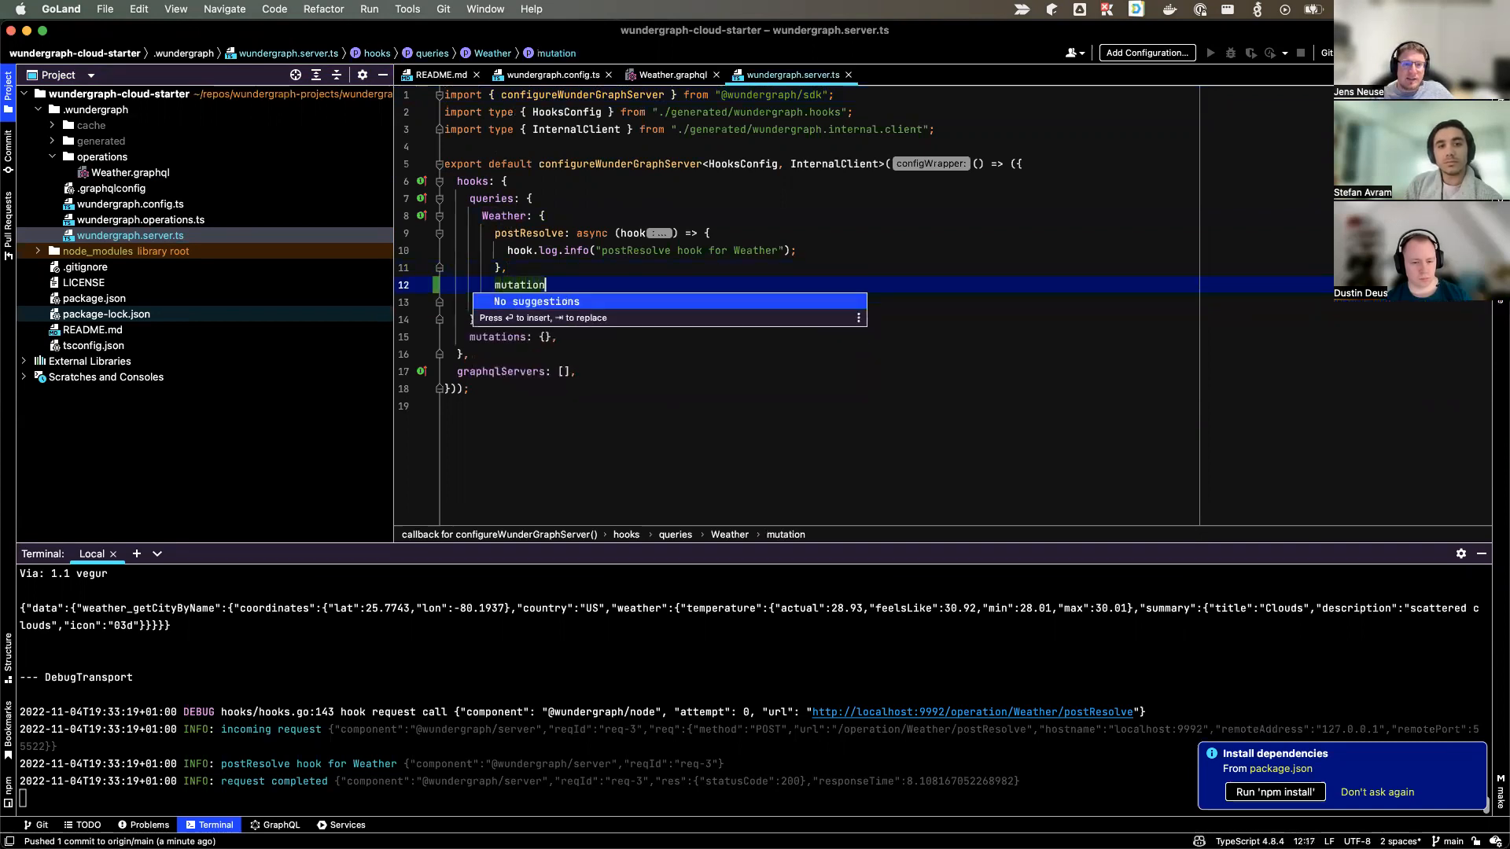
key("backspace")
type("ngPostResolve")
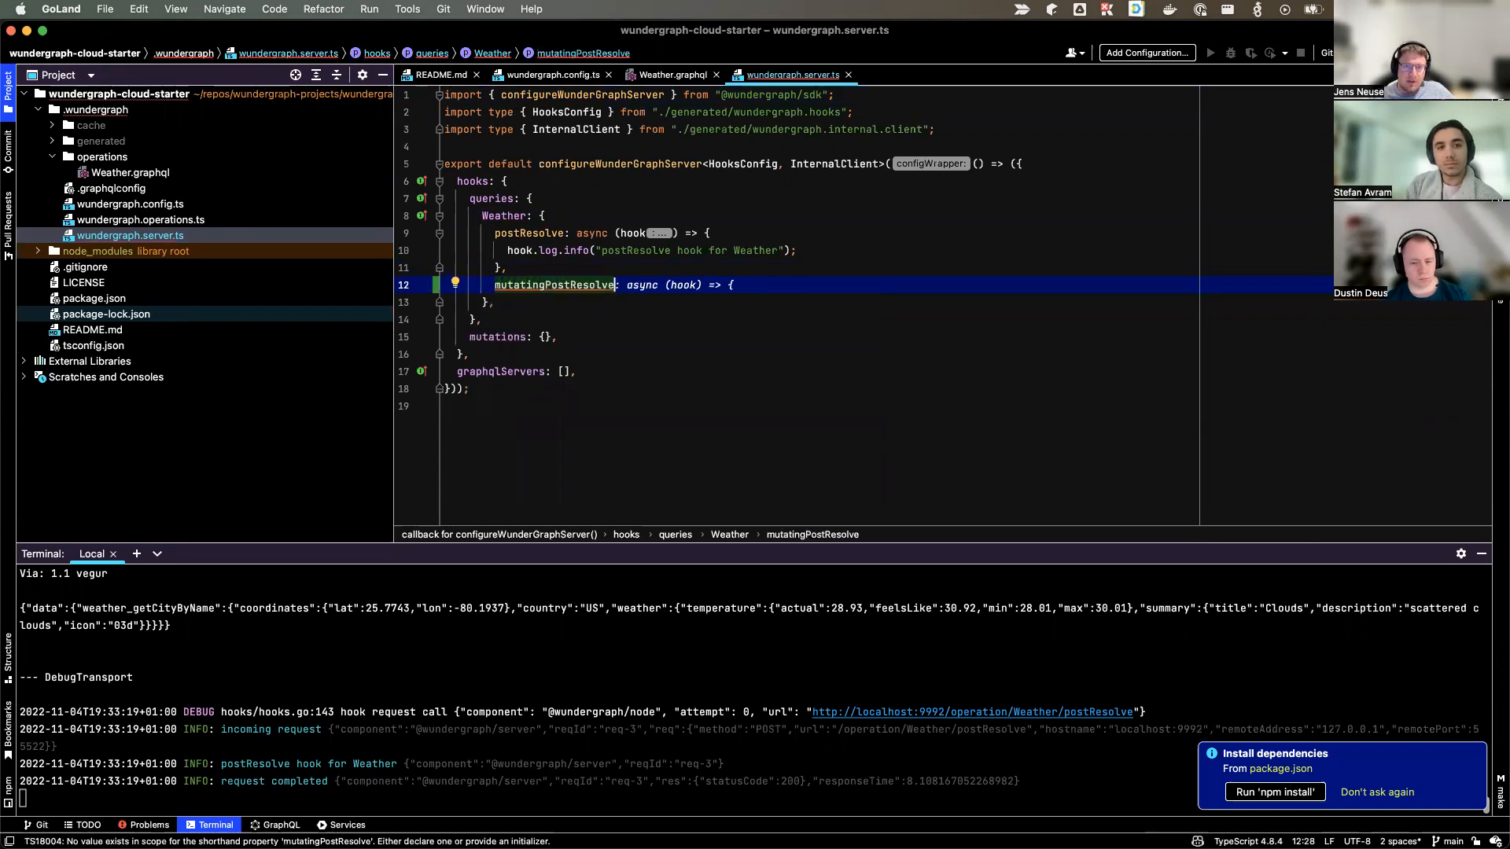
type("return {")
type("weather_getCityByName: {")
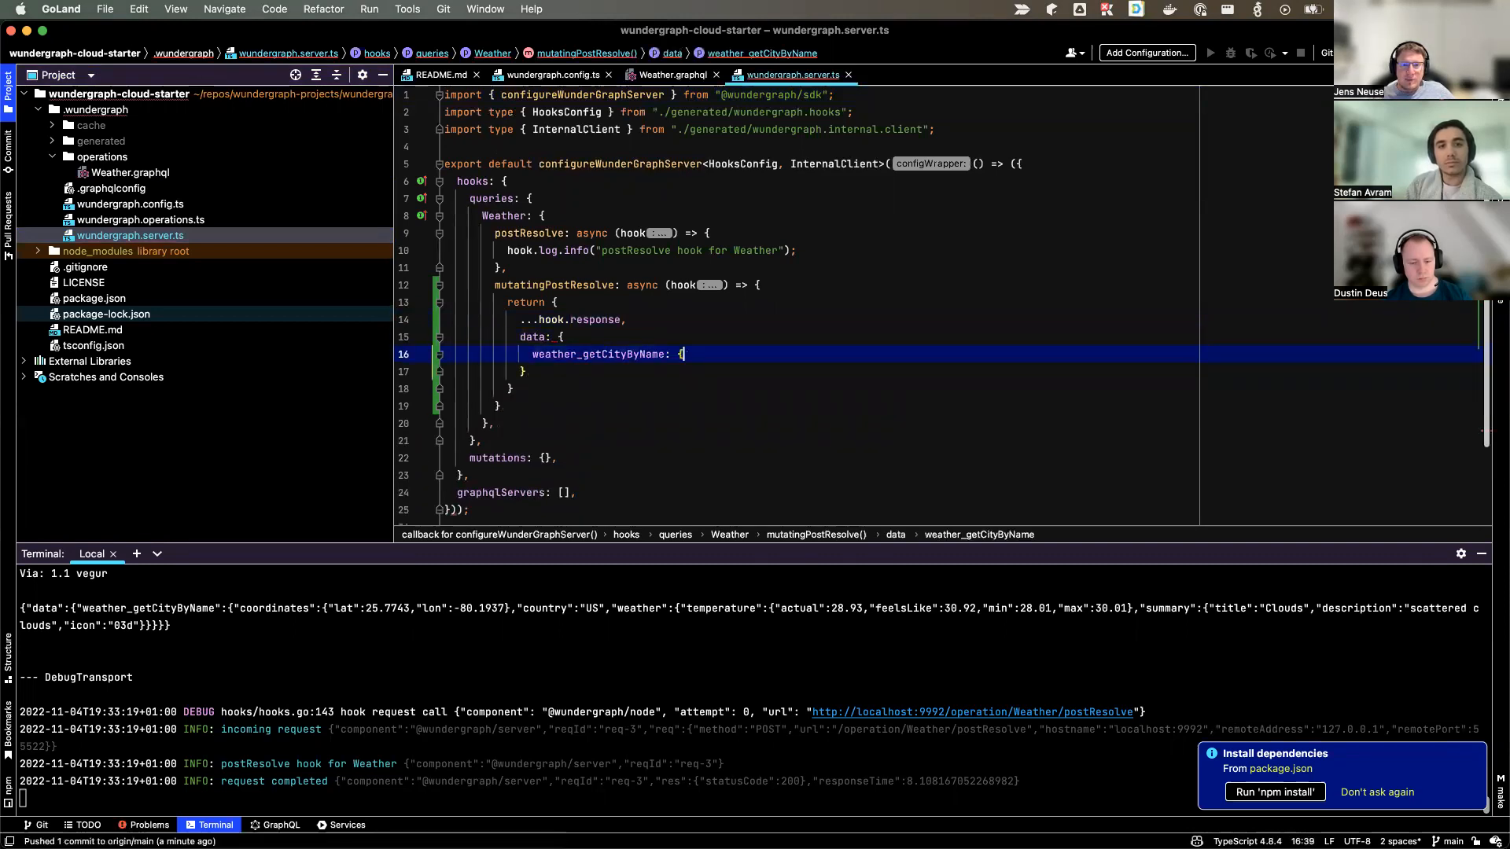
type("...hook.response.data?.weather_getCityByName,")
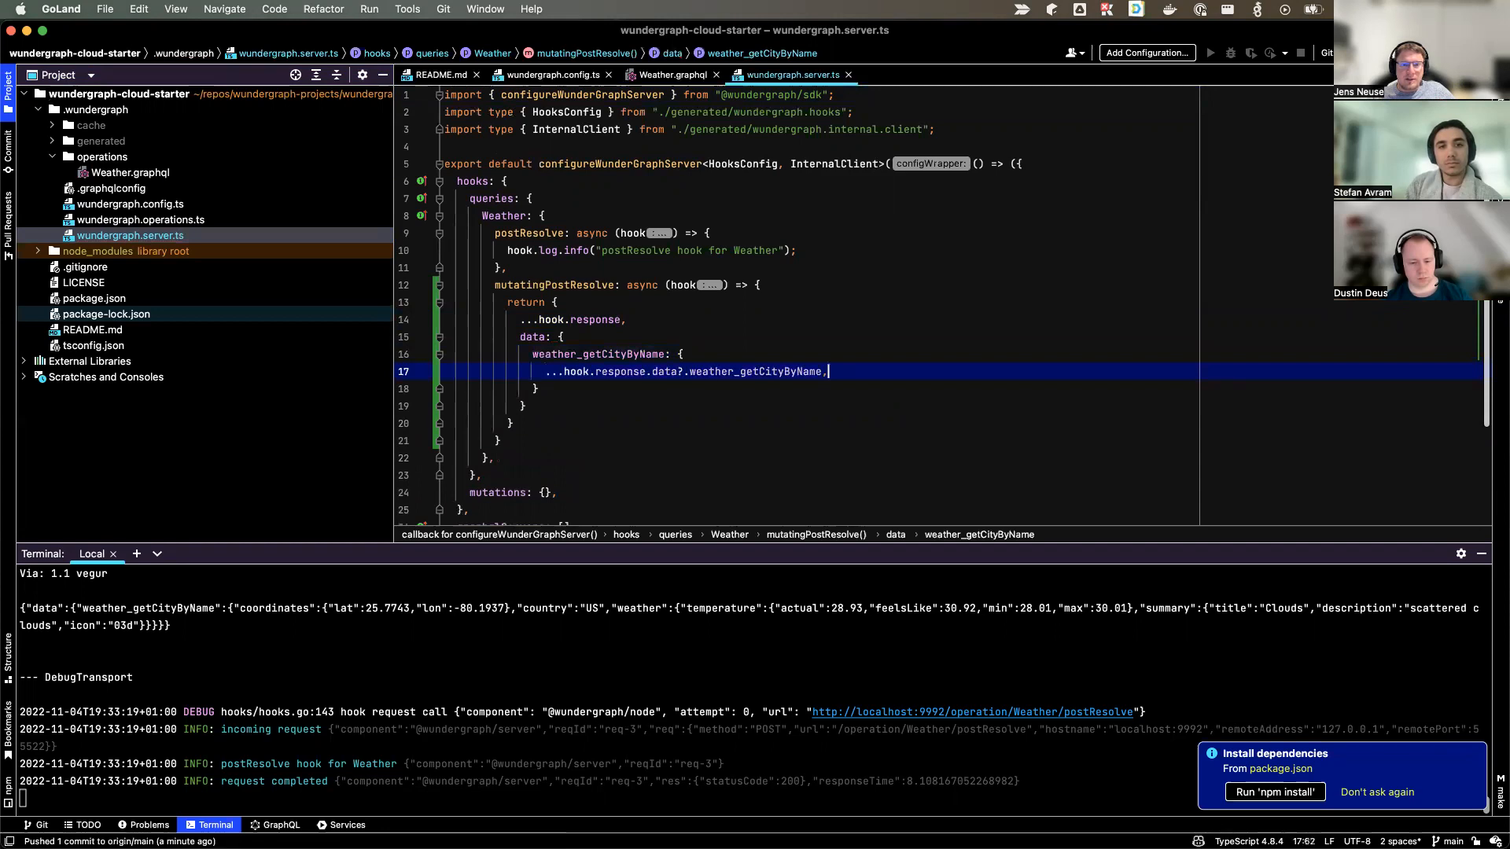
key("enter")
type("country:")
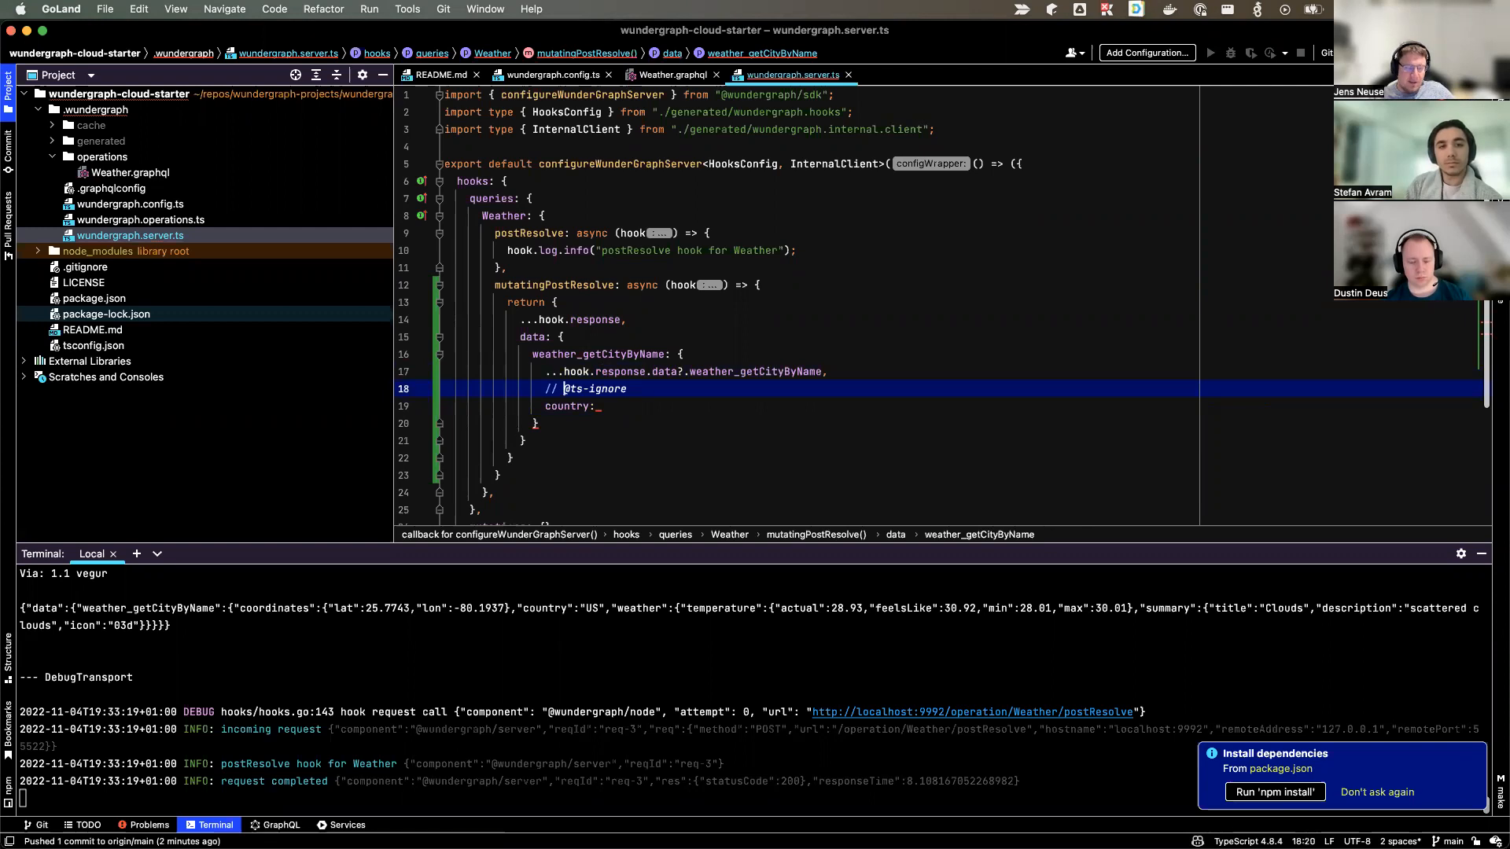
Override country with weather_getCityByName?.country.toLowerCase() in the returned object.
type("make country lowercase")
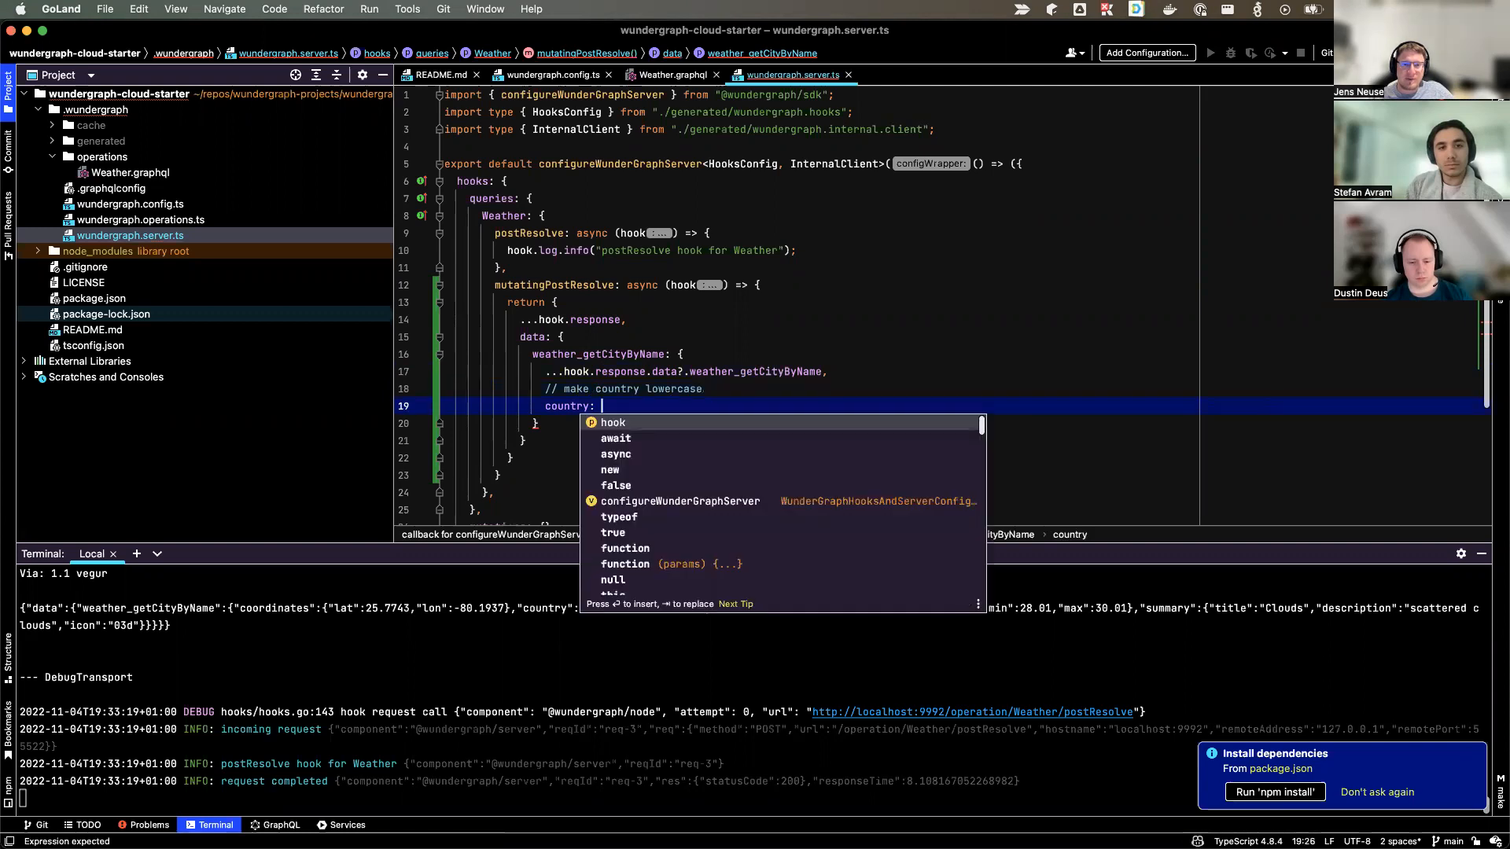
type("hook.response.data?.weather_getCityByName?.country.toLowerCase(),")
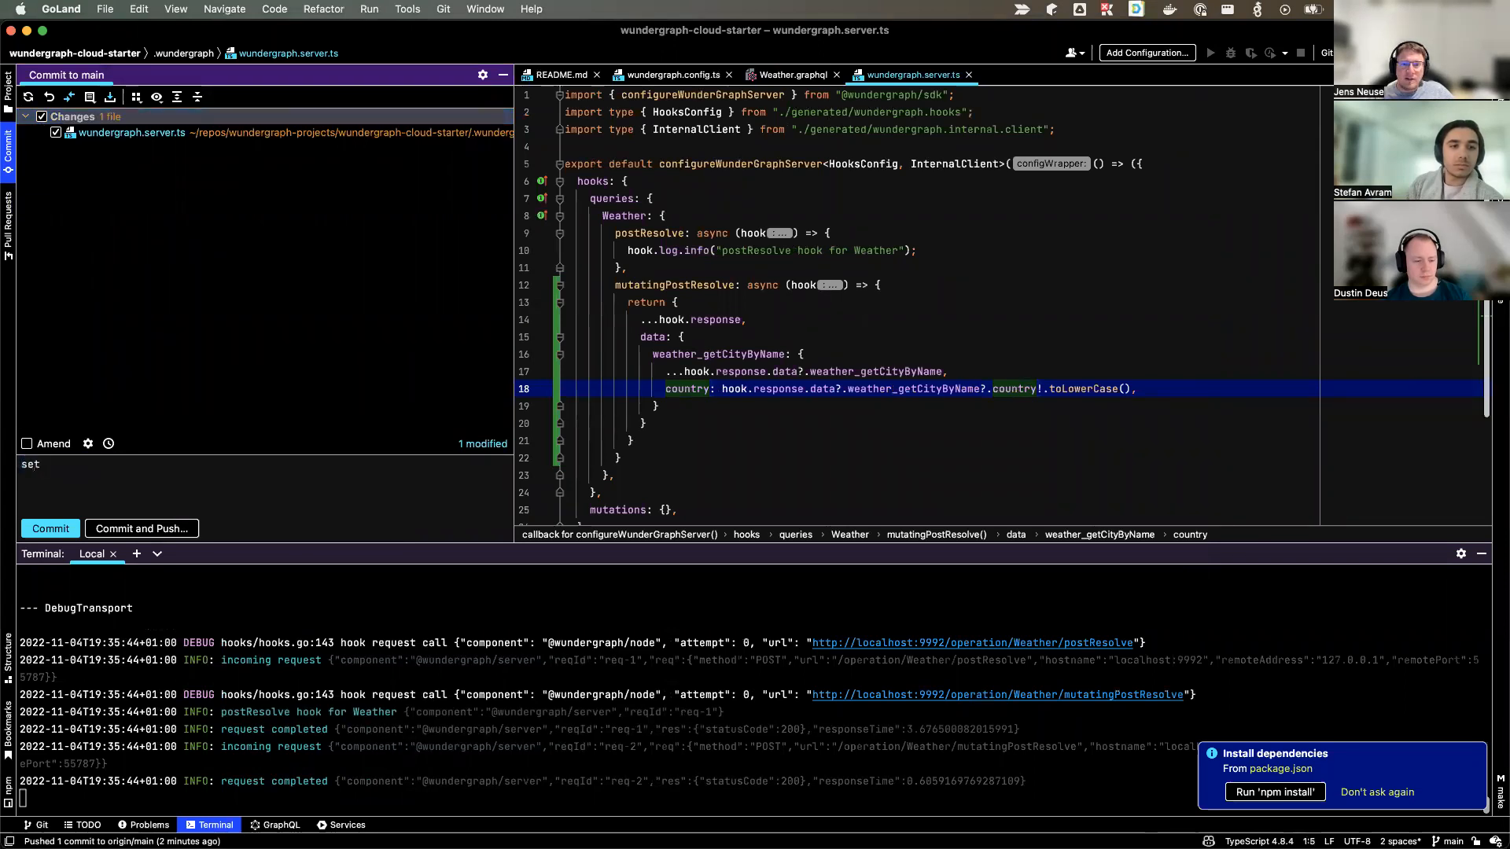
Commit the hook change as 'set country code to lowercase' and push it to origin main.
type("country code")
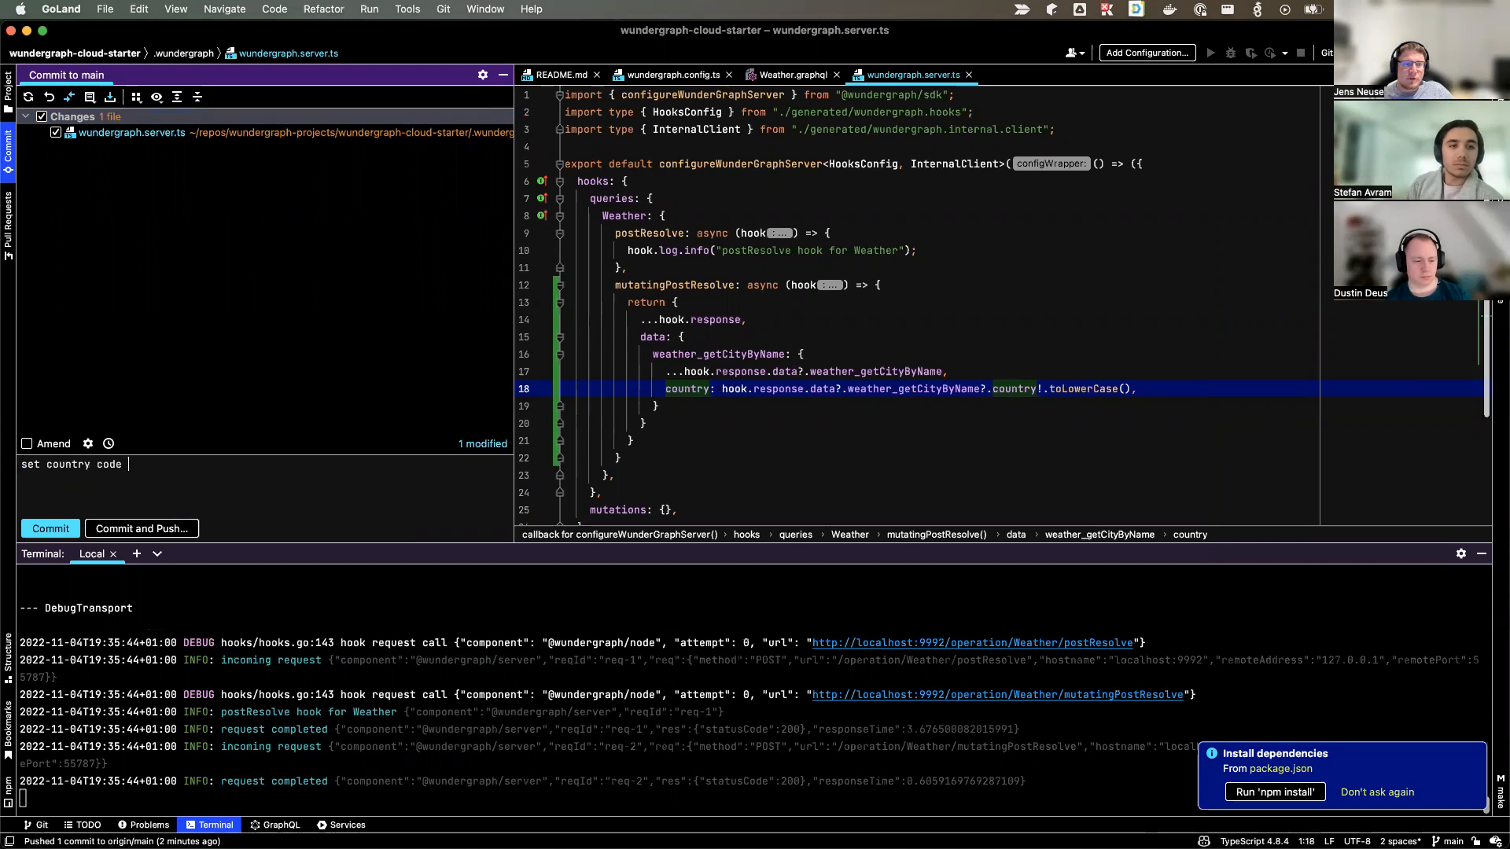
type("to lowercase")
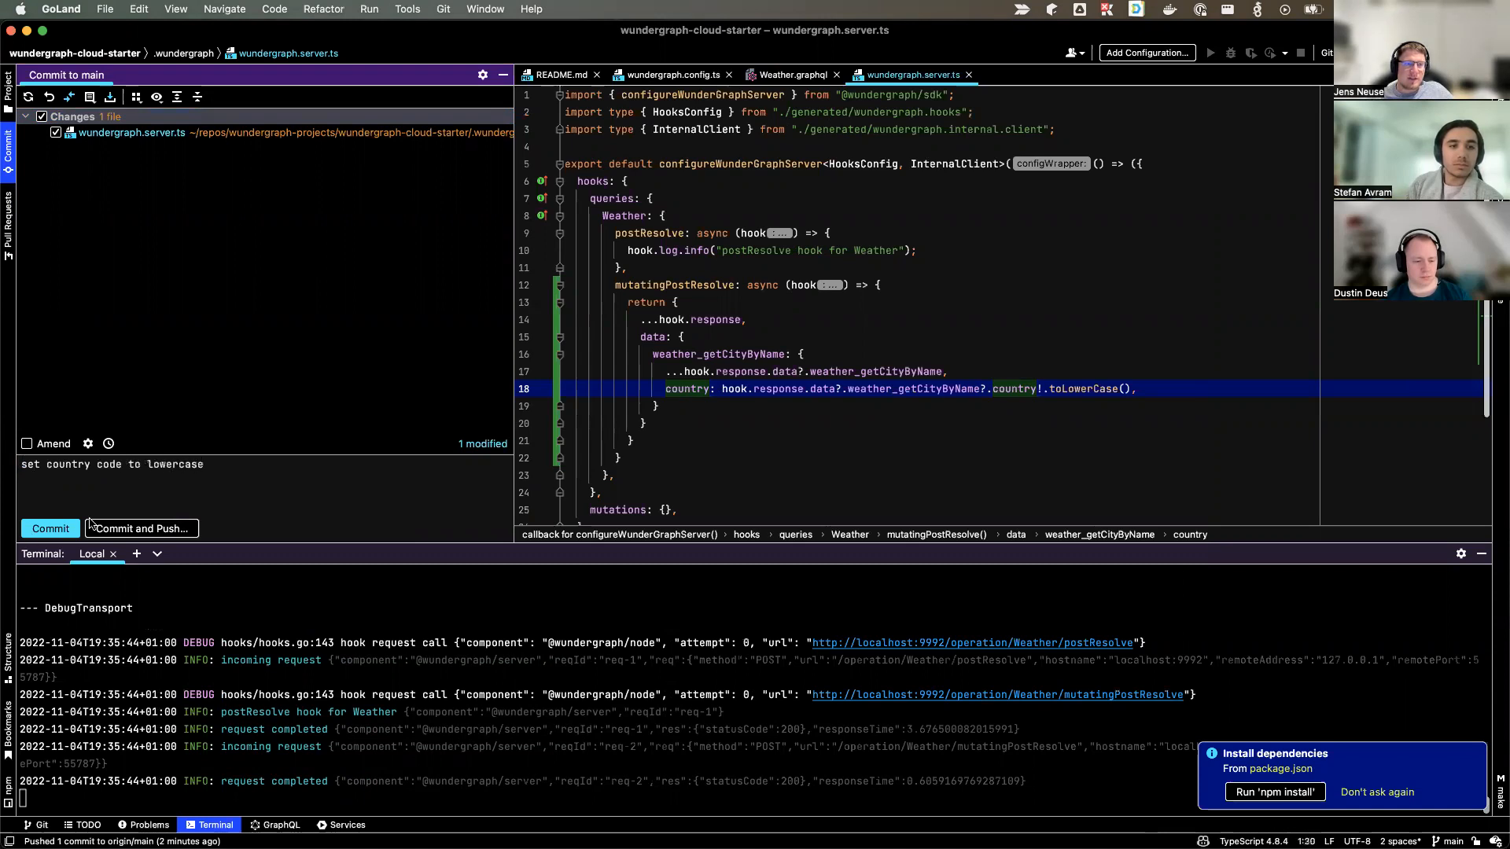
left_click(140, 529)
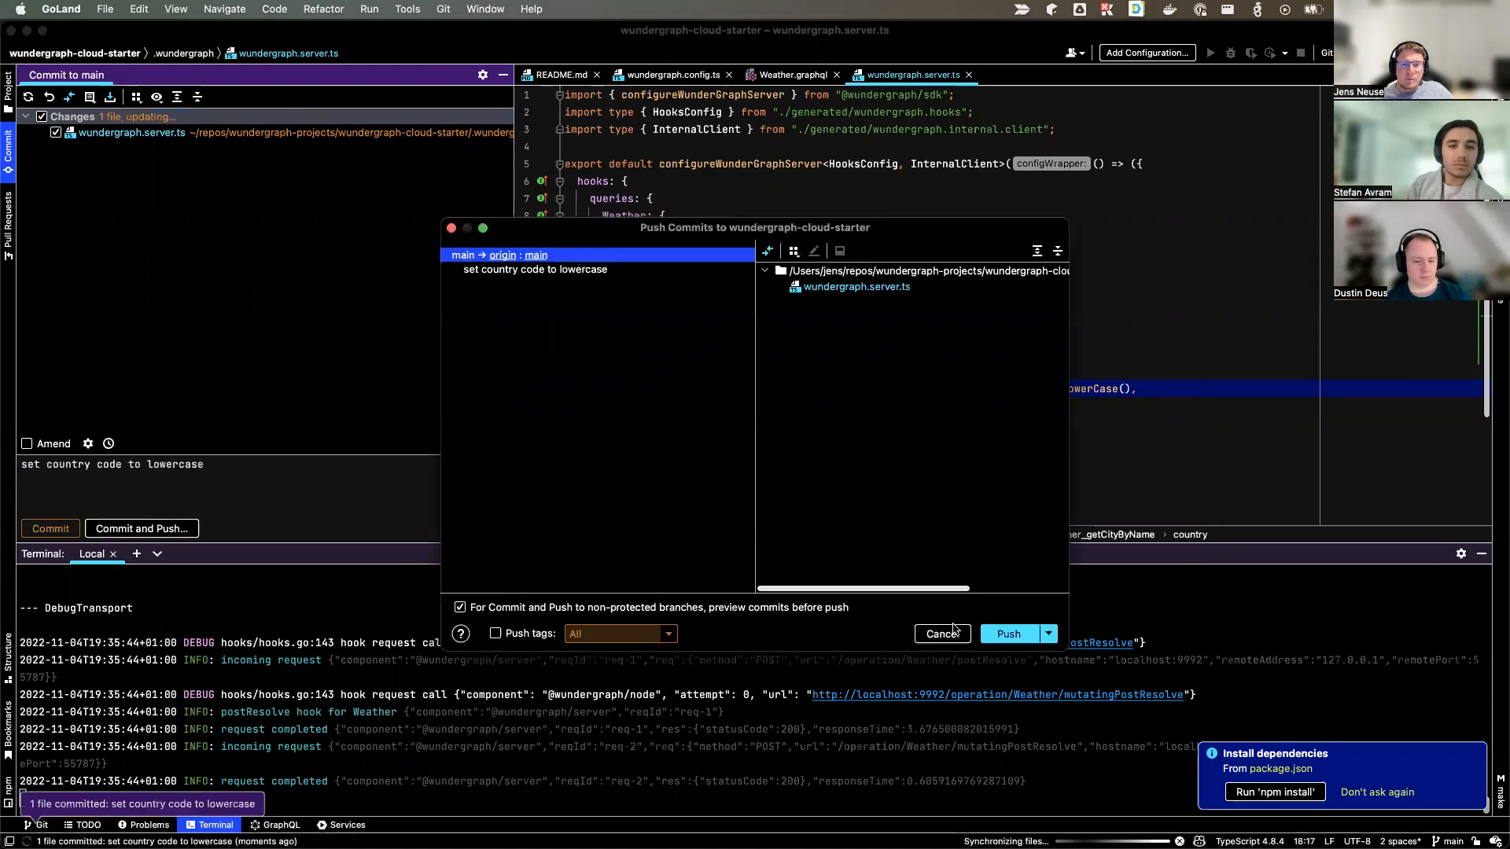
left_click(1007, 633)
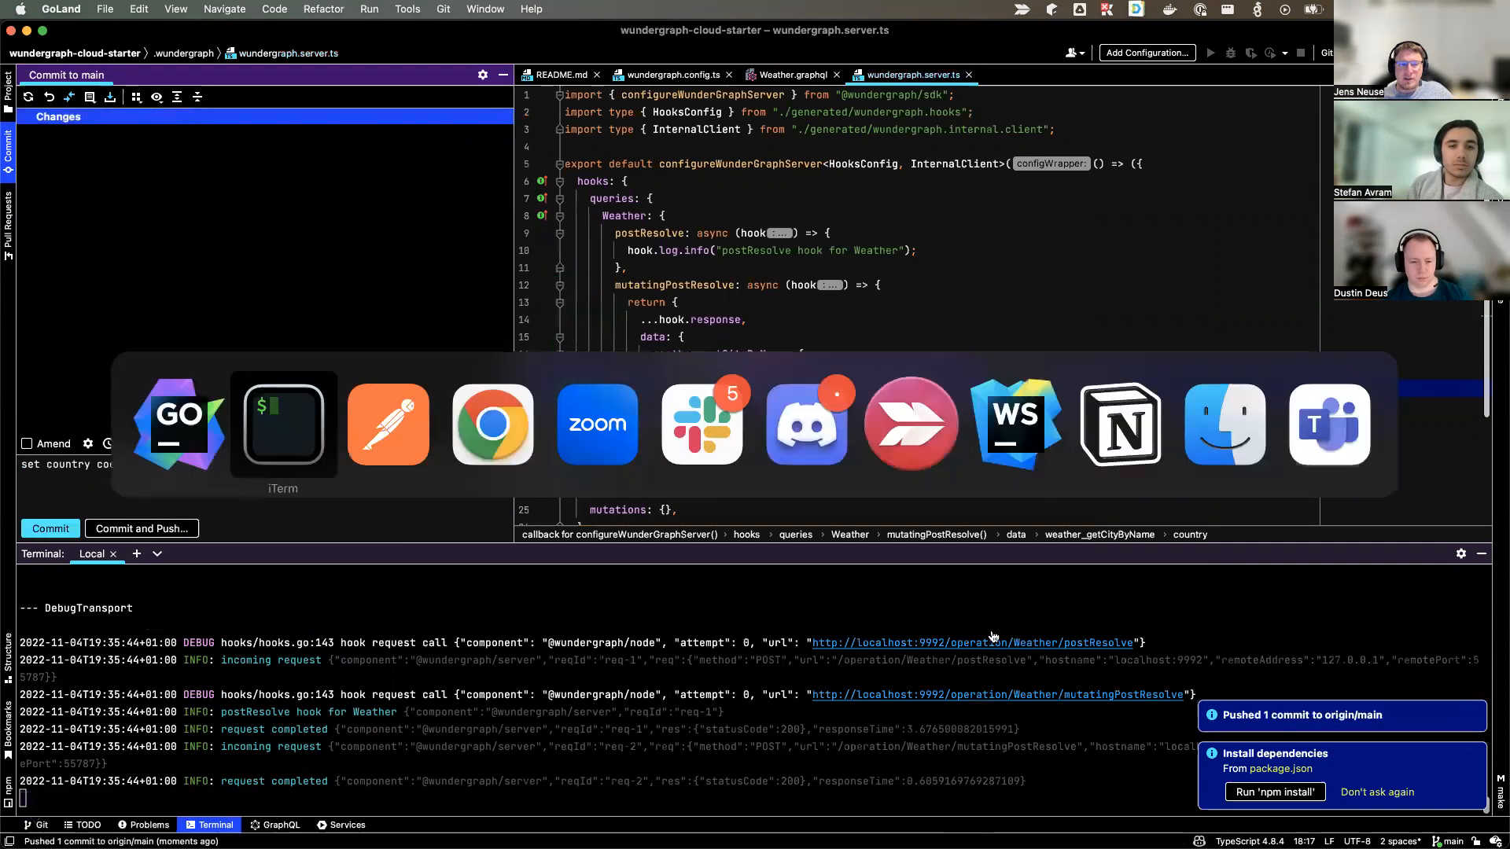
Resend the Berlin weather request in Postman and confirm country now returns 'de' in lowercase.
left_click(490, 423)
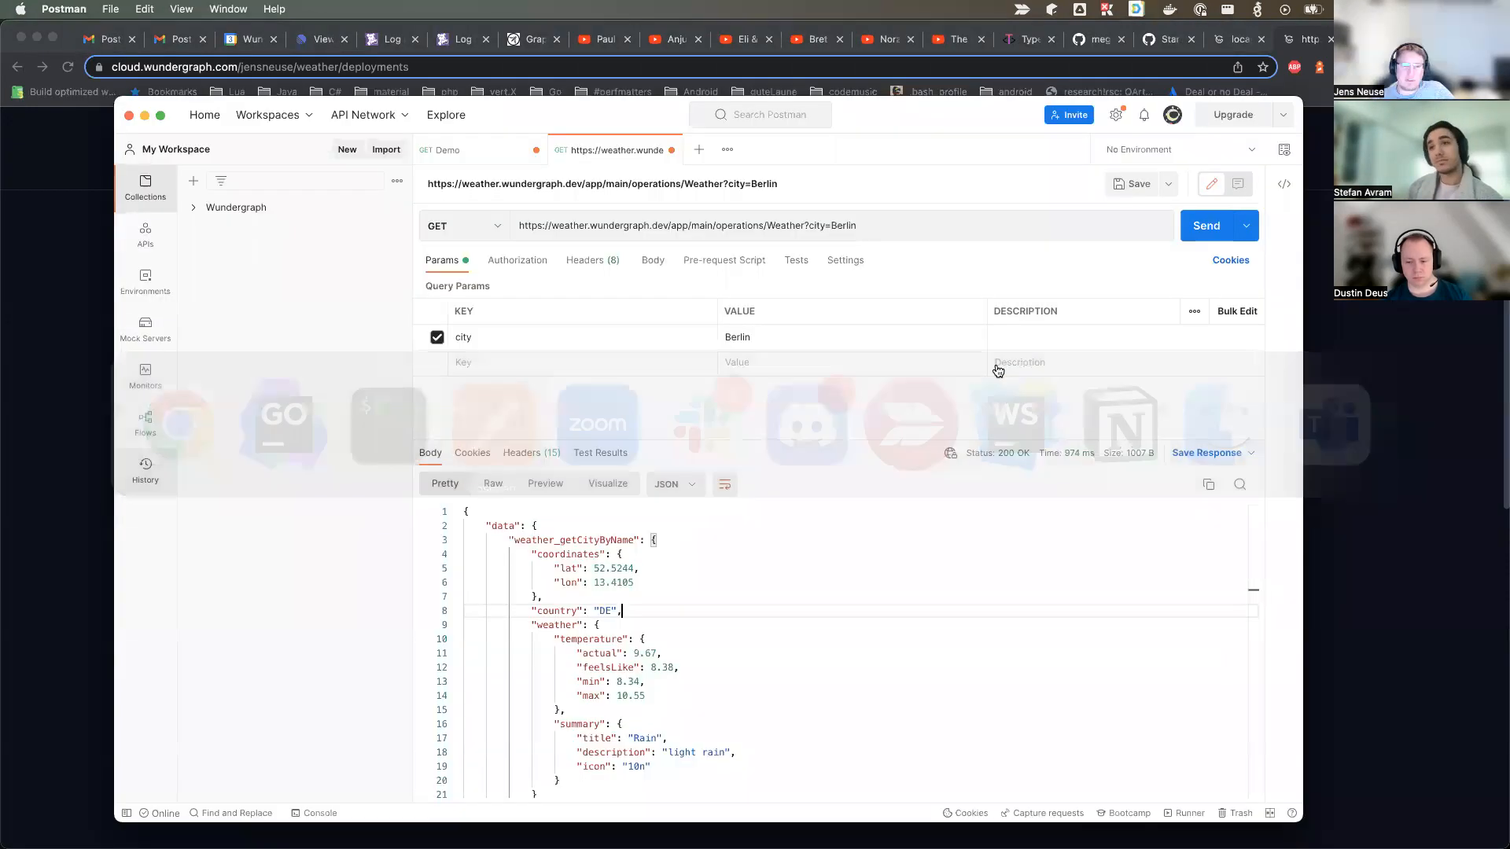
left_click(1207, 225)
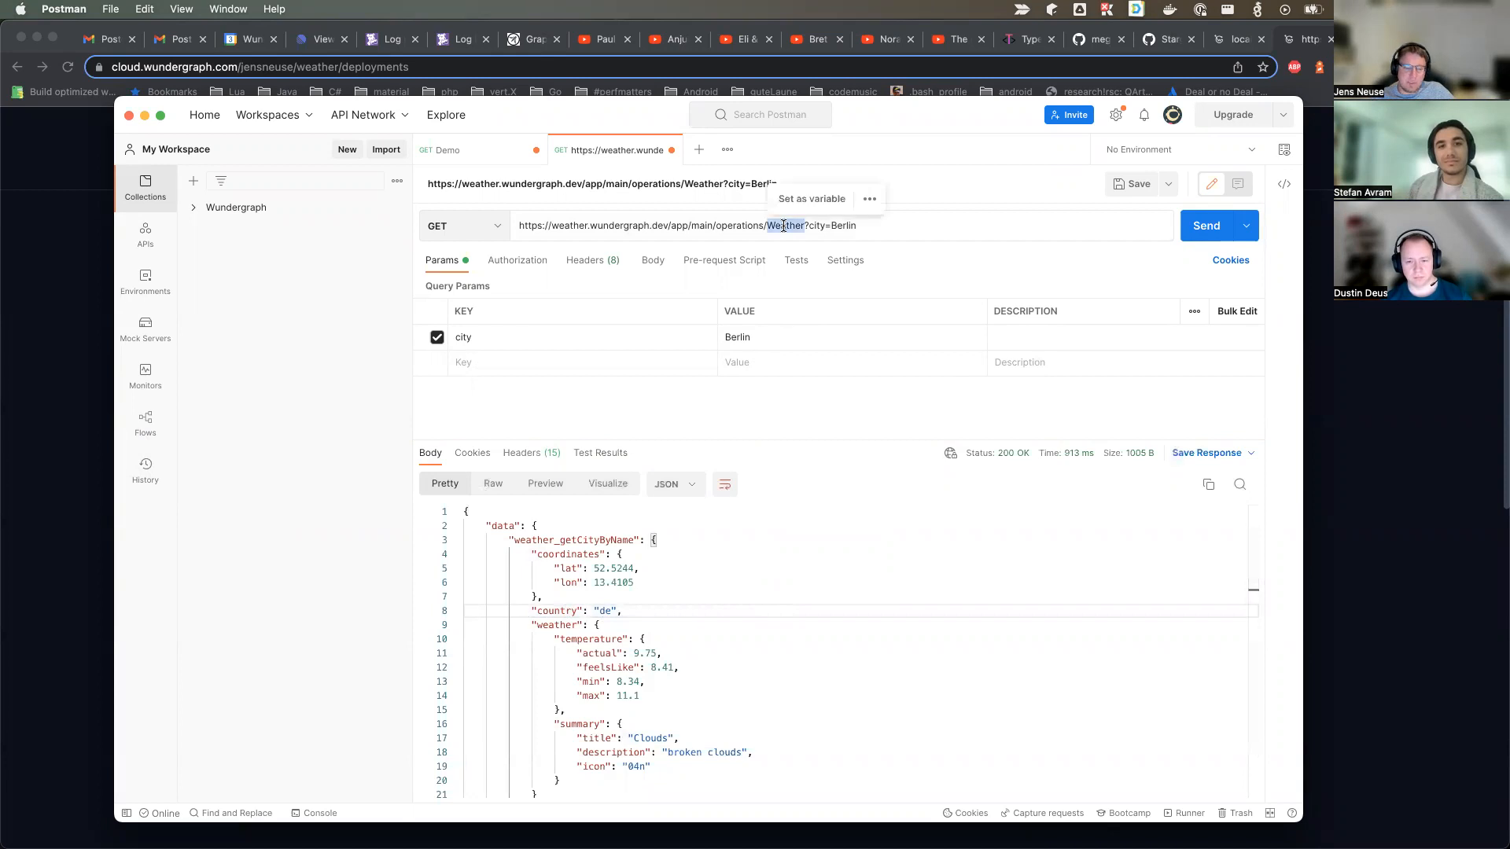
type("M")
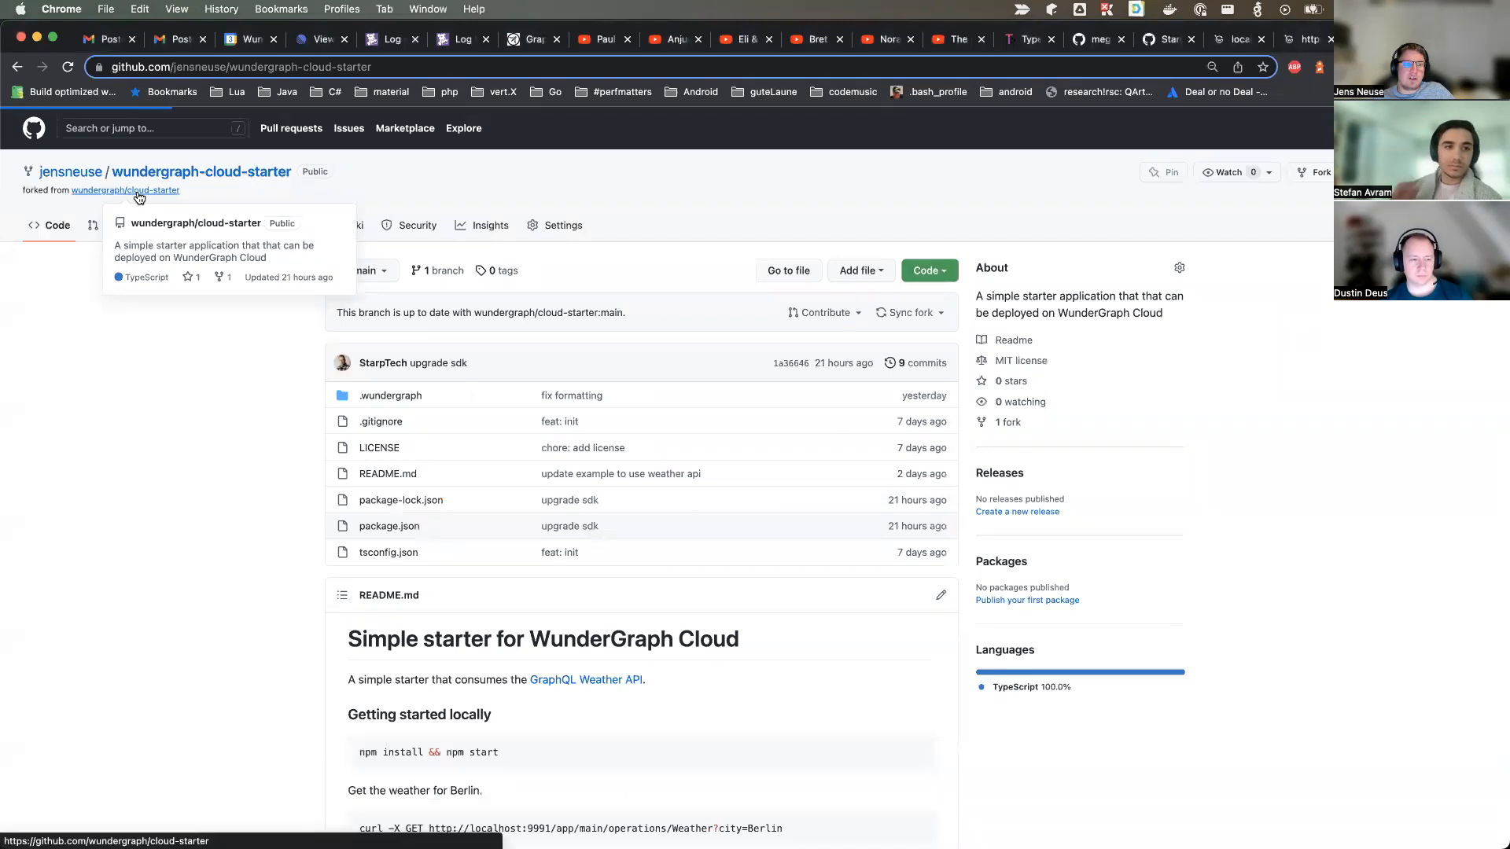
View the upstream wundergraph/cloud-starter repo, then the Cloud deployments list showing Success.
left_click(126, 190)
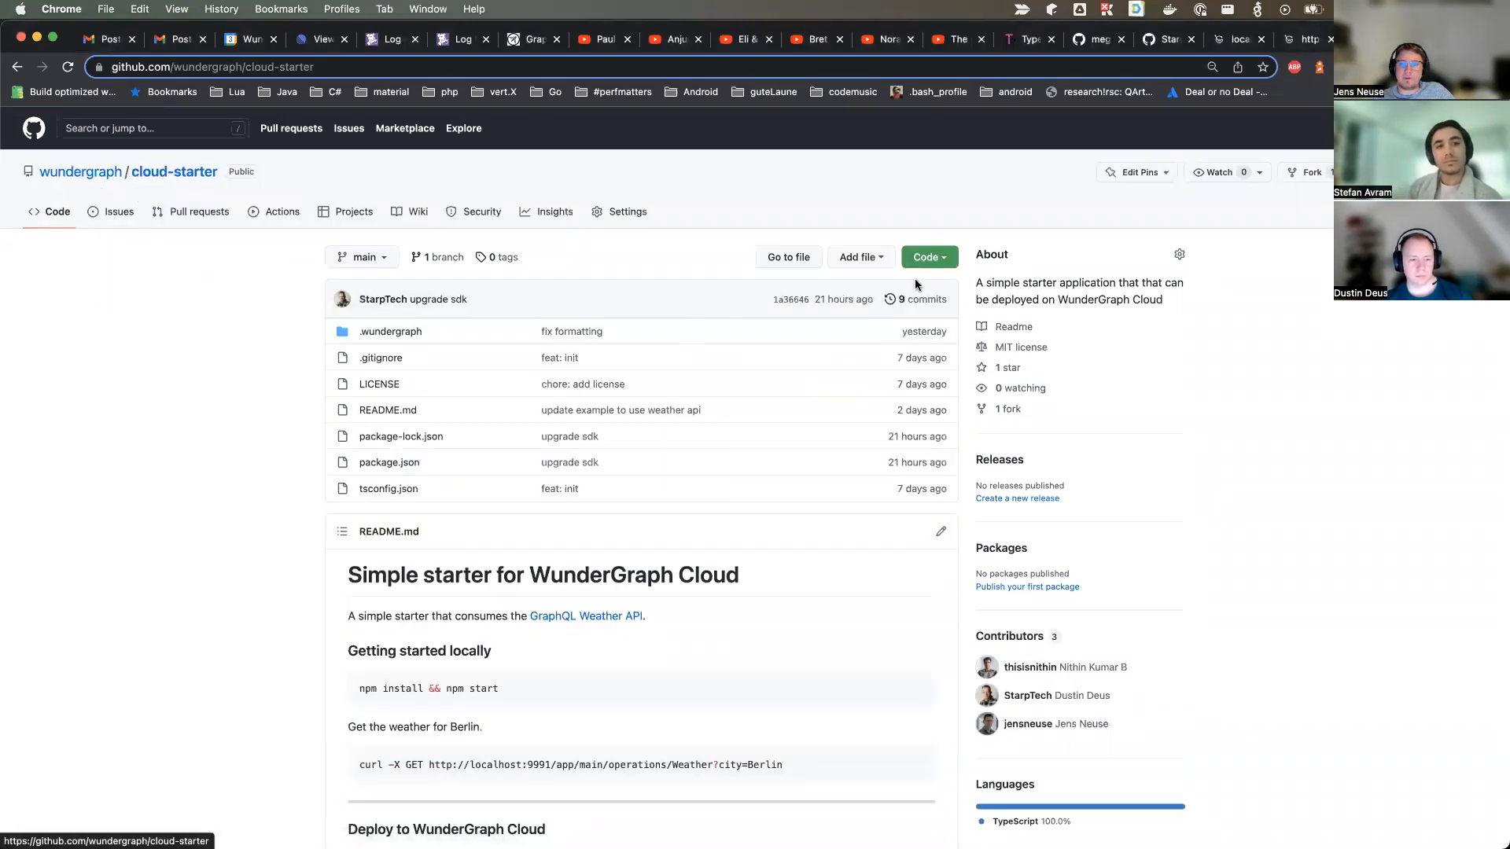
mouse_move(1257, 320)
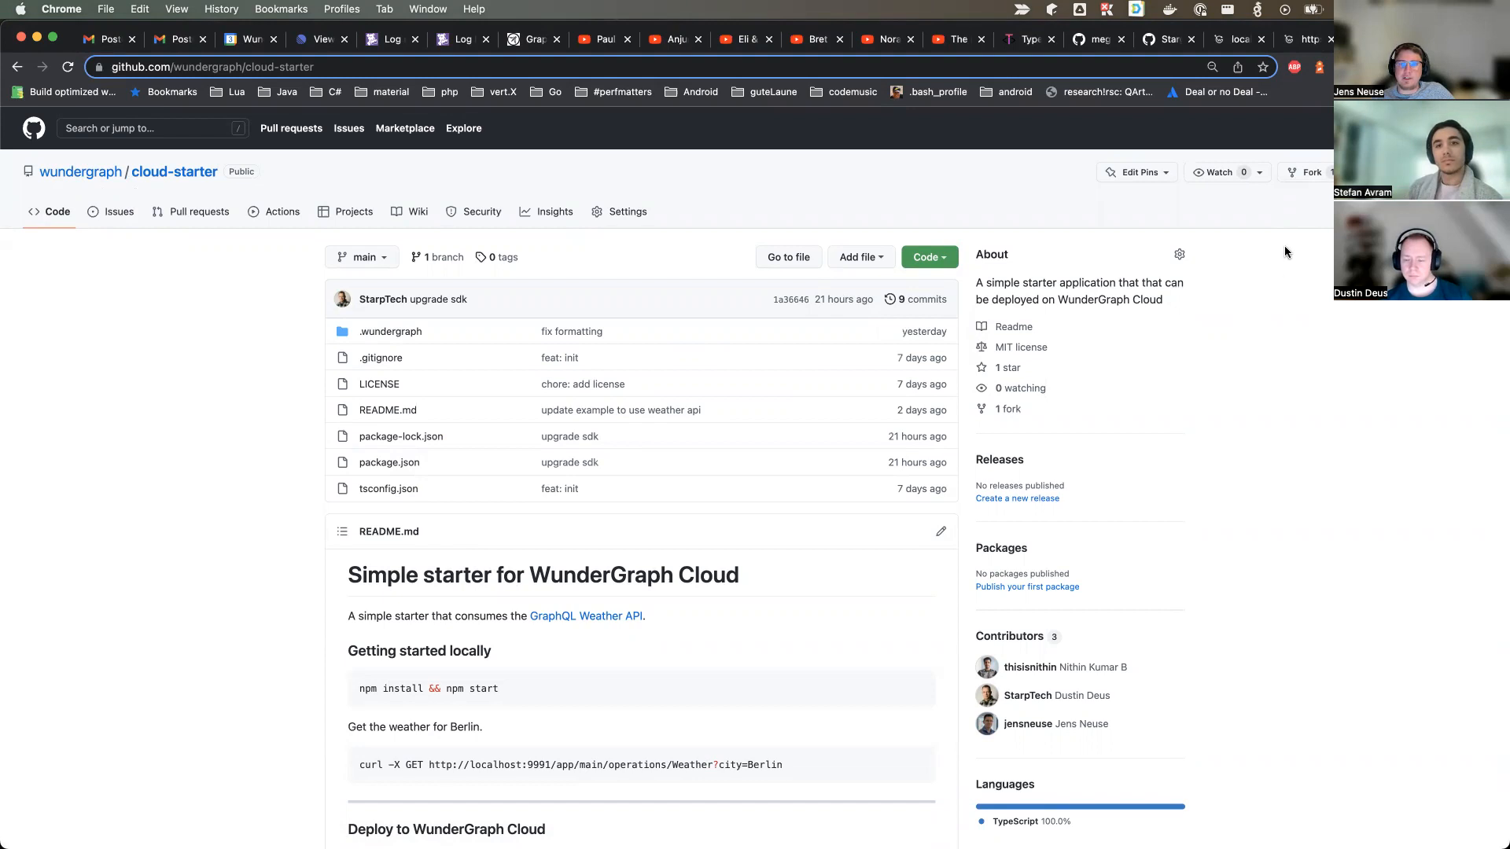
left_click(1305, 40)
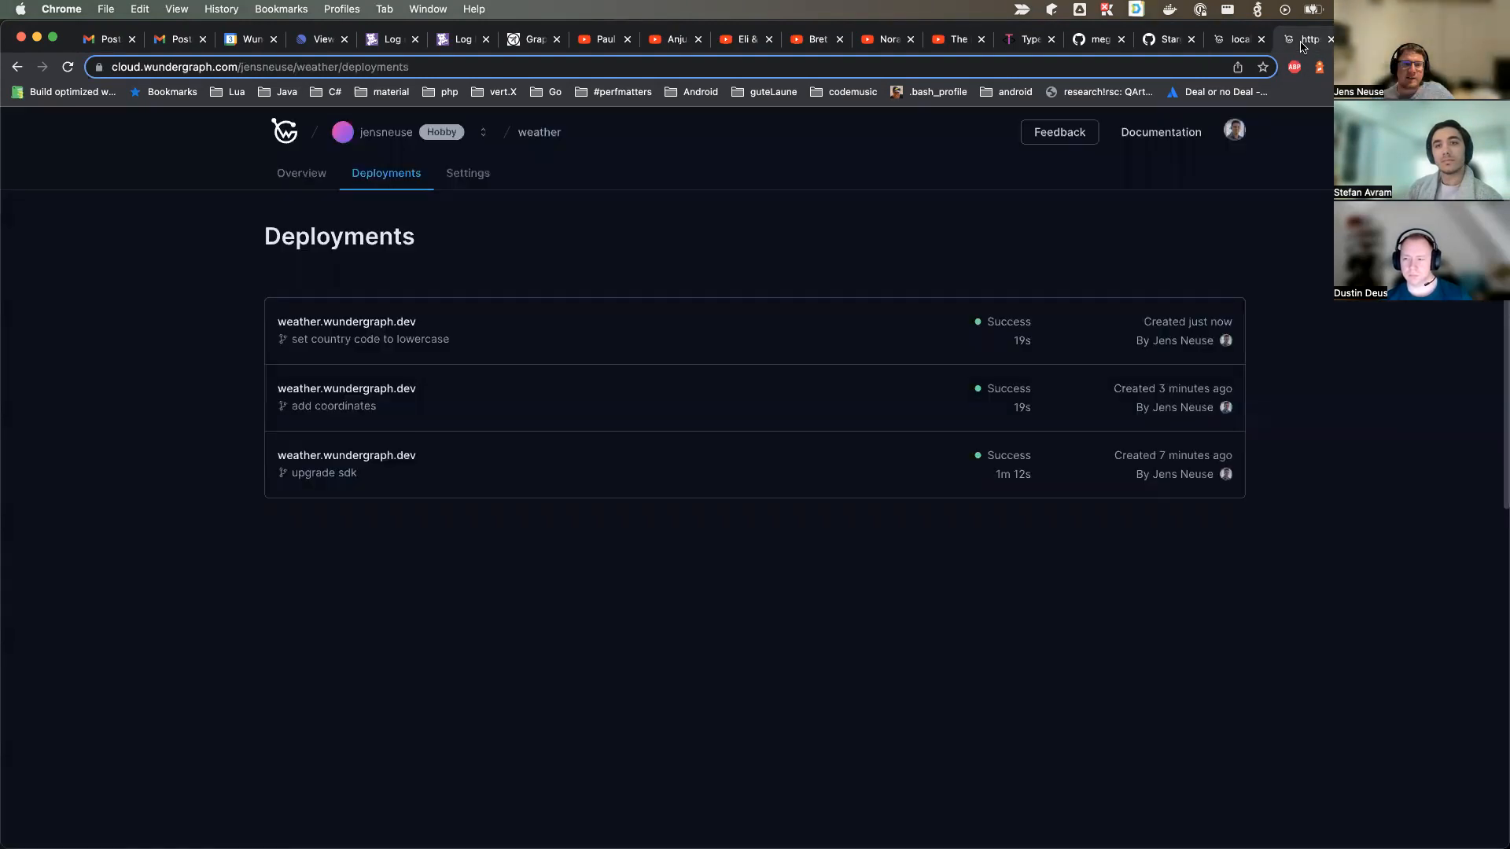
Delete the weather project from WunderGraph Cloud, confirming with the name 'weather'.
left_click(467, 173)
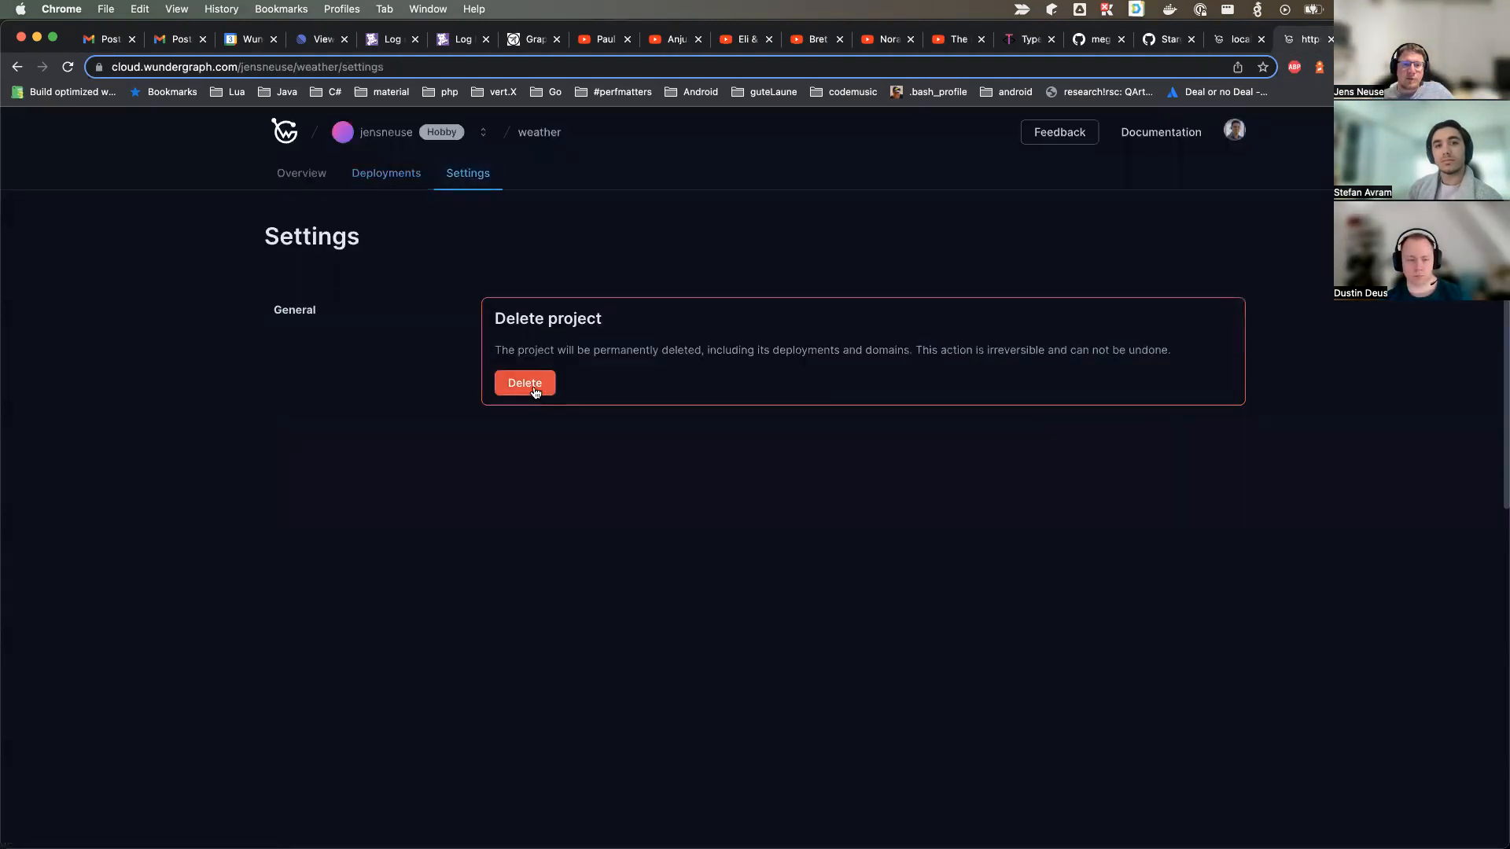
left_click(523, 382)
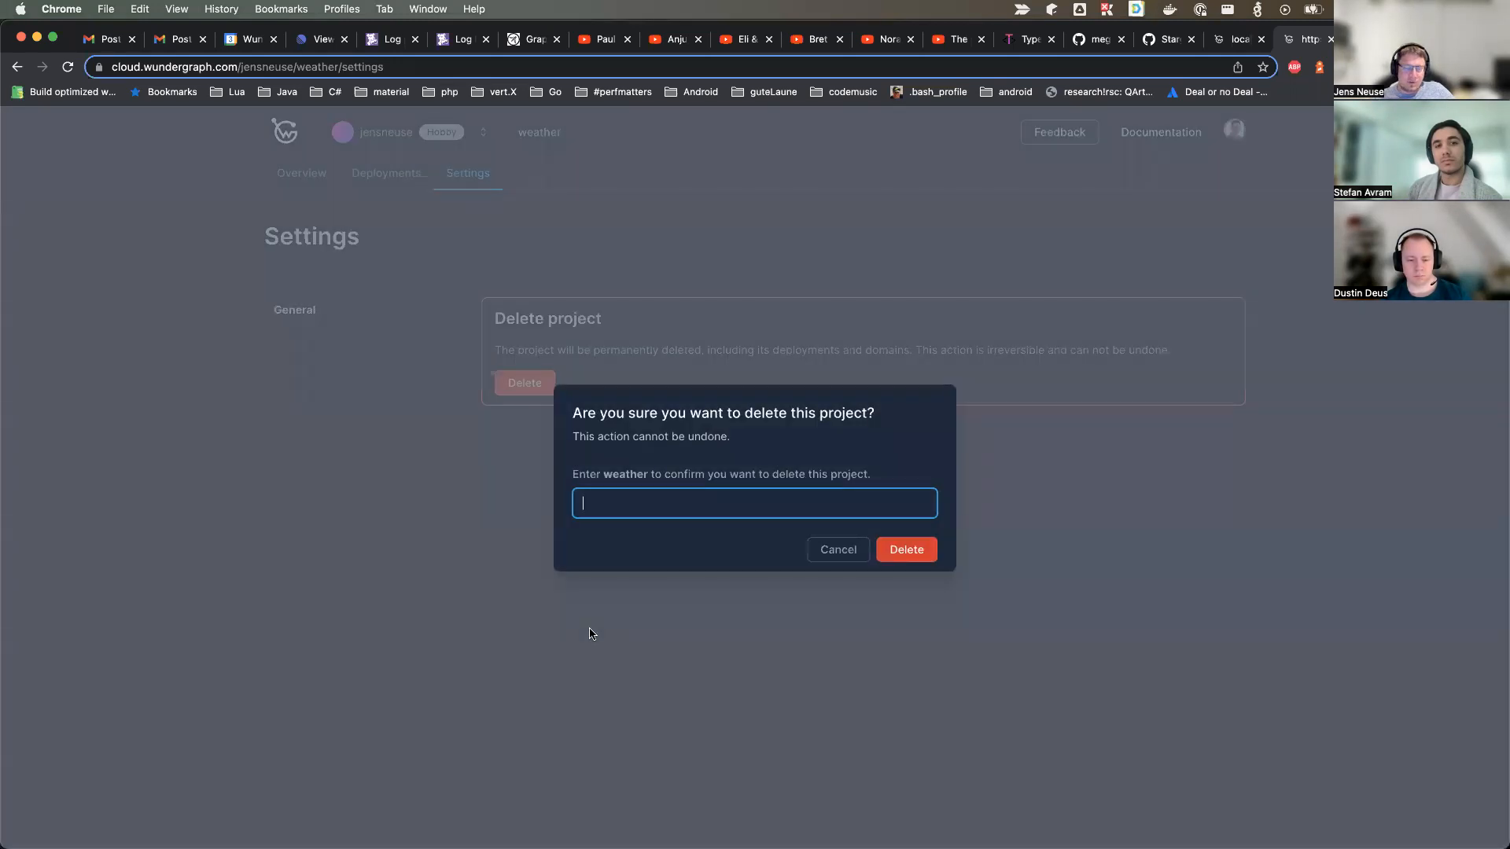
type("weather")
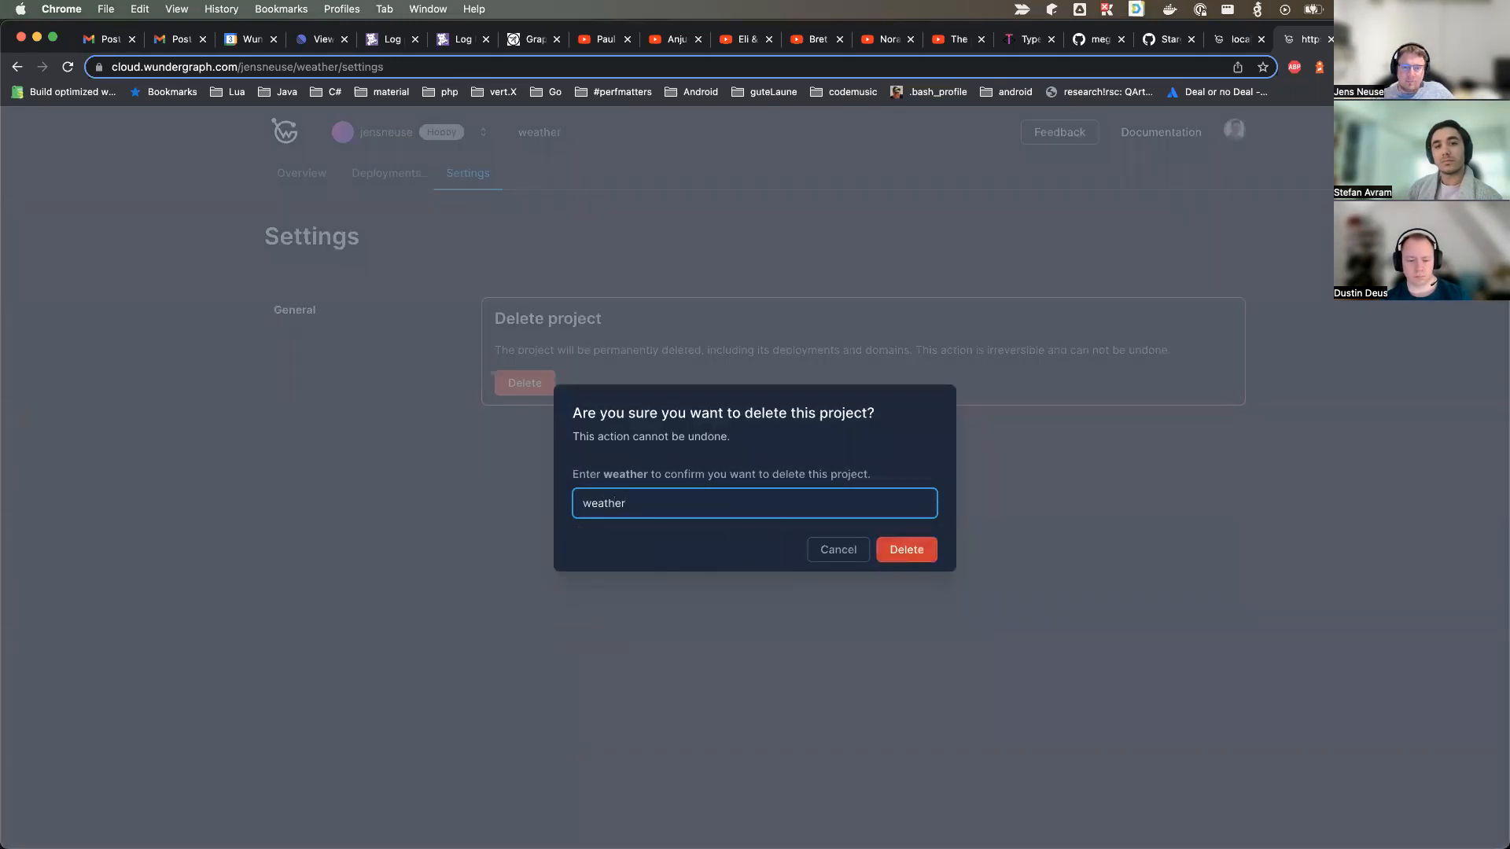
left_click(904, 549)
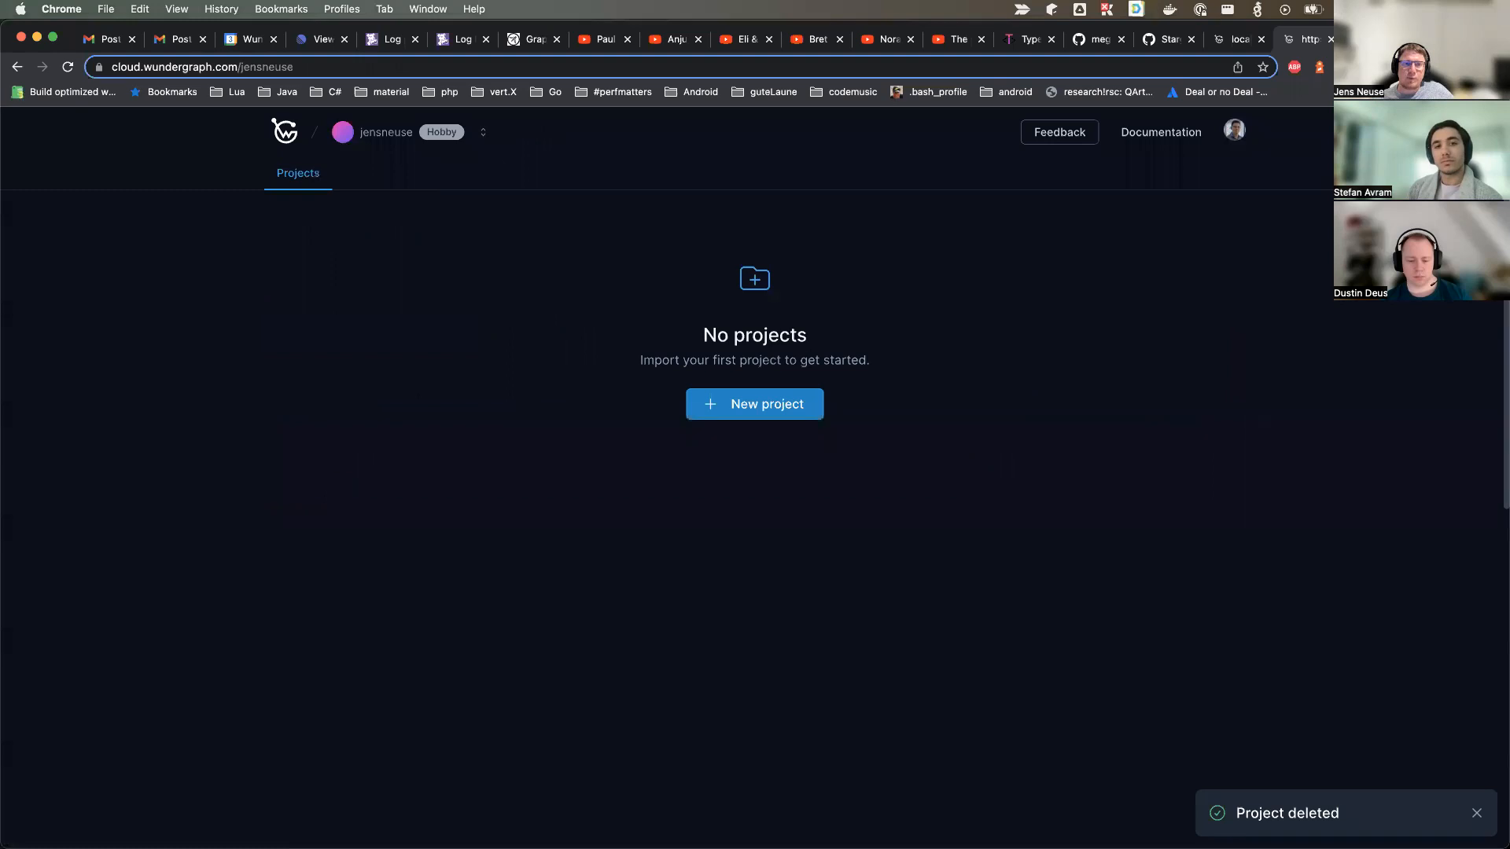